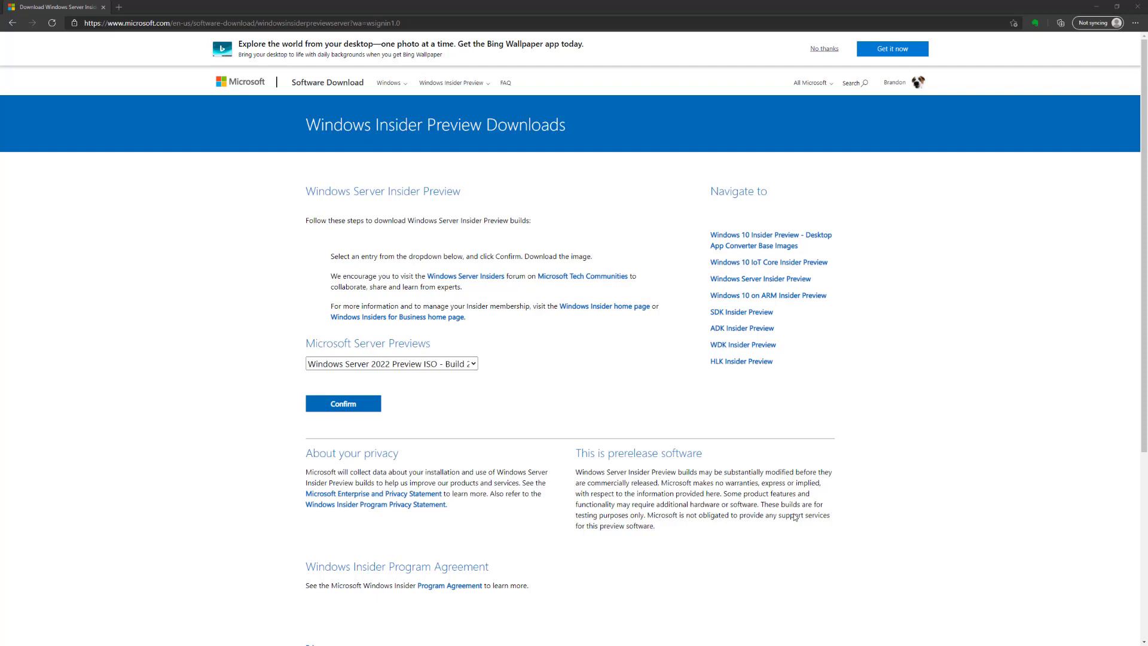
pyautogui.moveTo(792, 507)
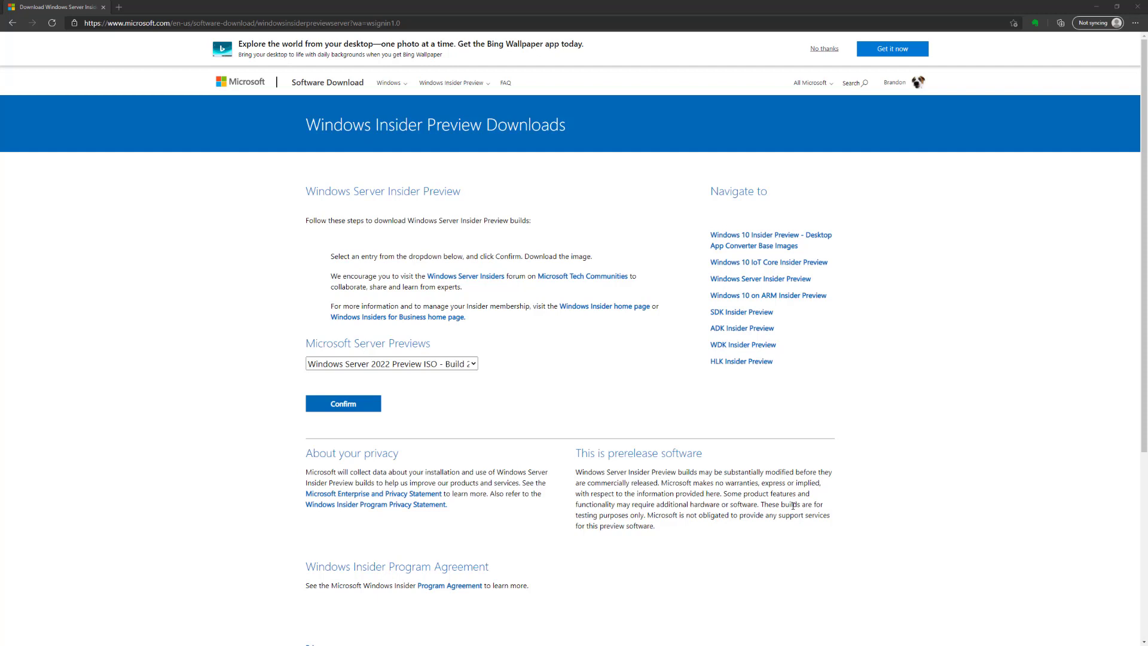
pyautogui.moveTo(680, 272)
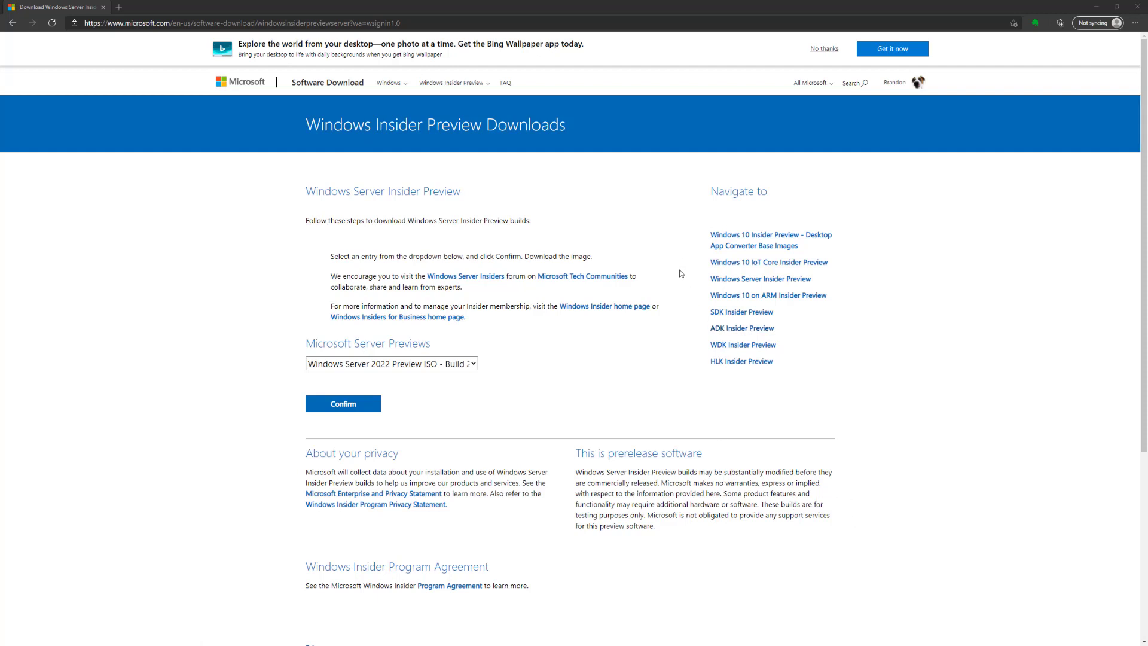
pyautogui.moveTo(676, 275)
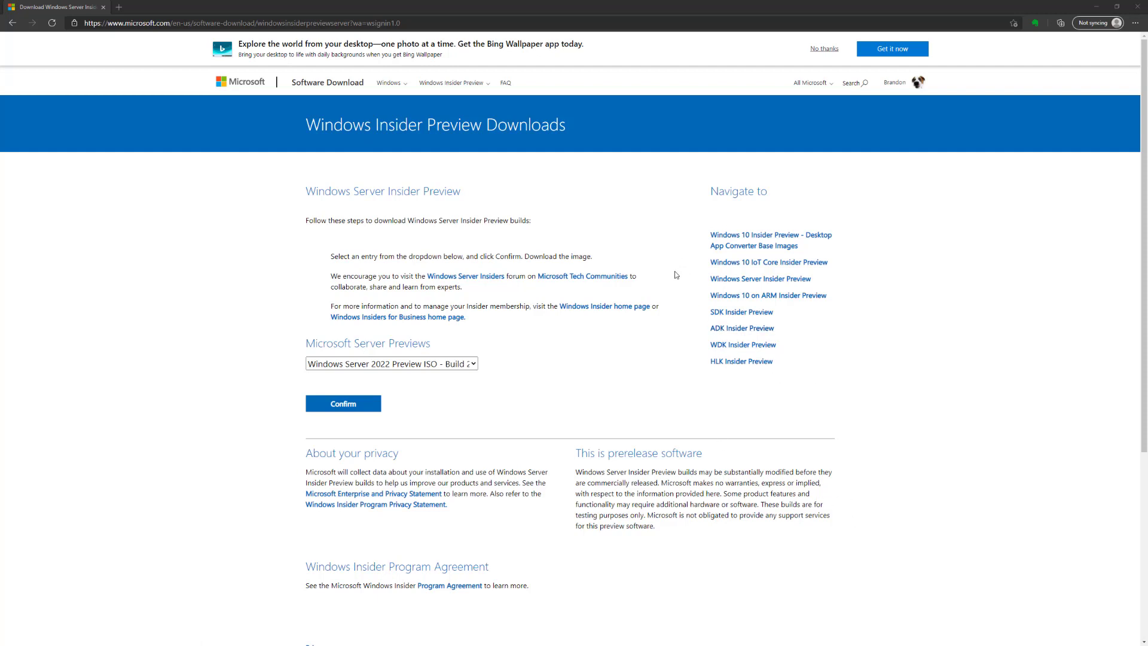
pyautogui.moveTo(699, 274)
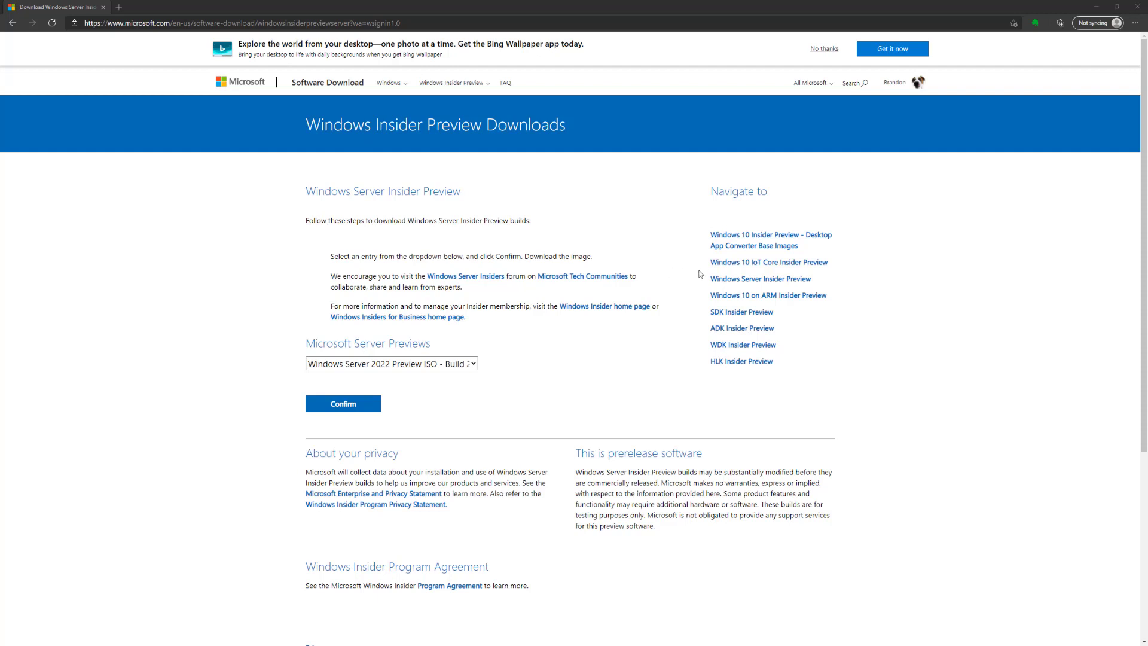
pyautogui.moveTo(797, 218)
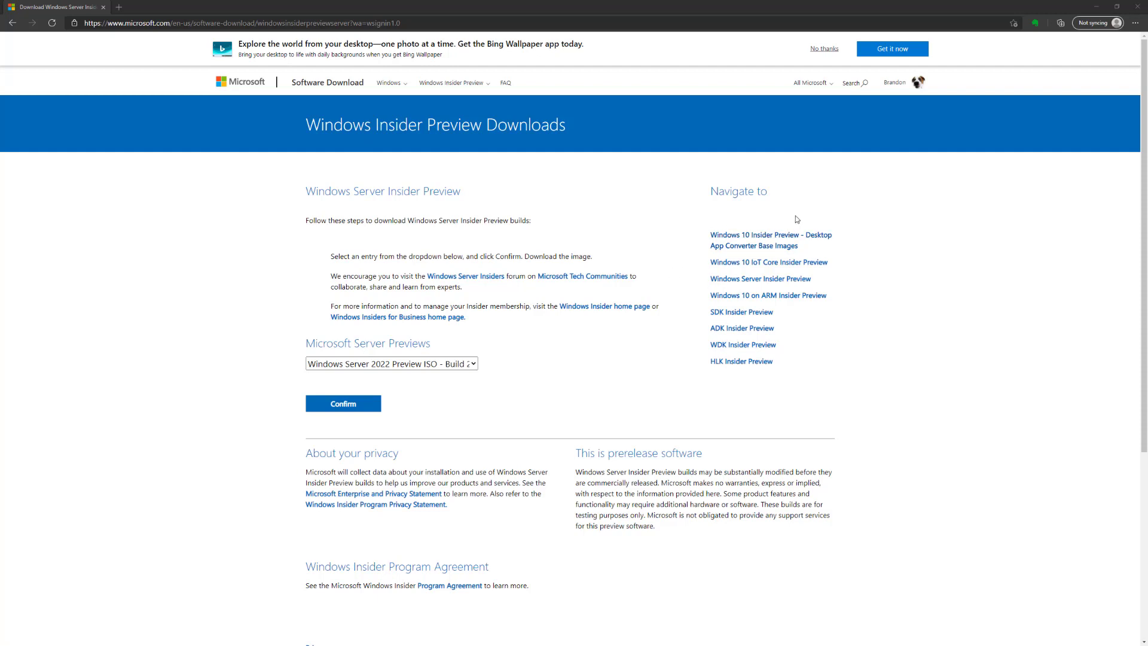
pyautogui.moveTo(803, 234)
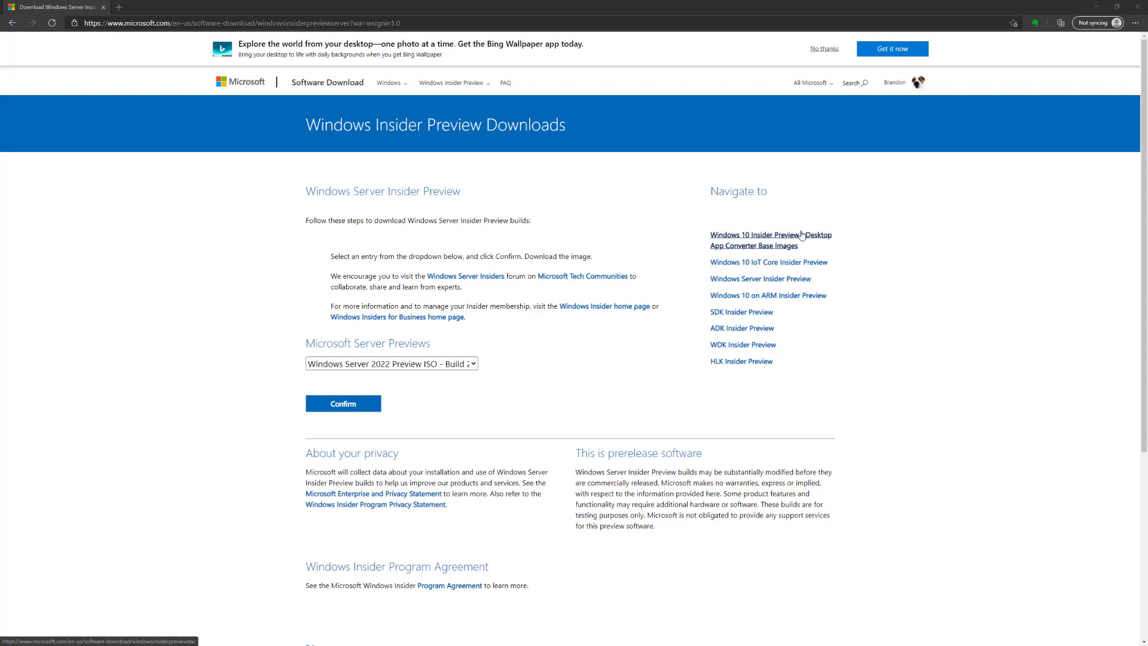
pyautogui.moveTo(801, 235)
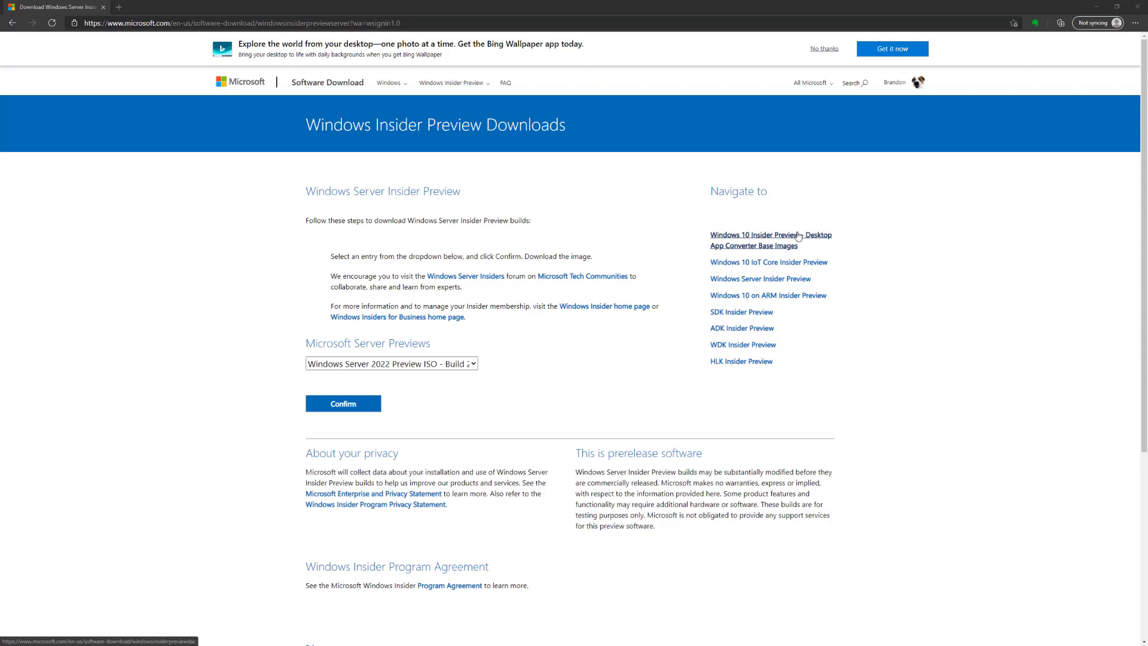
pyautogui.moveTo(791, 235)
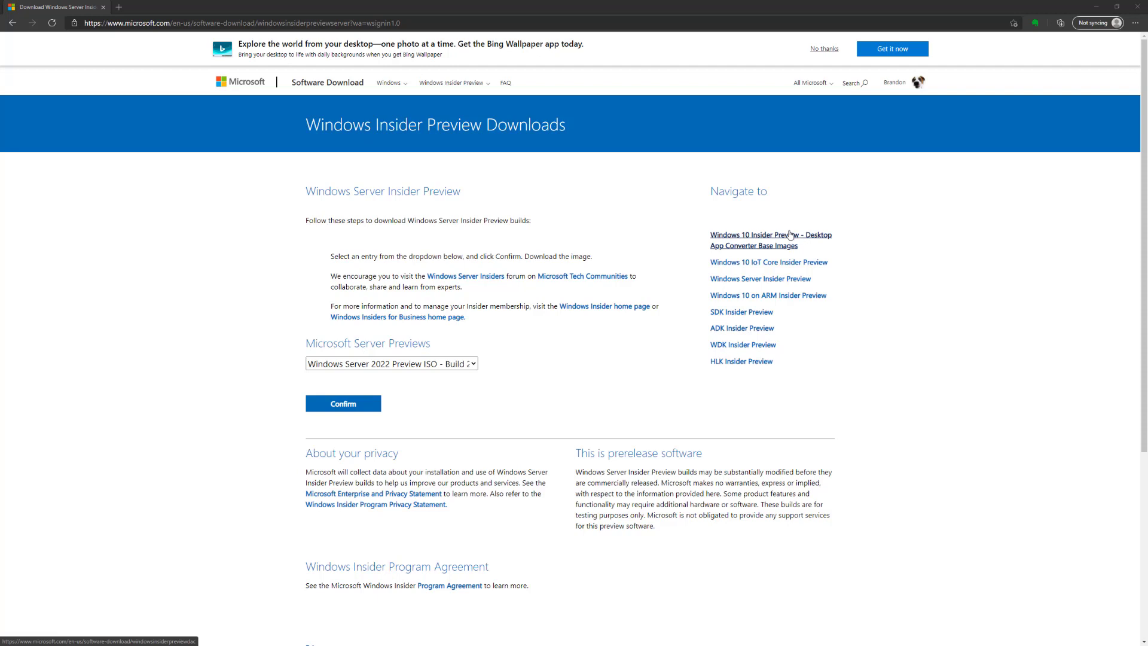
pyautogui.moveTo(818, 237)
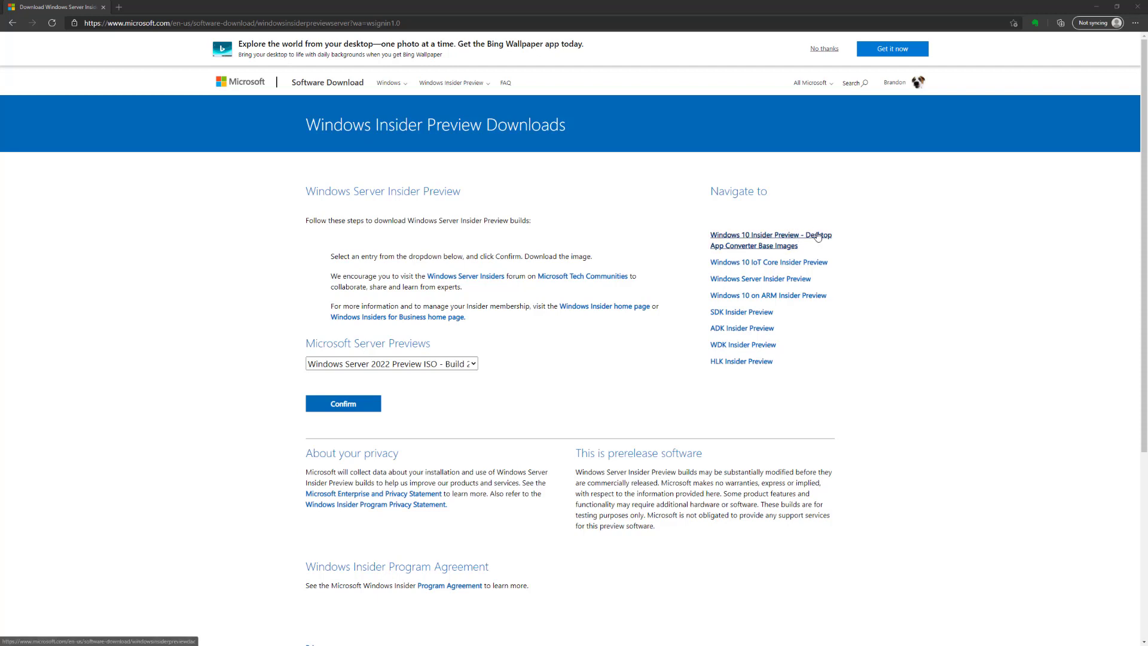
pyautogui.moveTo(807, 238)
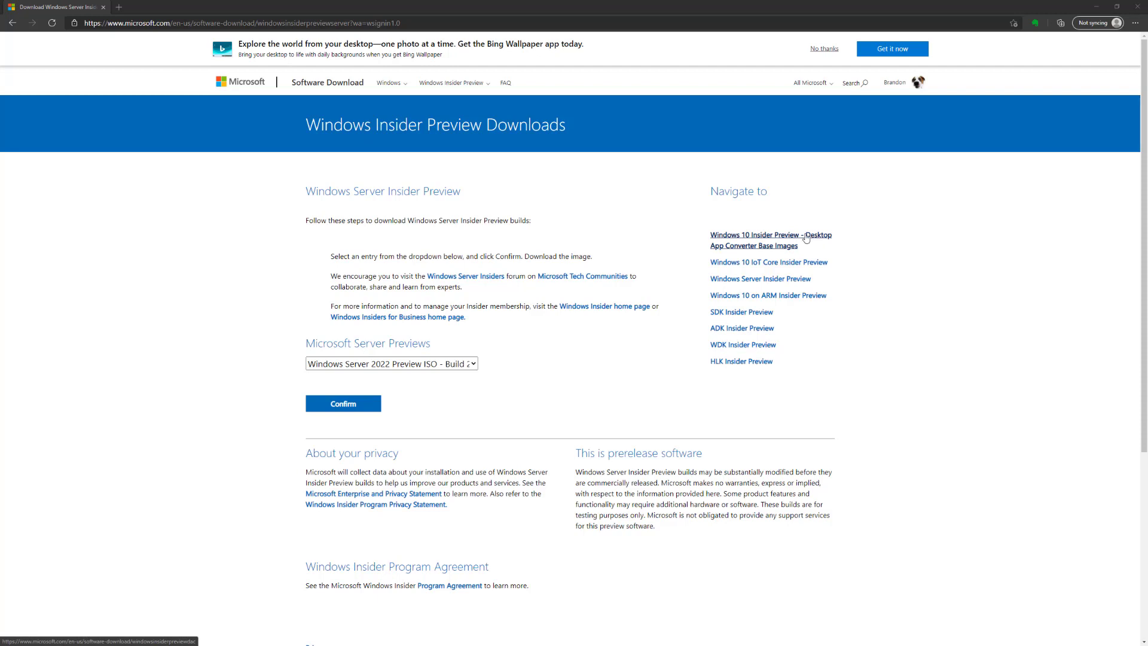
pyautogui.moveTo(666, 235)
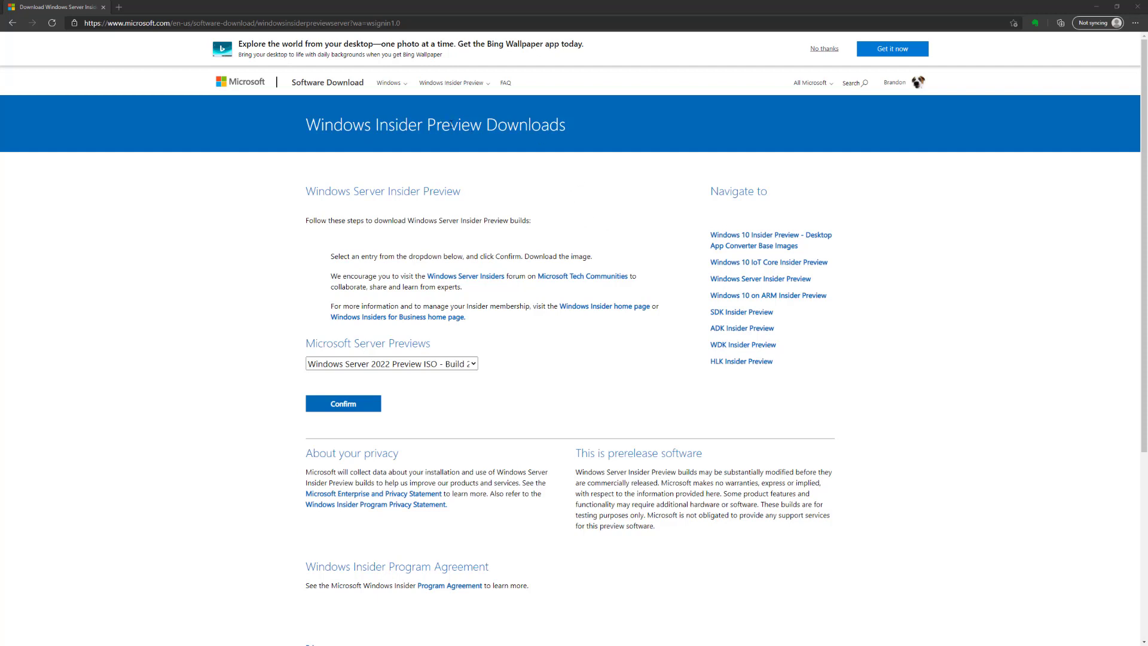
pyautogui.moveTo(583, 113)
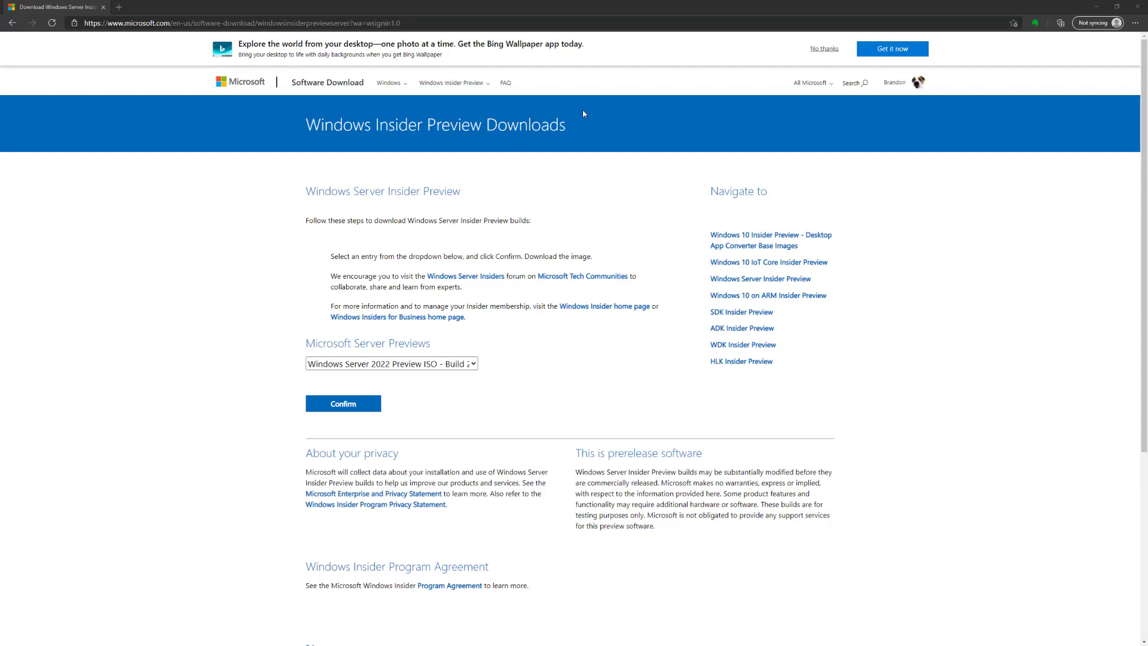
pyautogui.moveTo(392, 374)
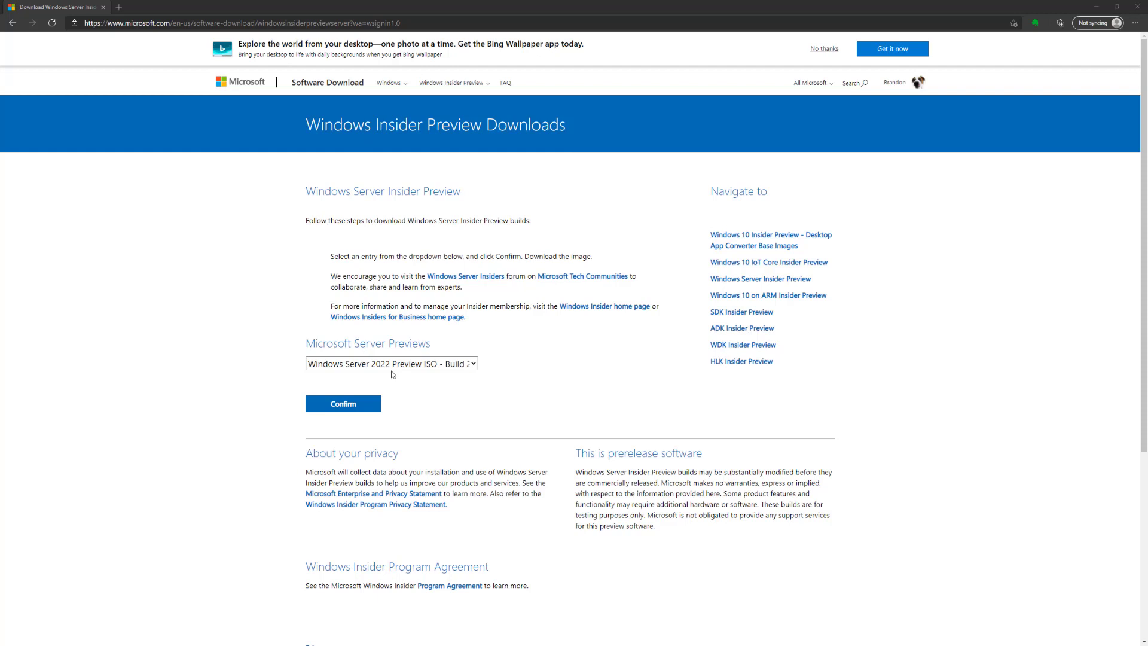
# Open the Microsoft Server Previews dropdown to show the 2022 ISO, VHDX, Lang Pack/FoD and Admin Center builds.
pyautogui.click(391, 364)
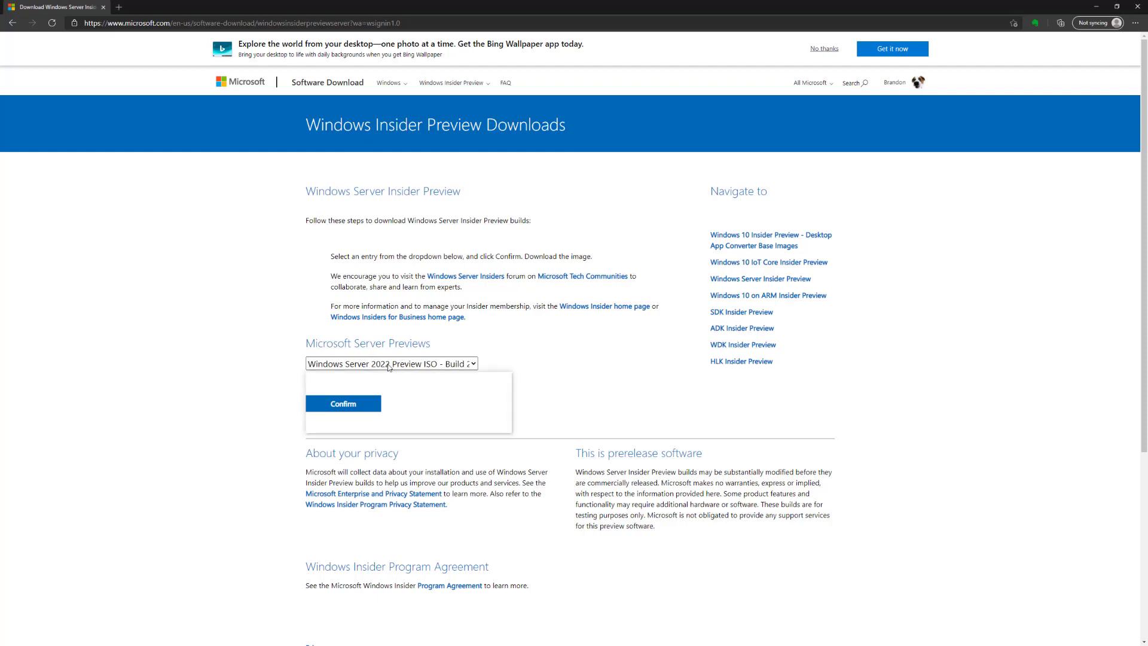
pyautogui.click(390, 364)
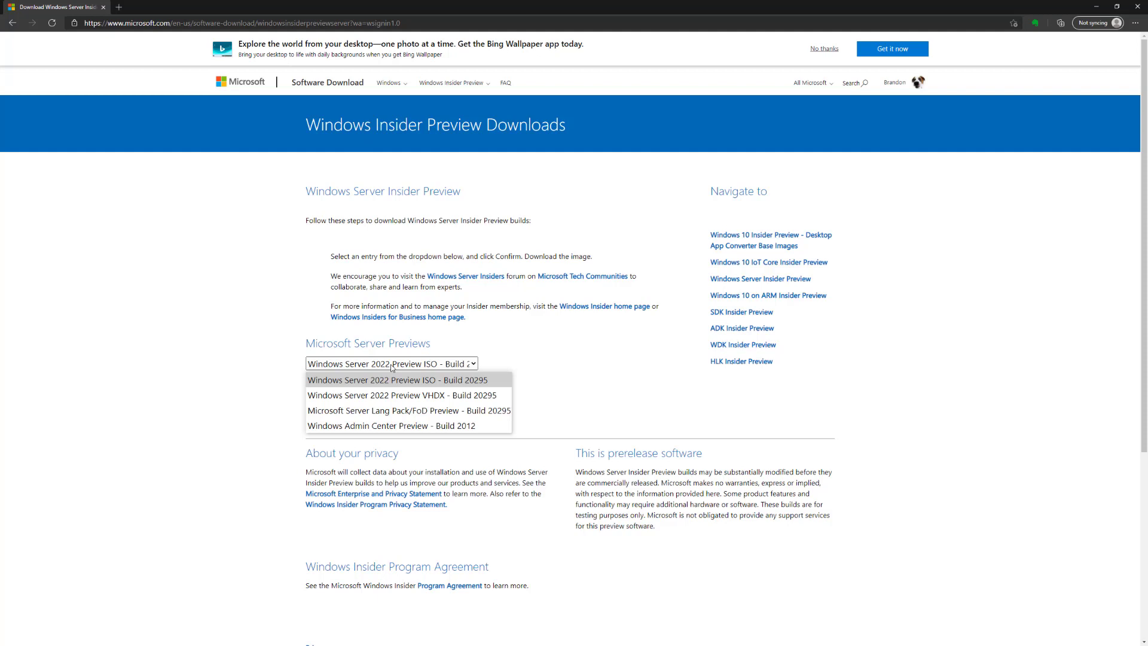
pyautogui.moveTo(381, 356)
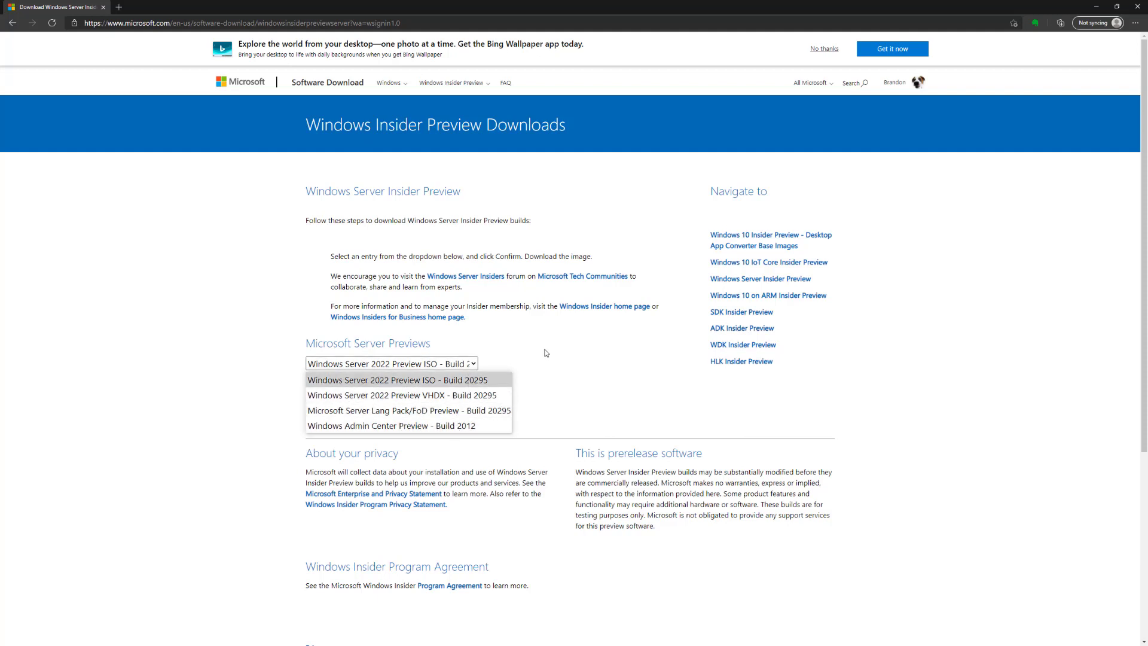
pyautogui.click(397, 380)
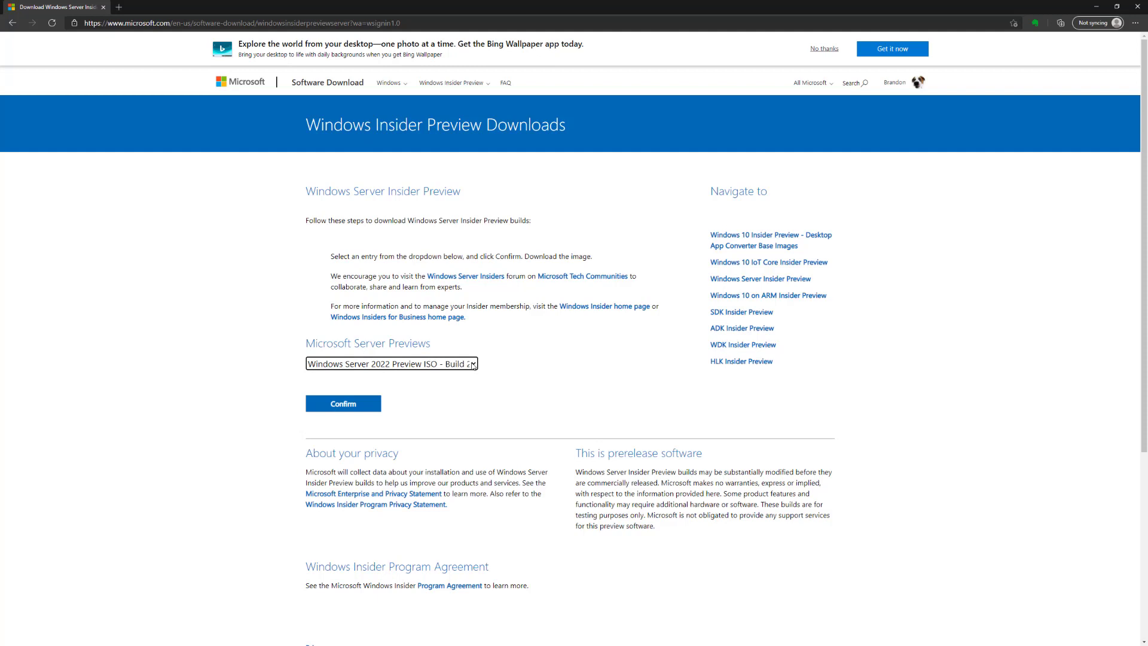
pyautogui.click(392, 363)
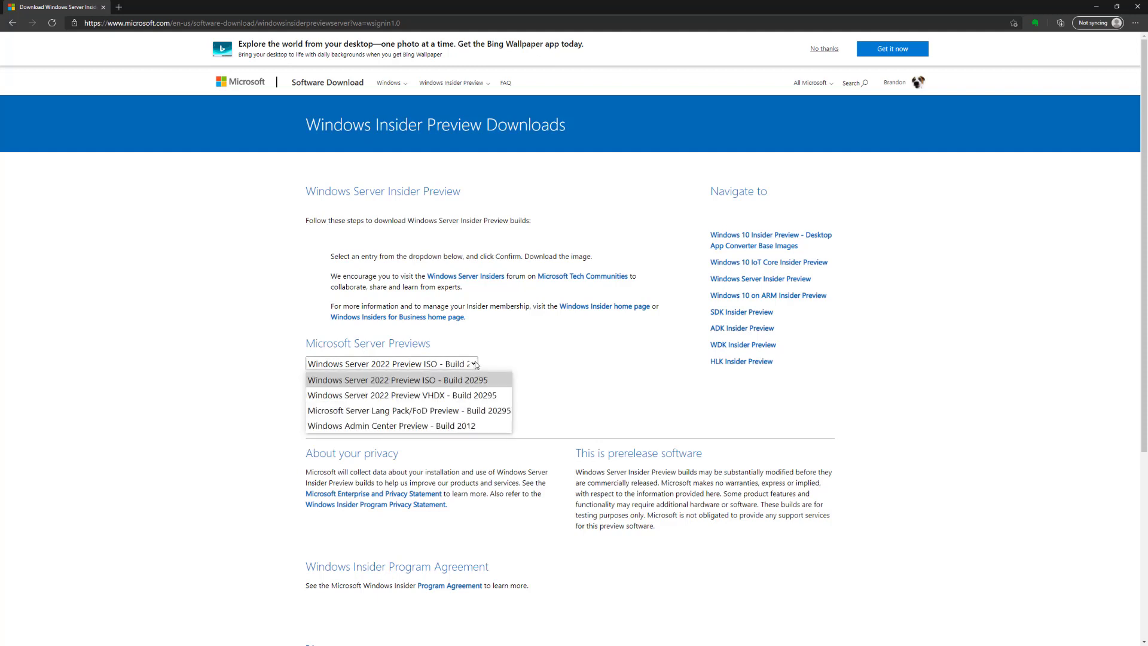
pyautogui.moveTo(476, 360)
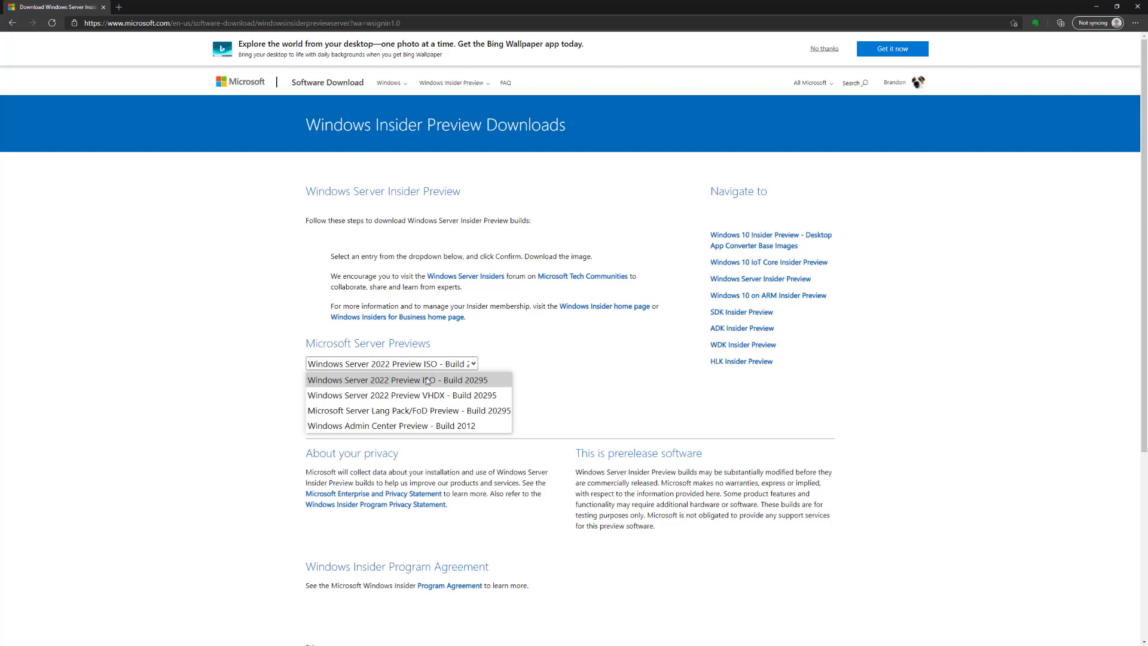
pyautogui.moveTo(542, 354)
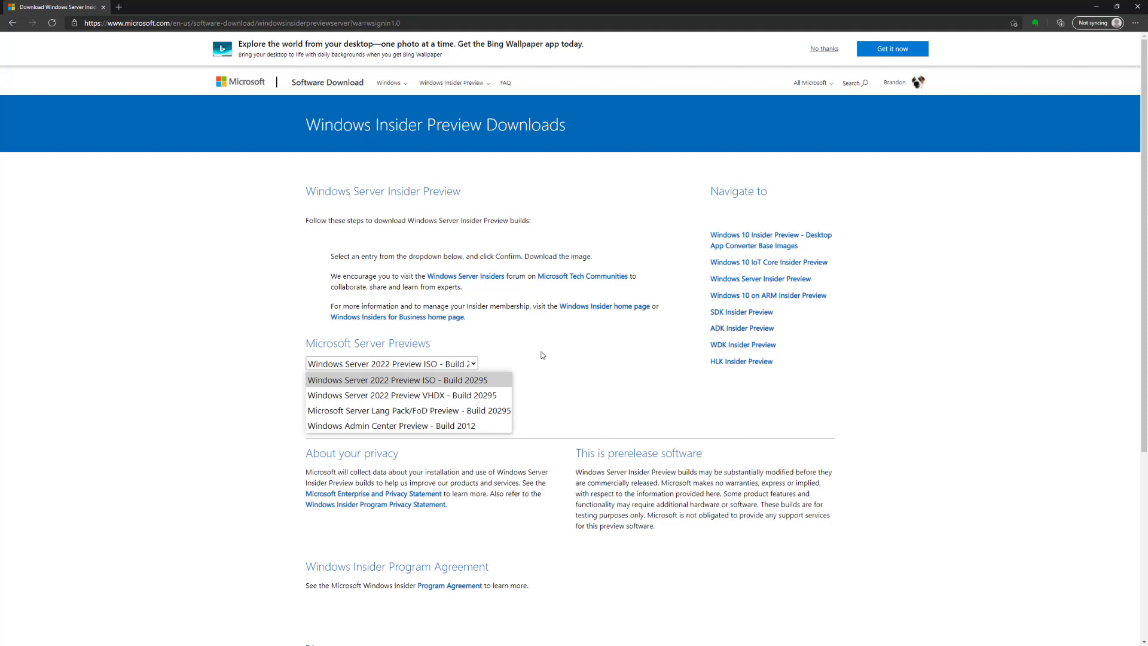
pyautogui.moveTo(435, 415)
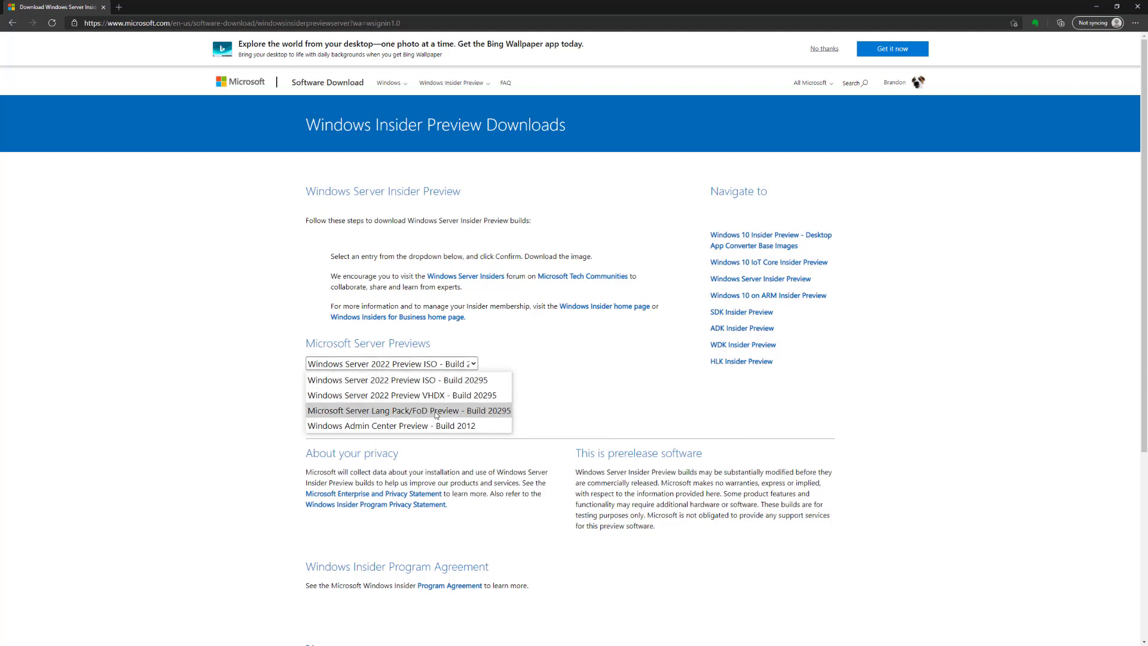
pyautogui.moveTo(449, 409)
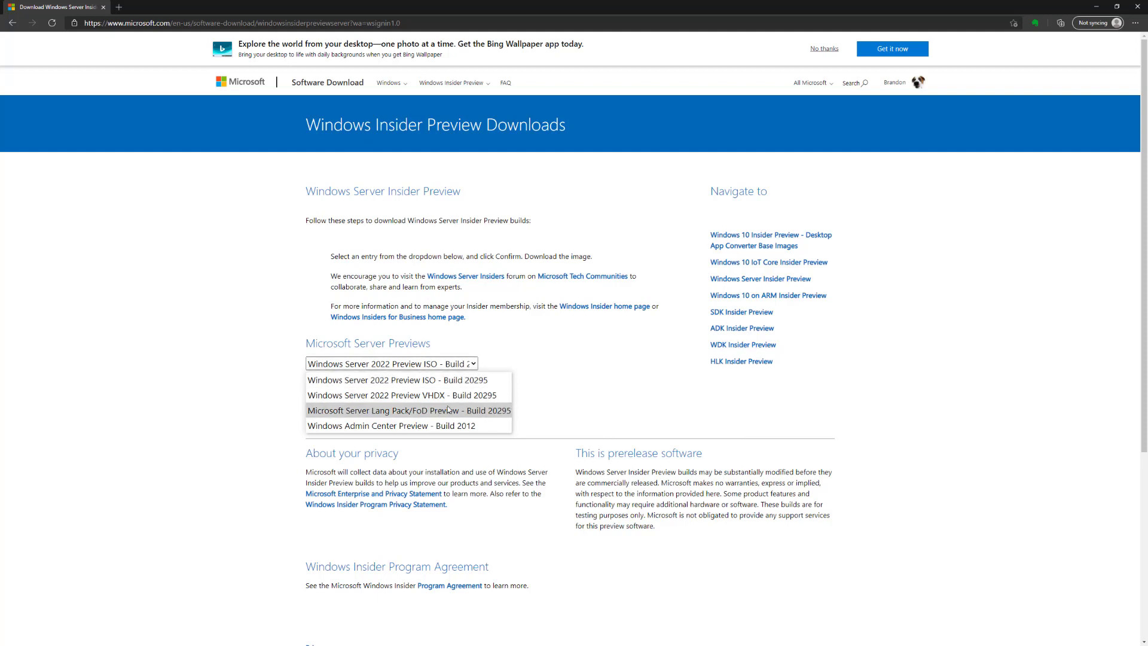
pyautogui.moveTo(456, 412)
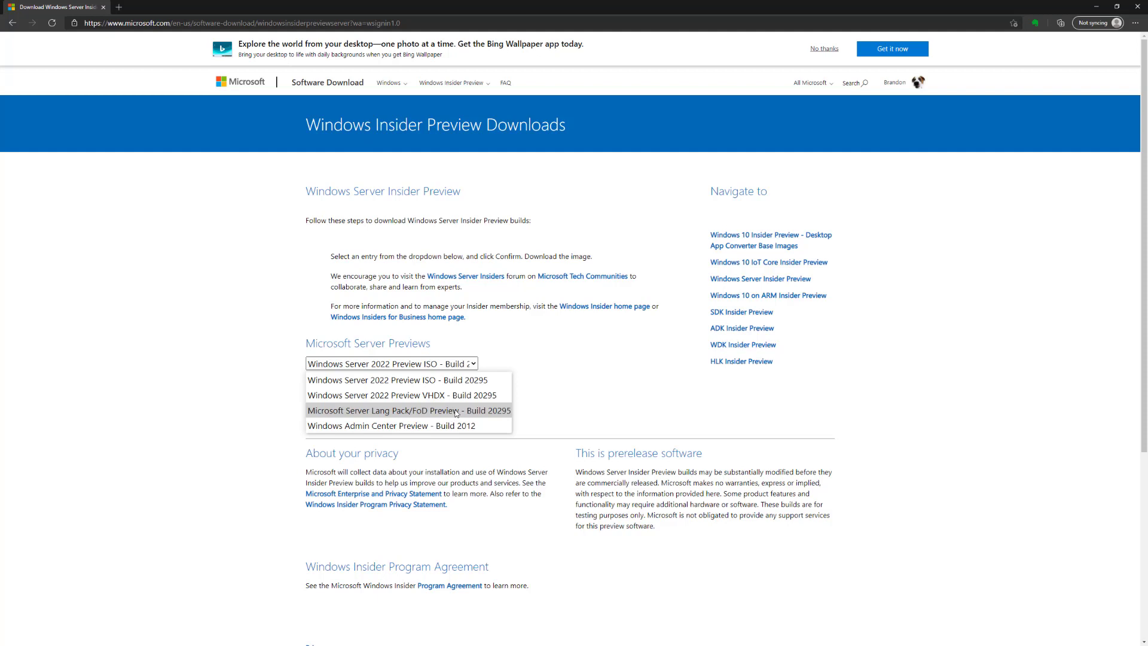
pyautogui.moveTo(464, 415)
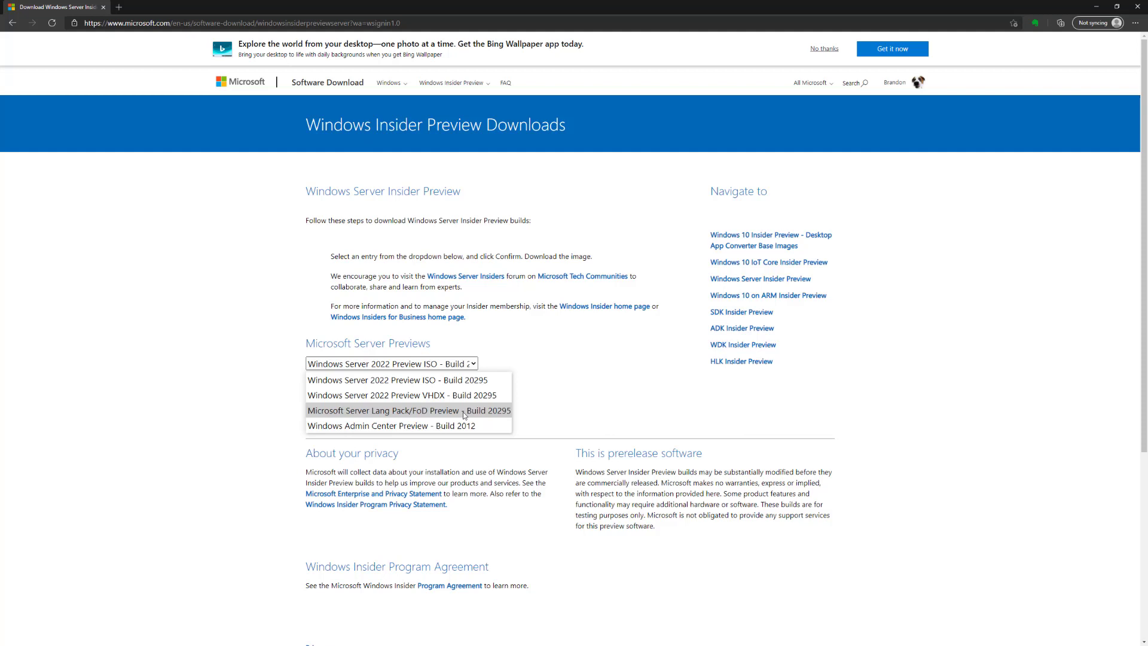
pyautogui.moveTo(396, 427)
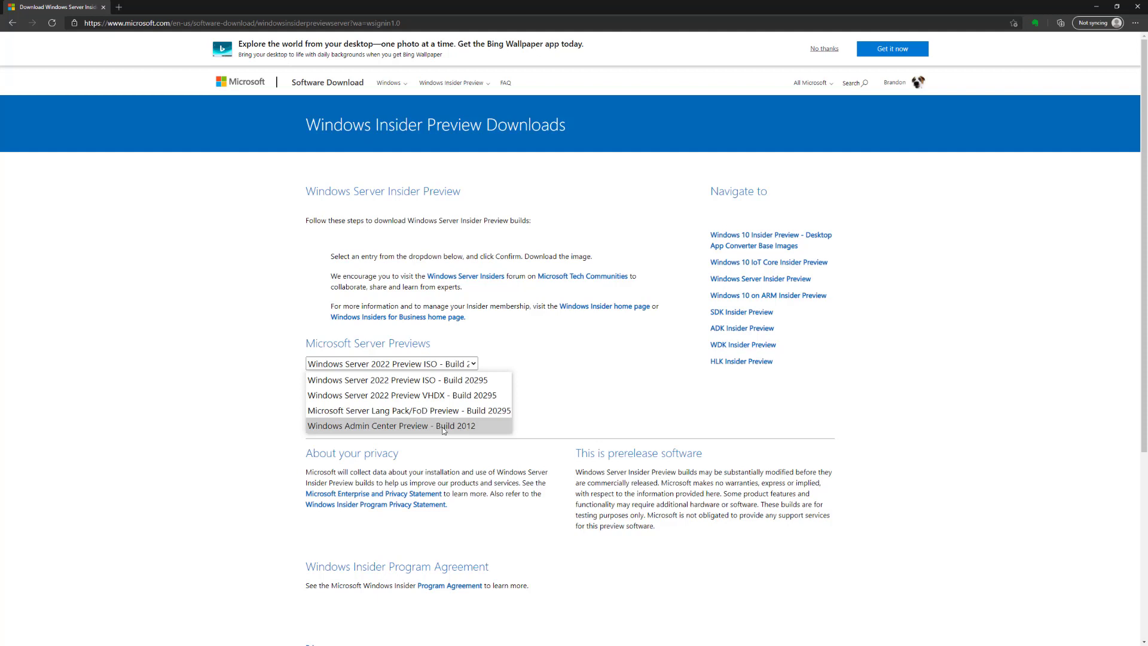
pyautogui.moveTo(481, 432)
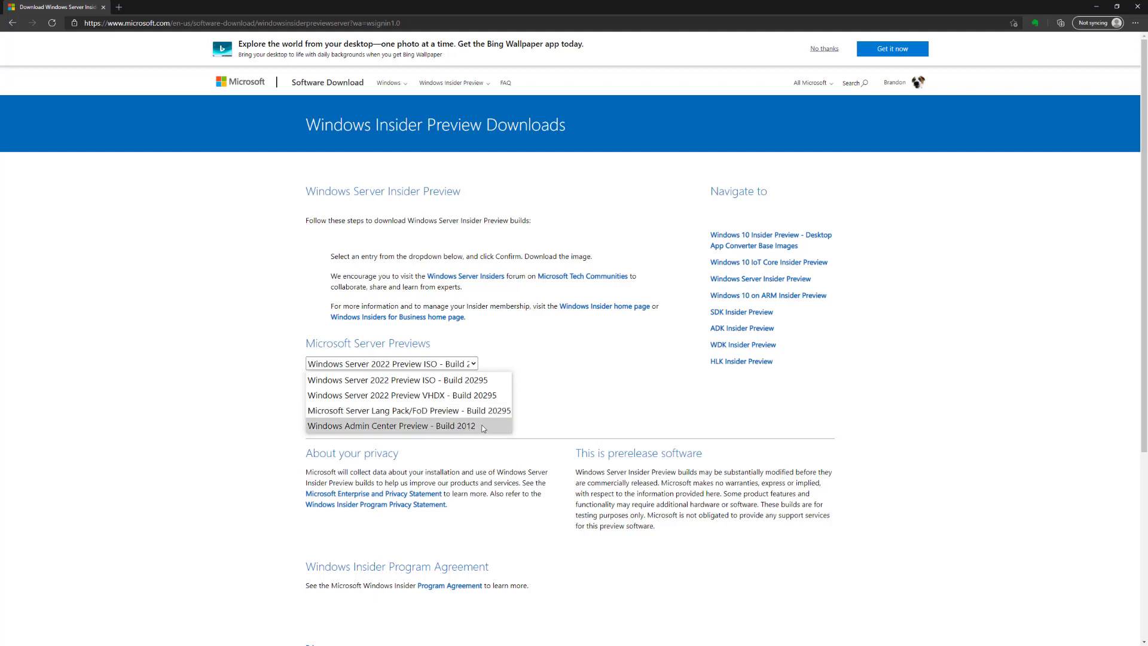
pyautogui.moveTo(476, 427)
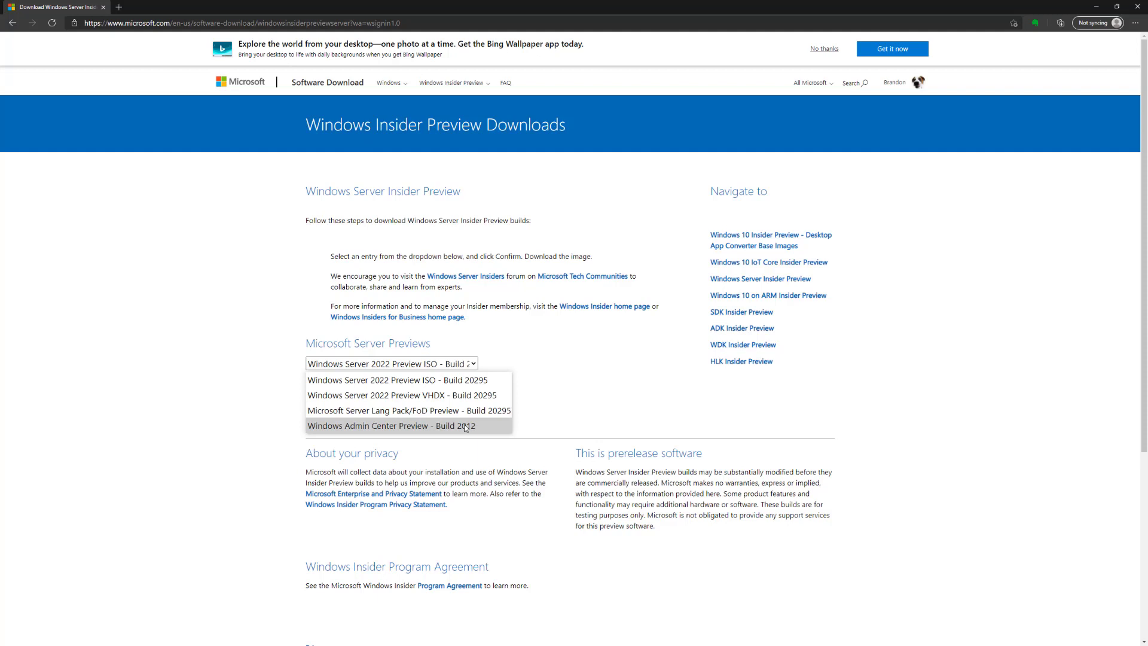
pyautogui.moveTo(457, 427)
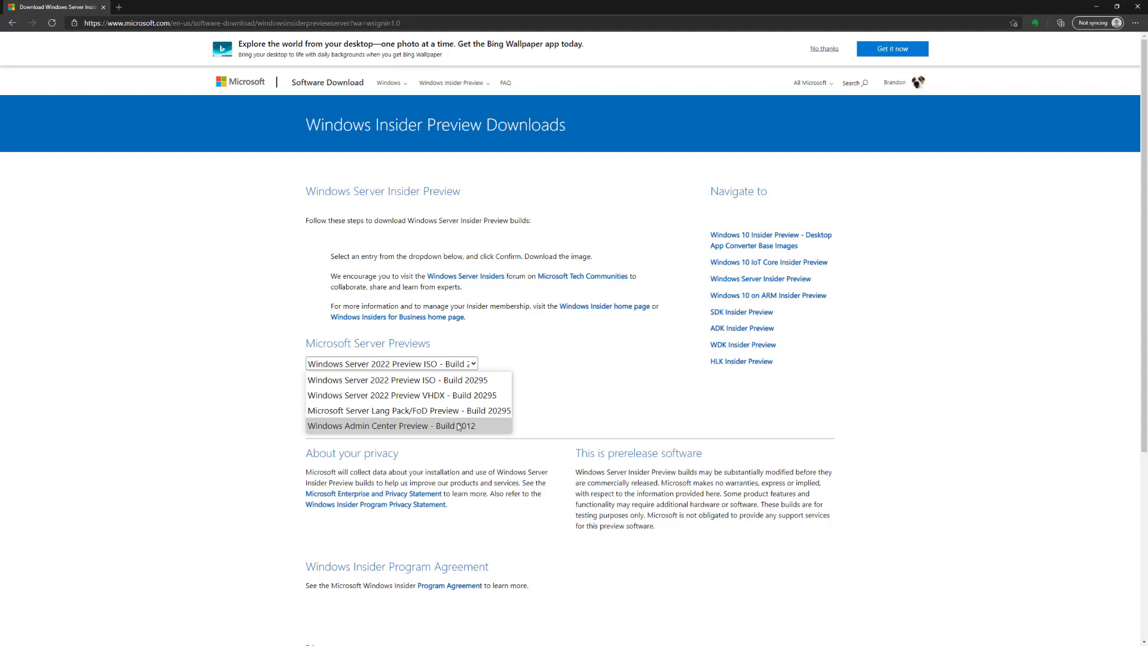
pyautogui.moveTo(456, 435)
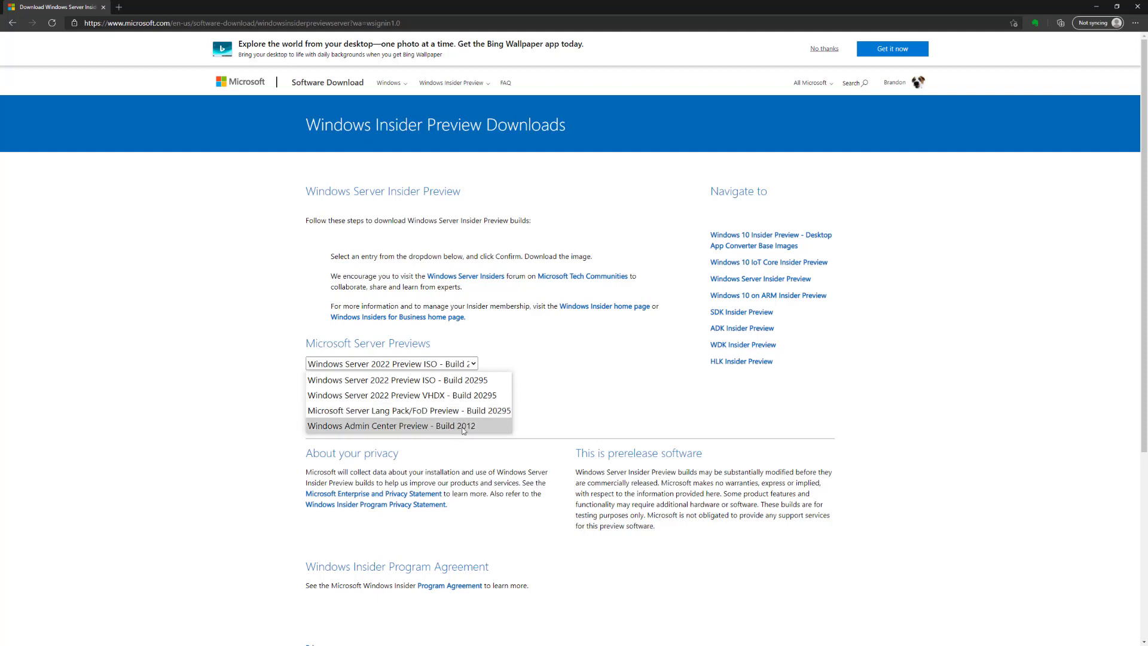
pyautogui.moveTo(470, 431)
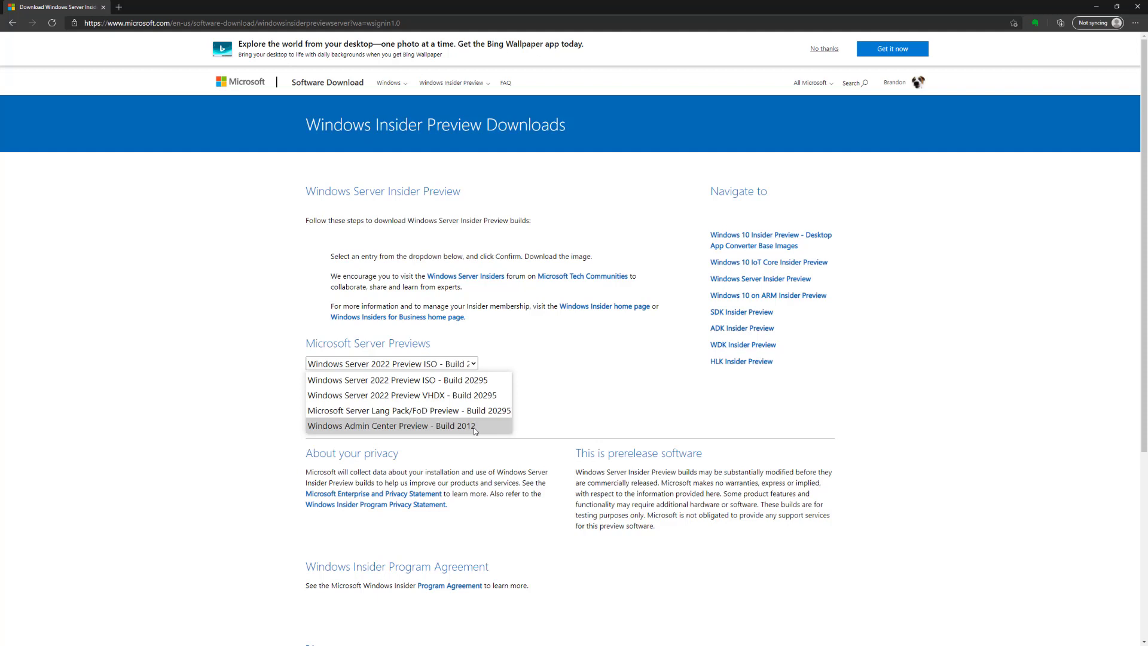
pyautogui.moveTo(463, 432)
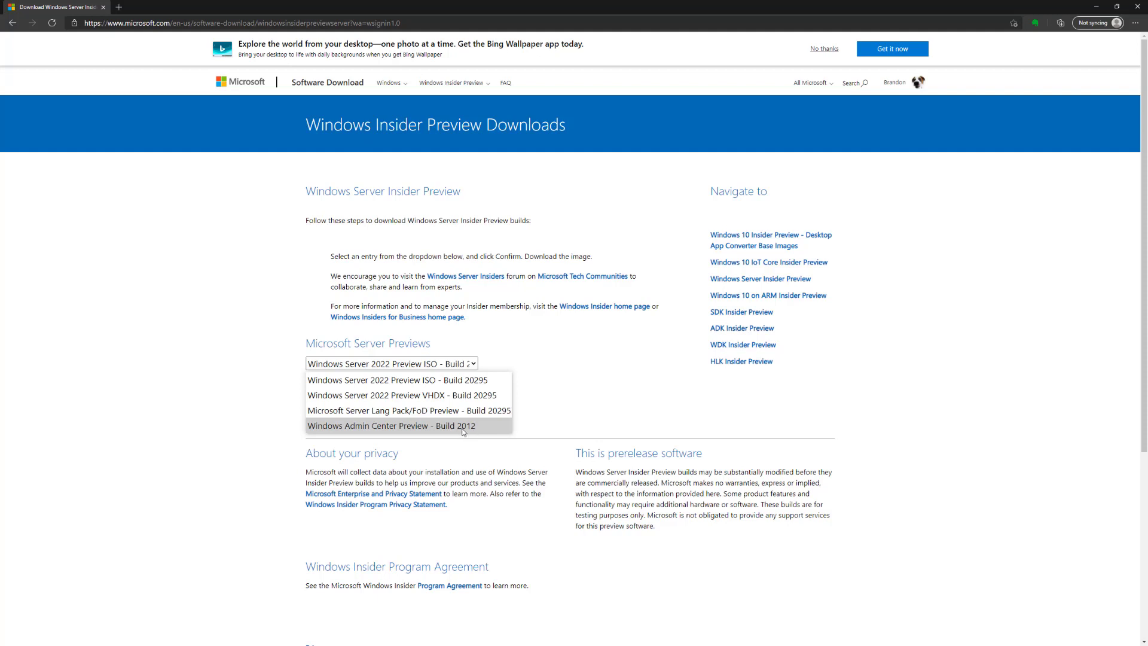
pyautogui.click(389, 426)
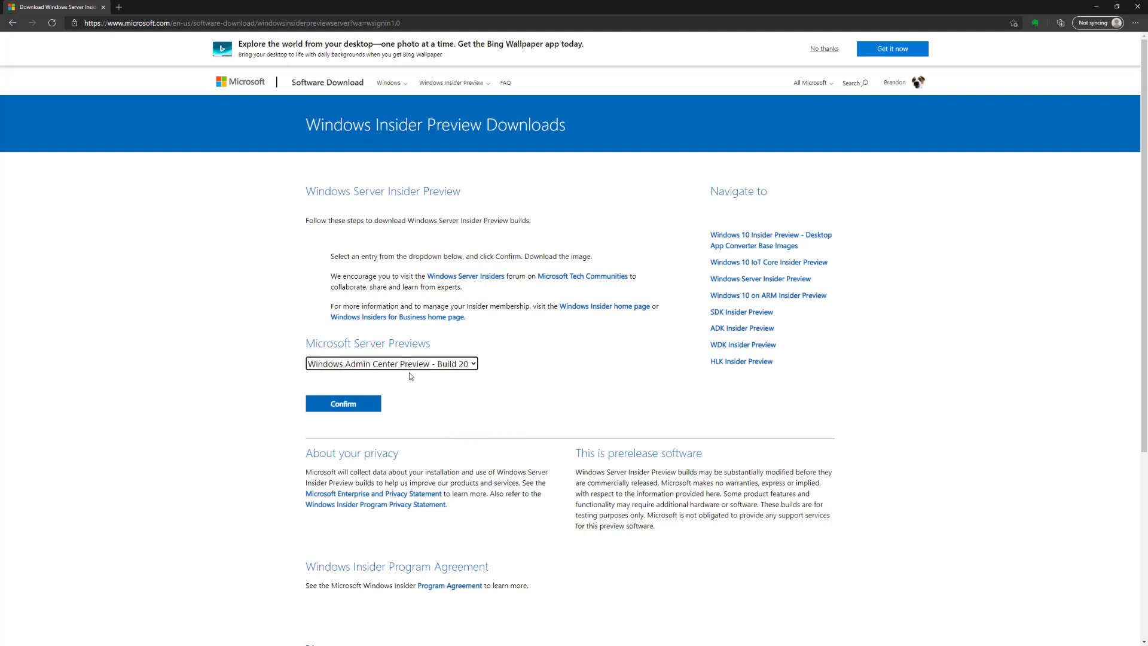
pyautogui.click(391, 364)
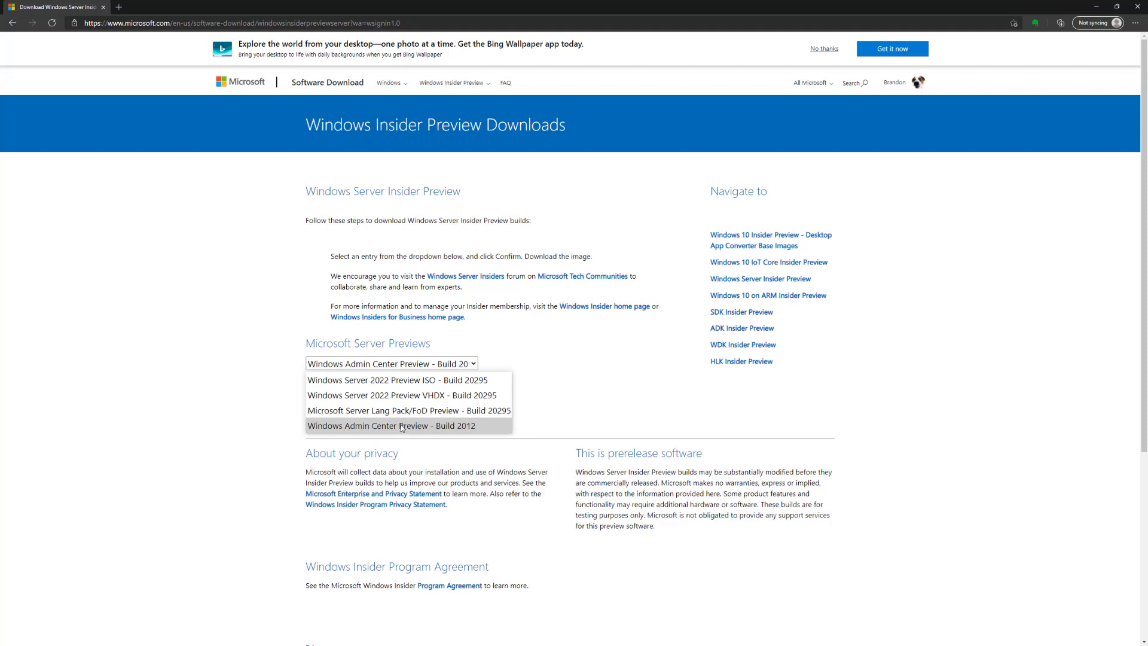
pyautogui.moveTo(411, 432)
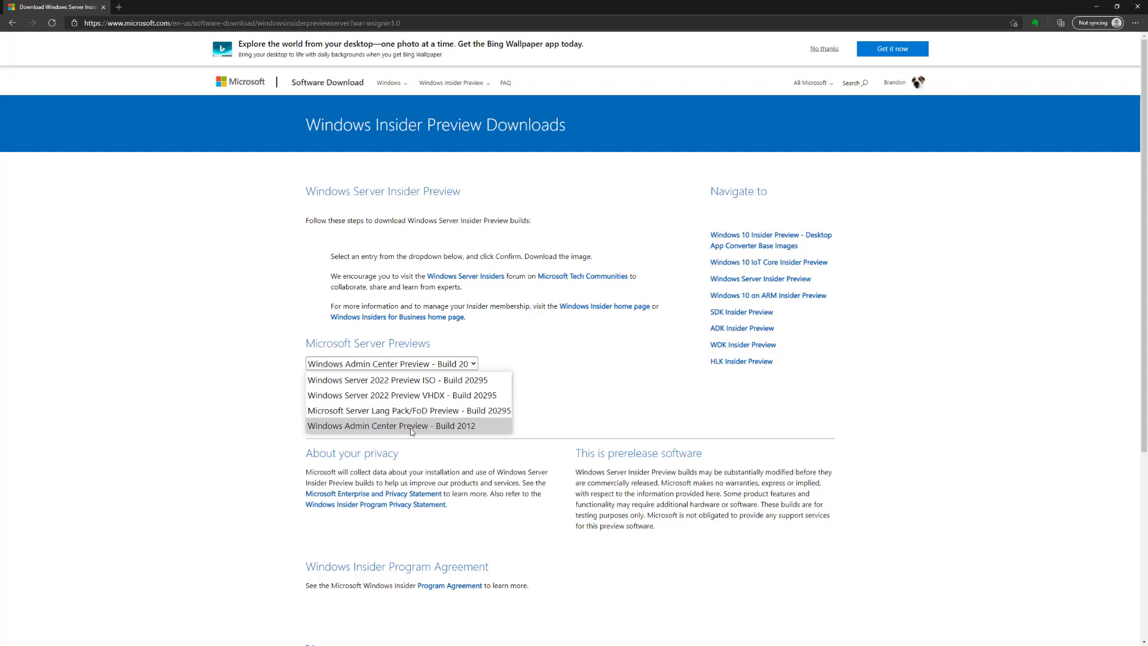
pyautogui.moveTo(329, 428)
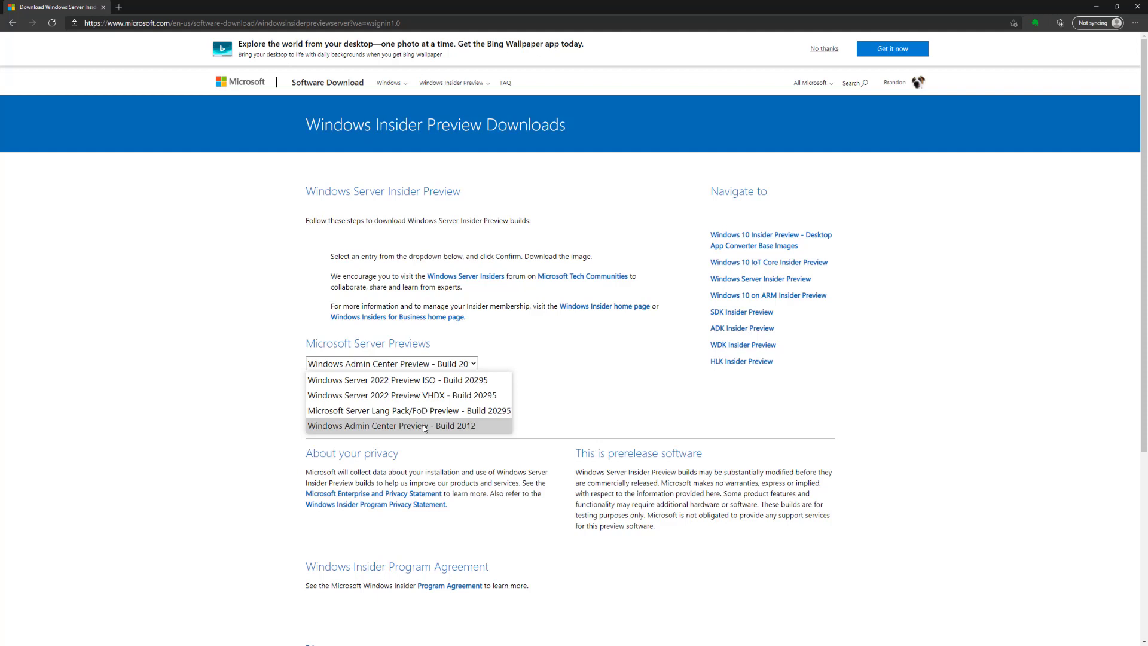
pyautogui.moveTo(411, 426)
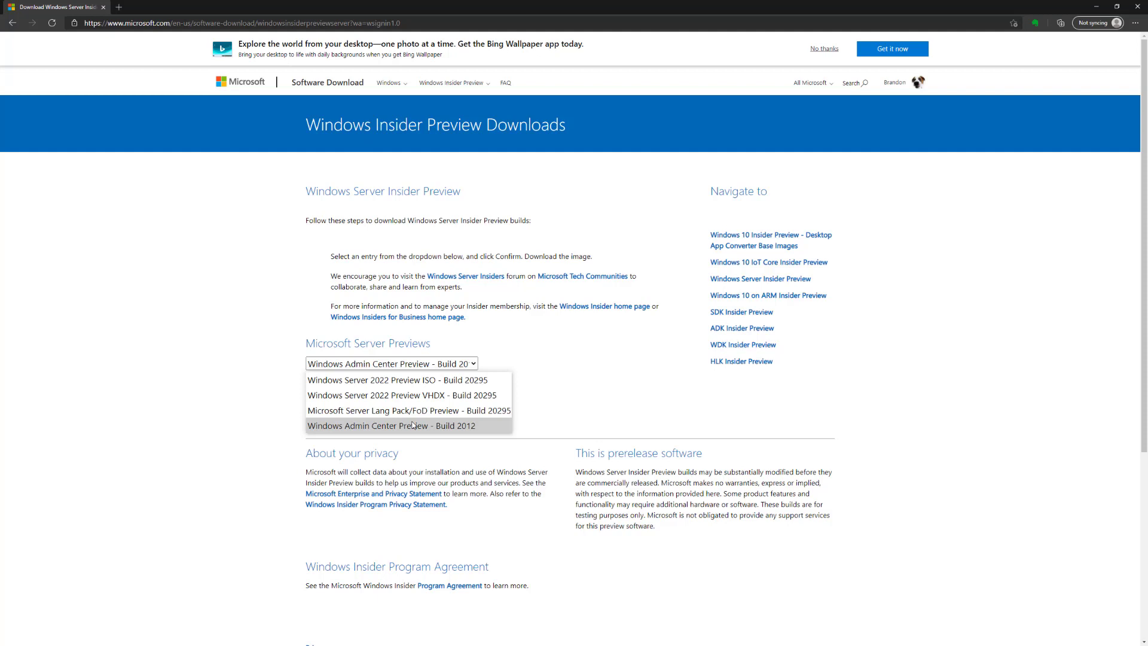
pyautogui.moveTo(422, 398)
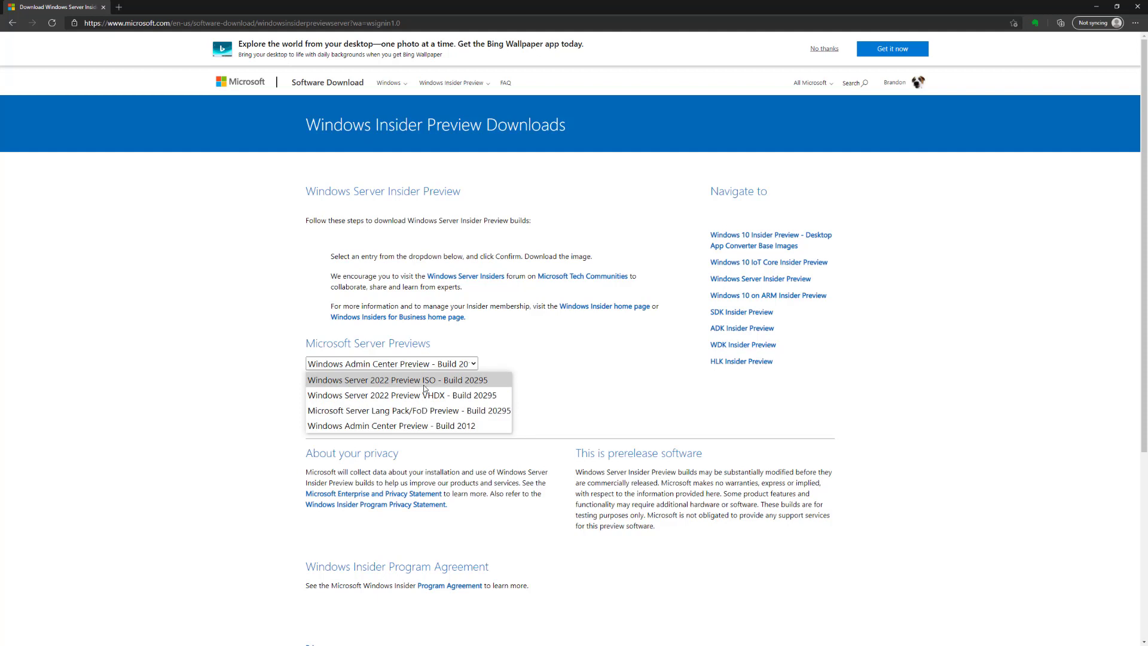
pyautogui.moveTo(432, 364)
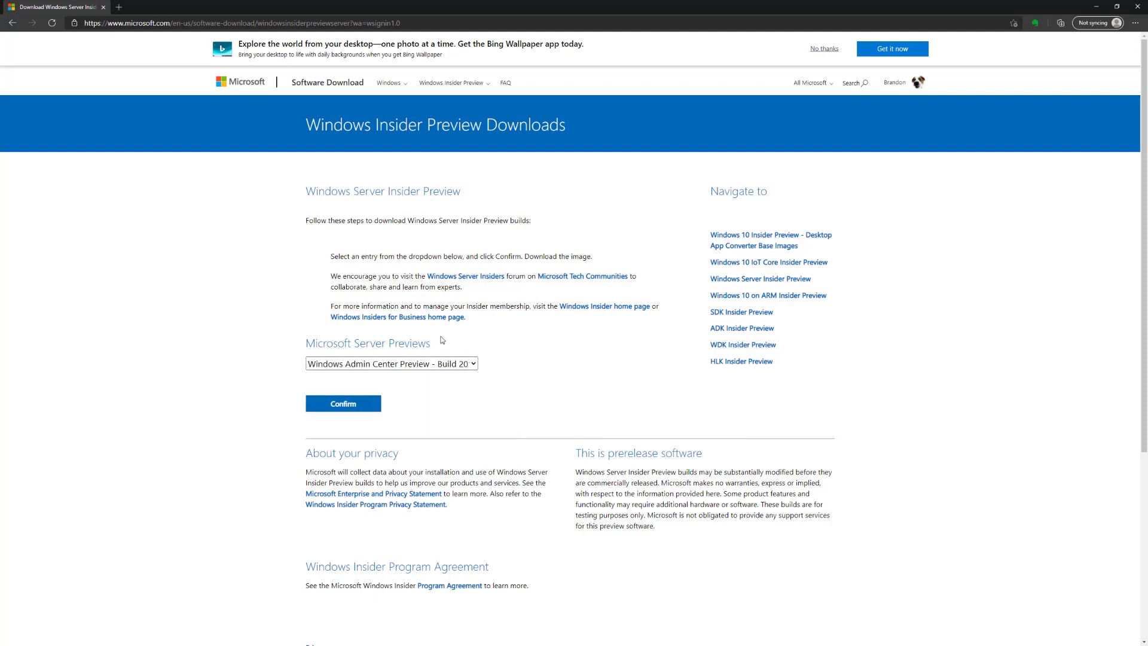
pyautogui.click(391, 363)
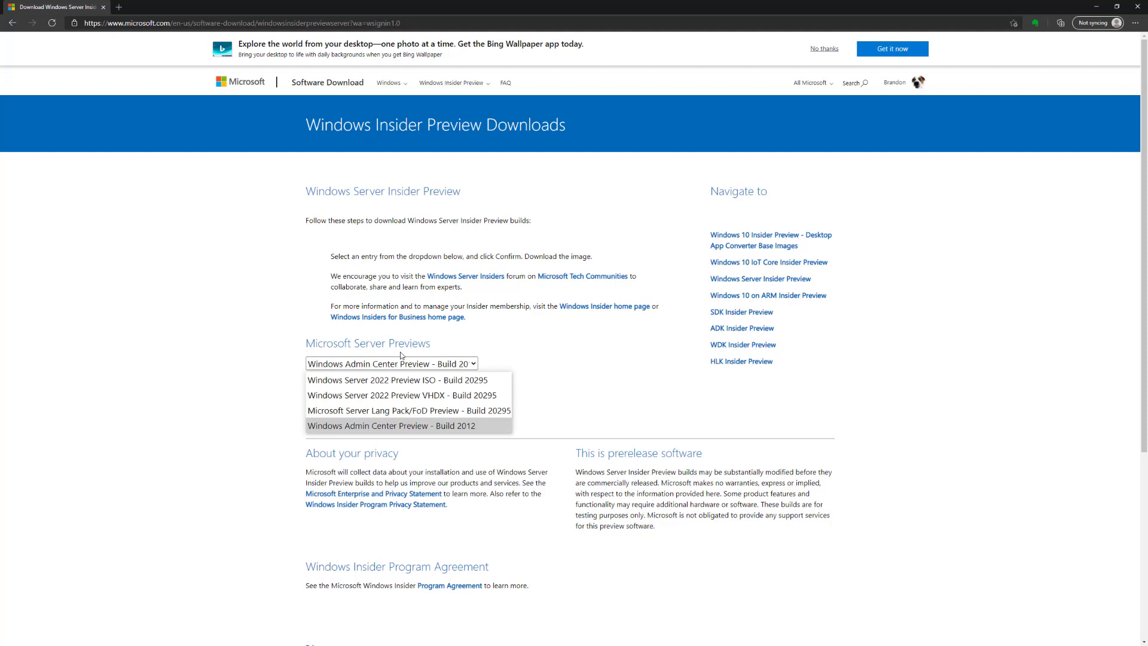
pyautogui.moveTo(442, 380)
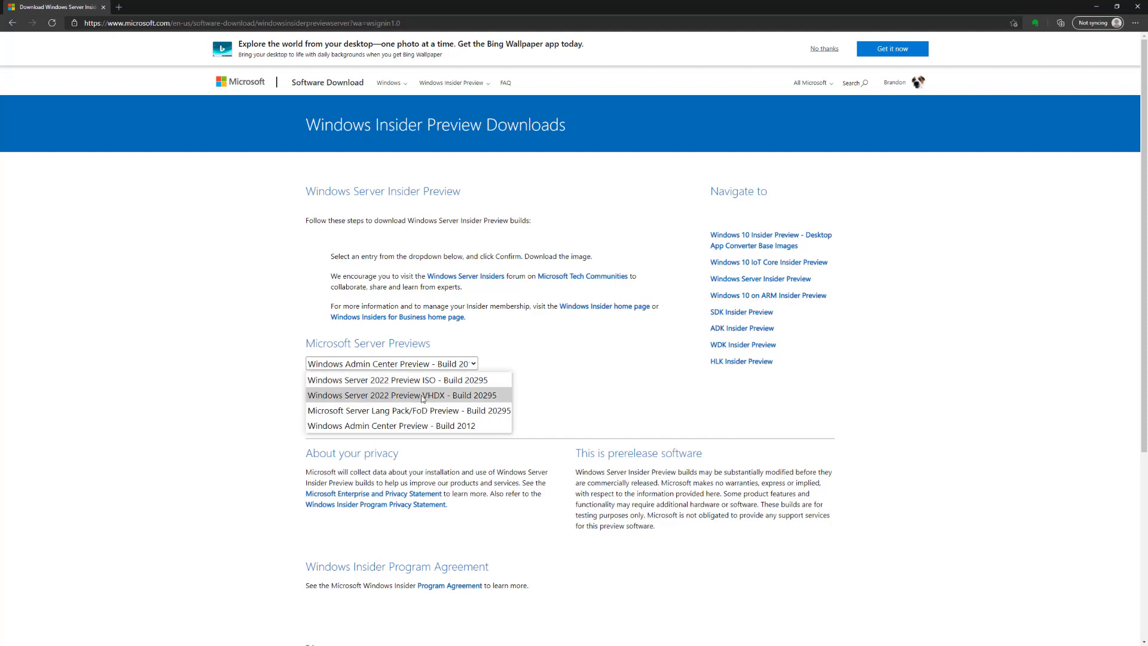
# Confirm the Windows Server 2022 Preview ISO build, then confirm English as the download language.
pyautogui.click(399, 380)
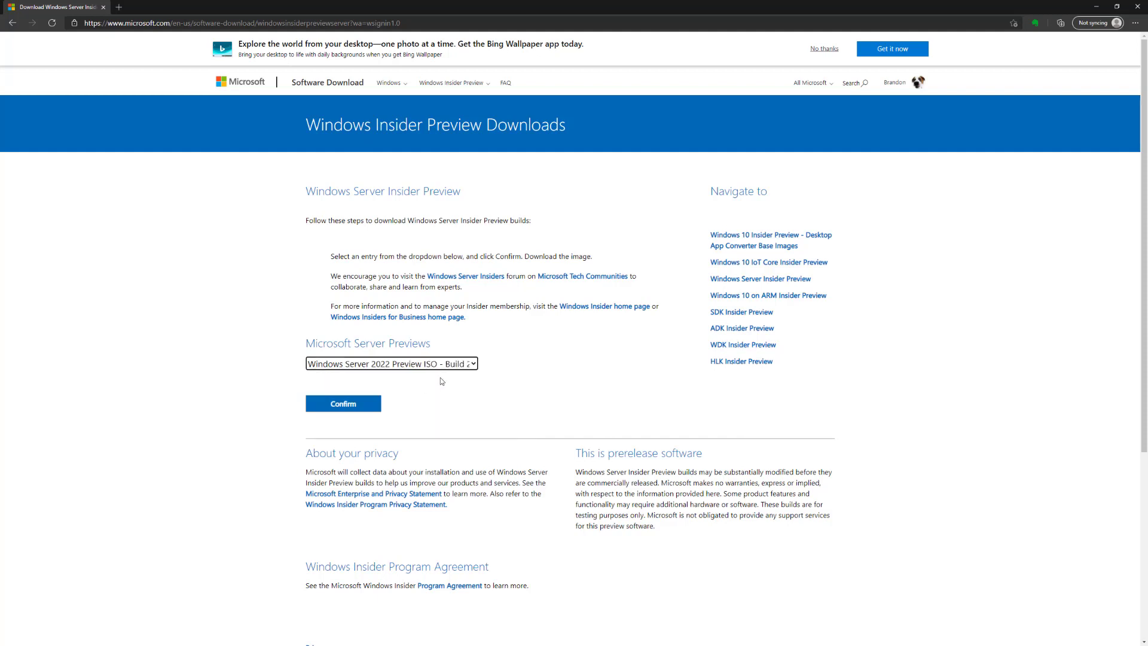
pyautogui.click(343, 403)
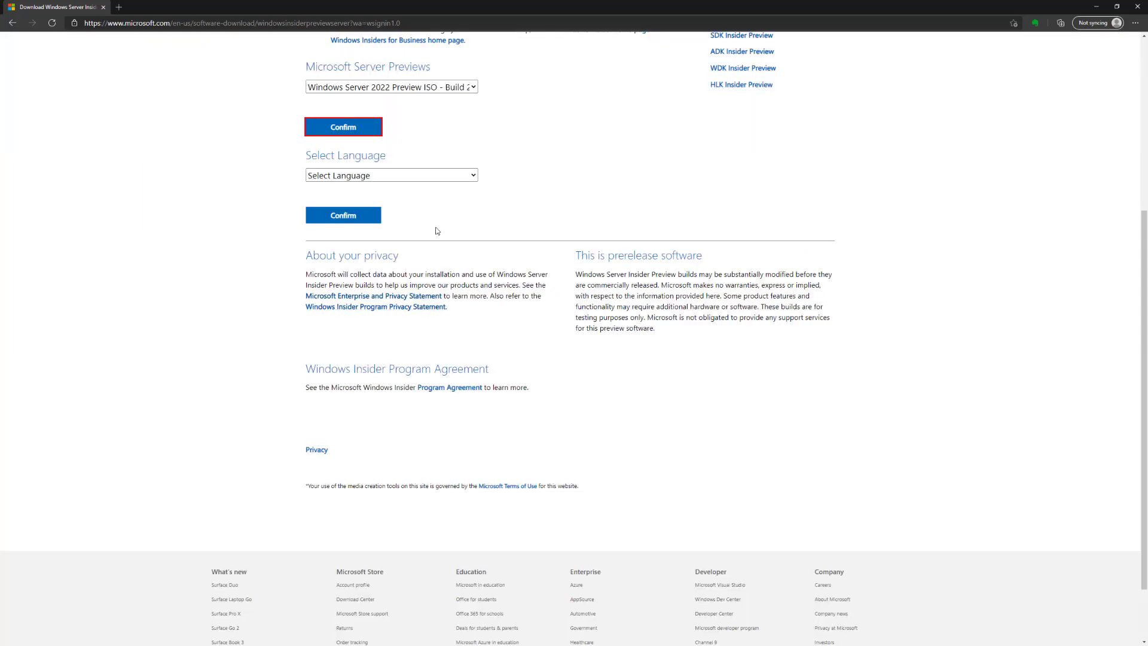
pyautogui.moveTo(470, 123)
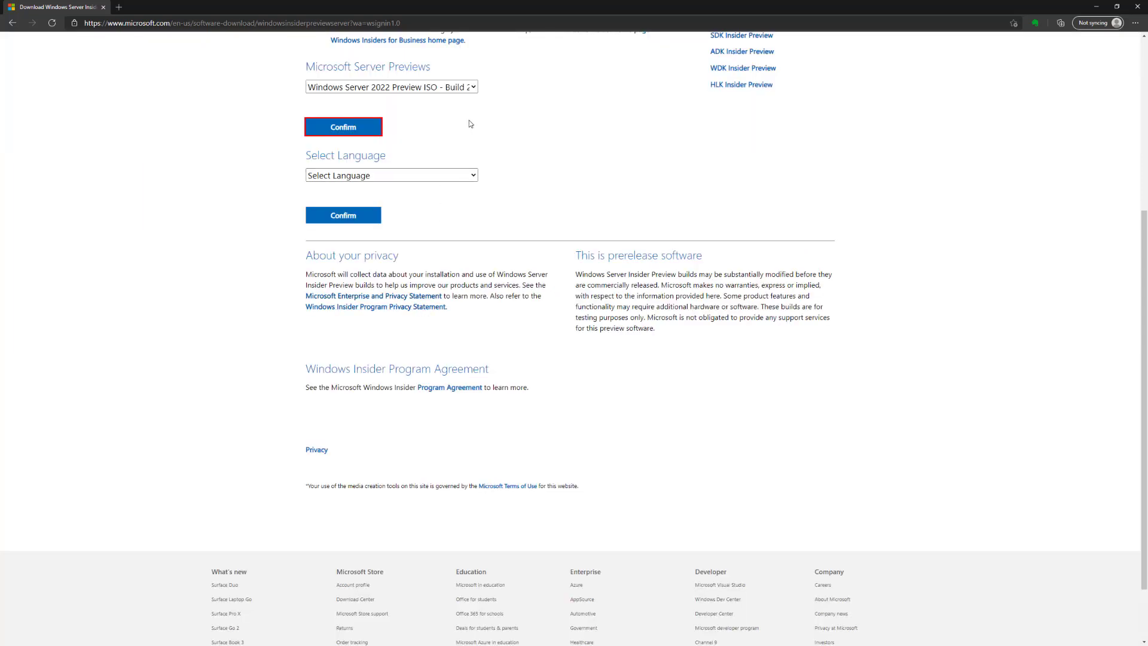
pyautogui.moveTo(460, 144)
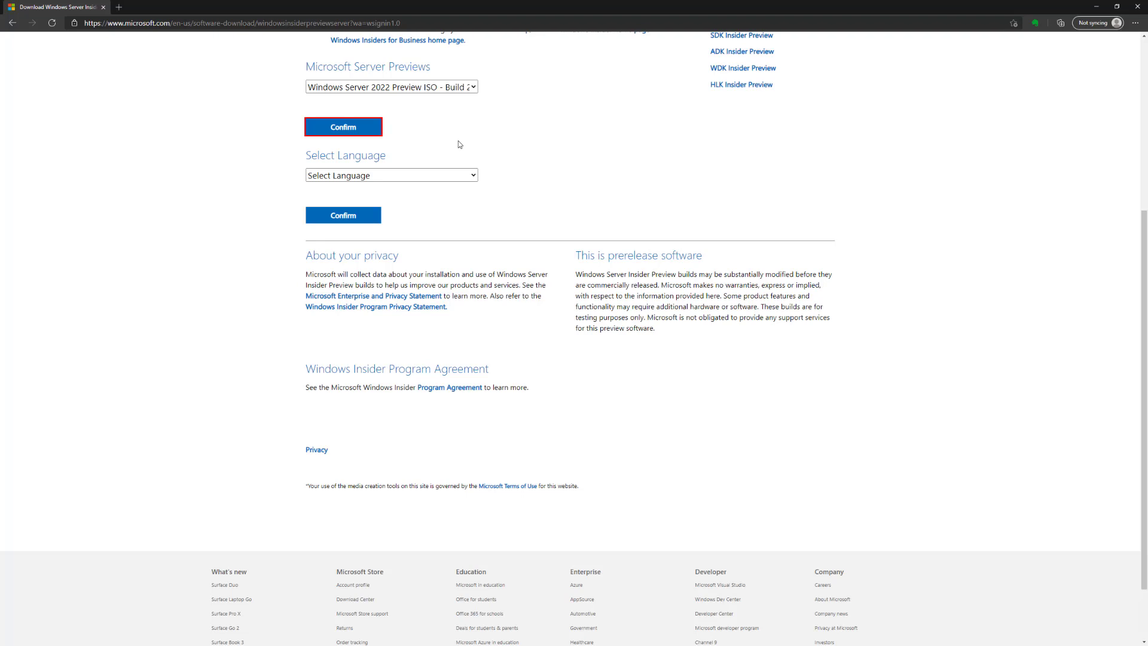
pyautogui.moveTo(389, 179)
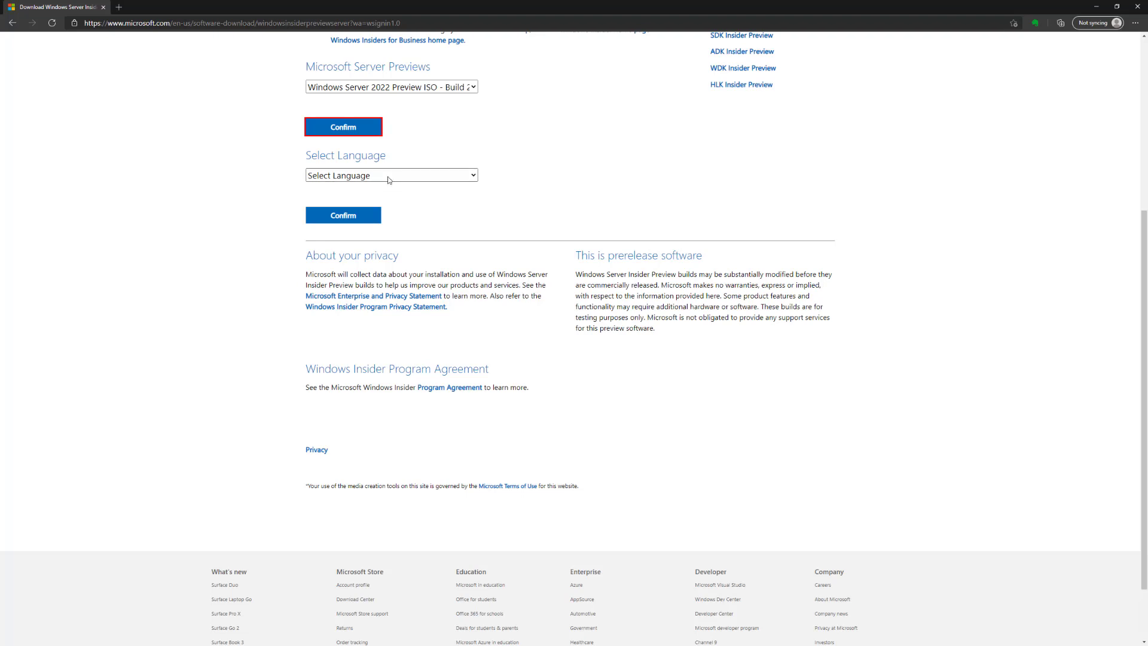
pyautogui.click(390, 176)
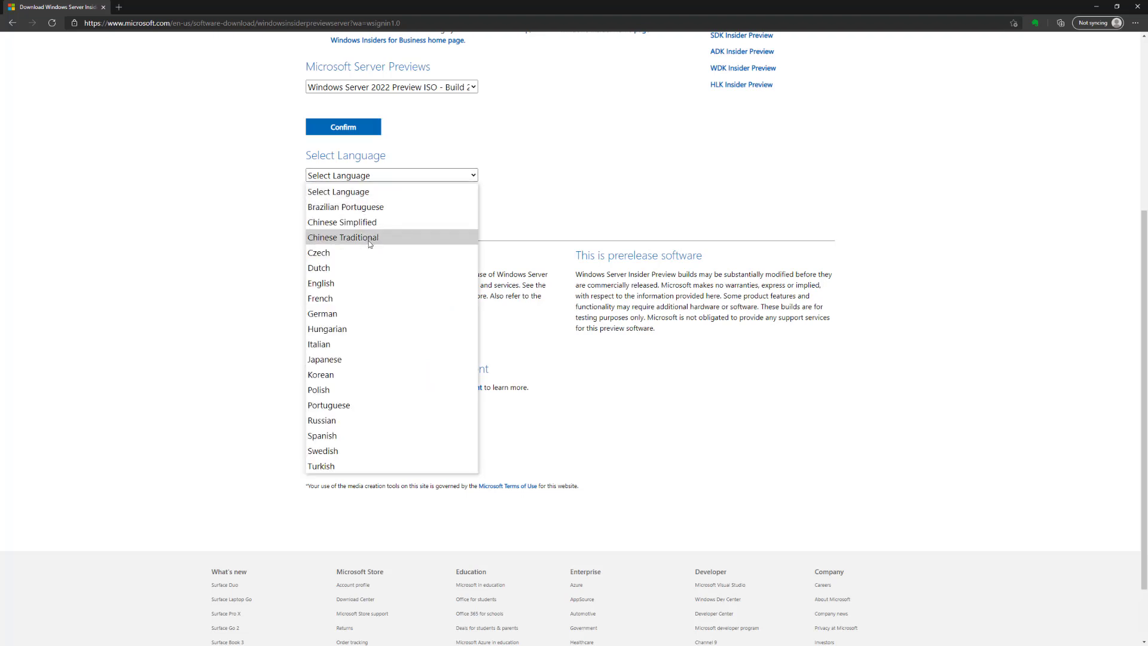
pyautogui.click(320, 283)
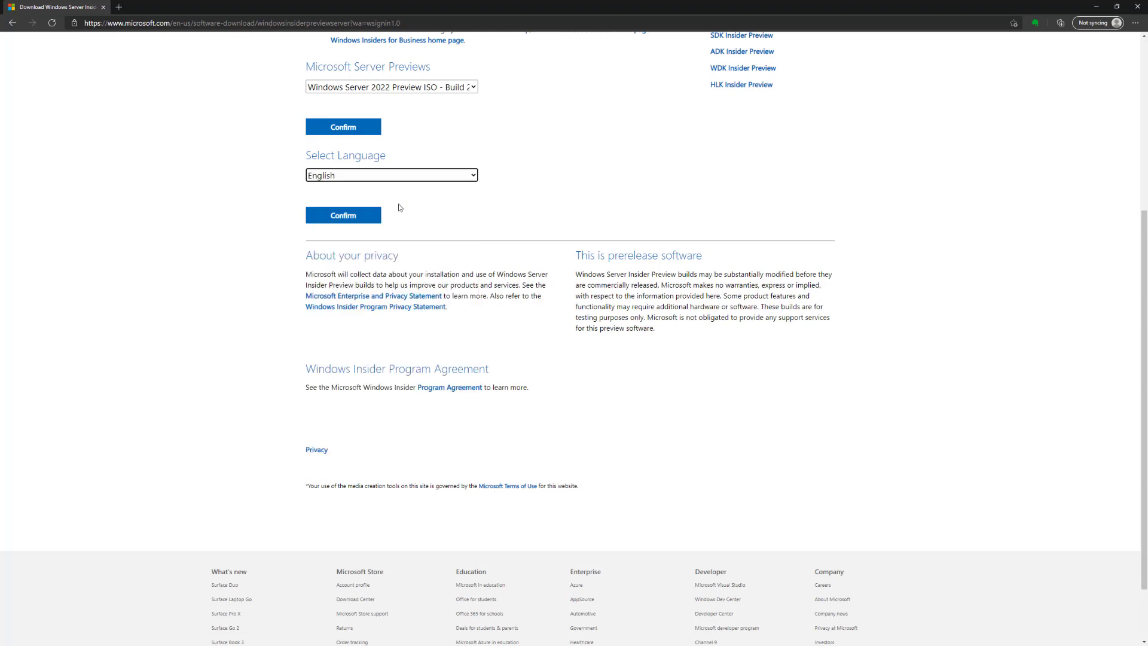
pyautogui.click(343, 215)
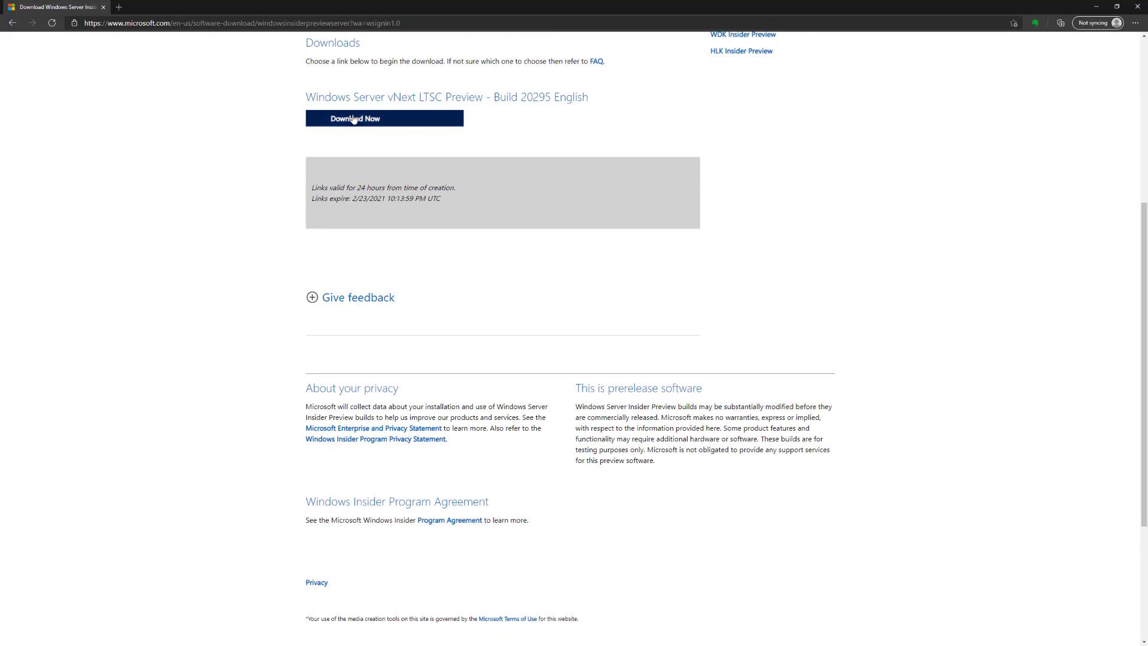
# Highlight the Build 20295 title and start the English Windows Server vNext LTSC ISO download.
pyautogui.doubleClick(327, 97)
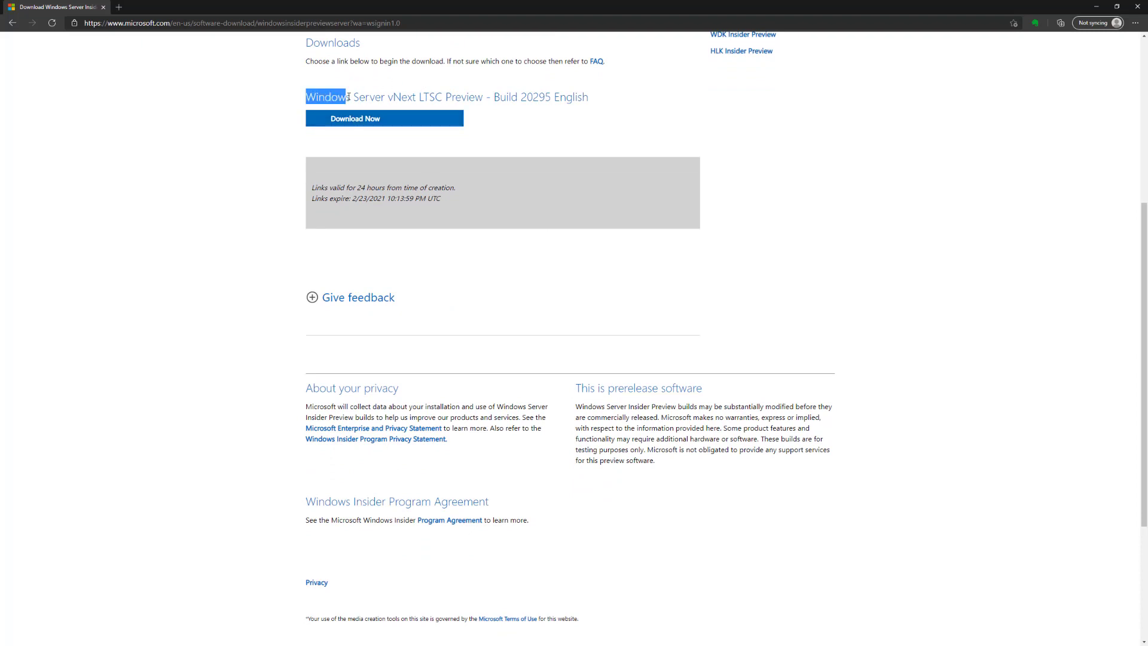
pyautogui.moveTo(326, 97); pyautogui.dragTo(418, 97)
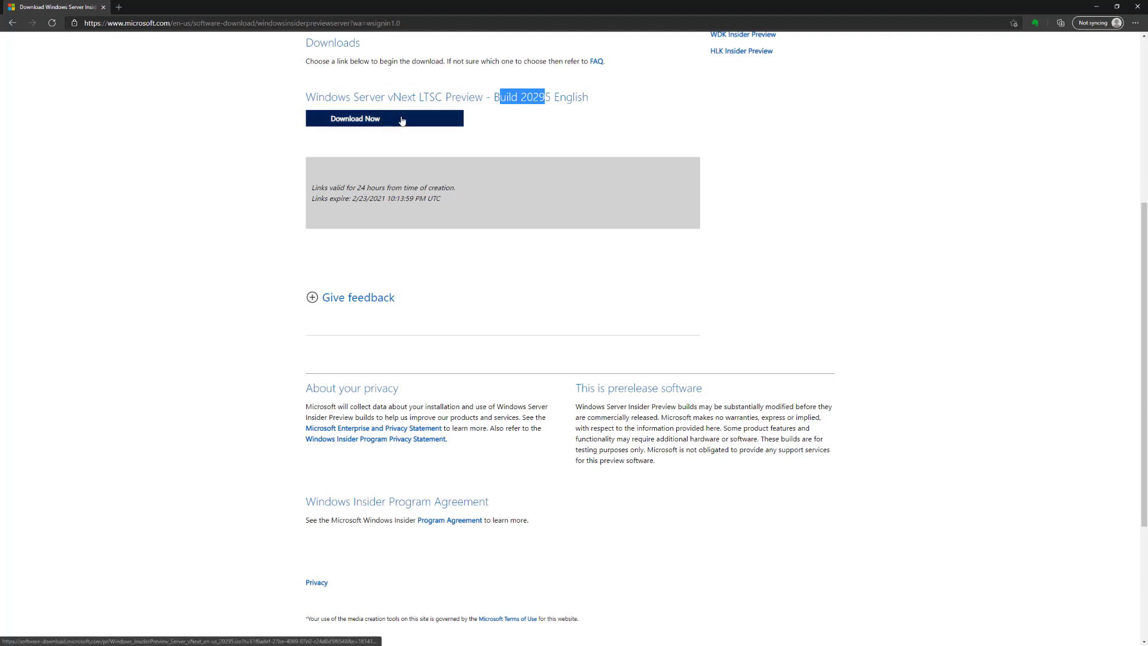
pyautogui.click(383, 118)
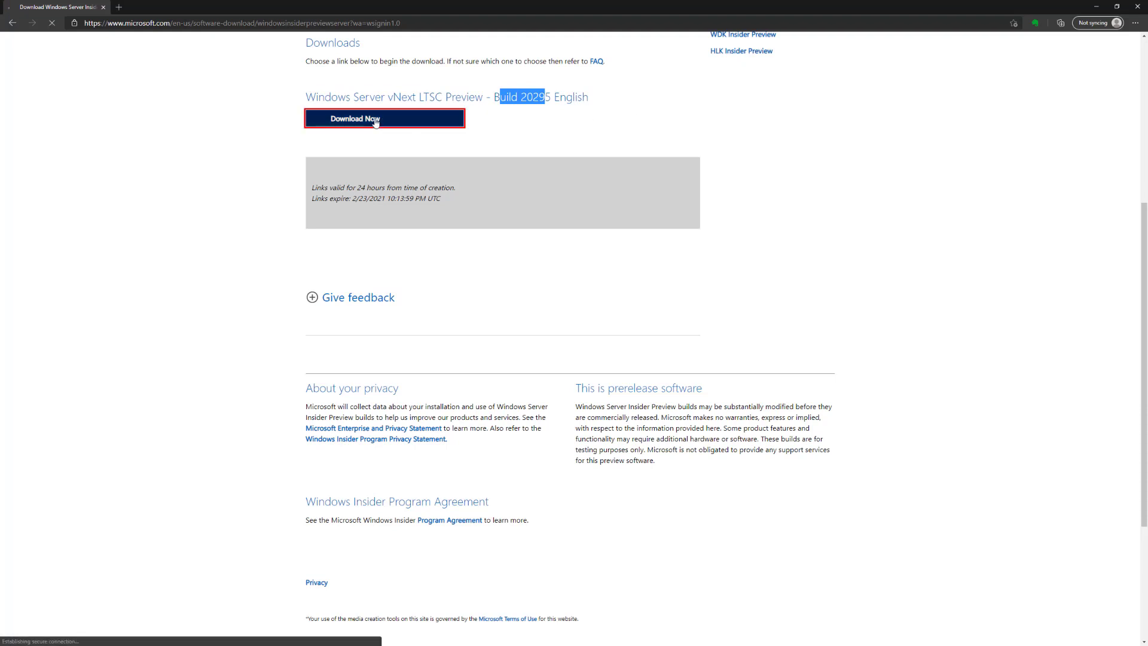
pyautogui.click(375, 118)
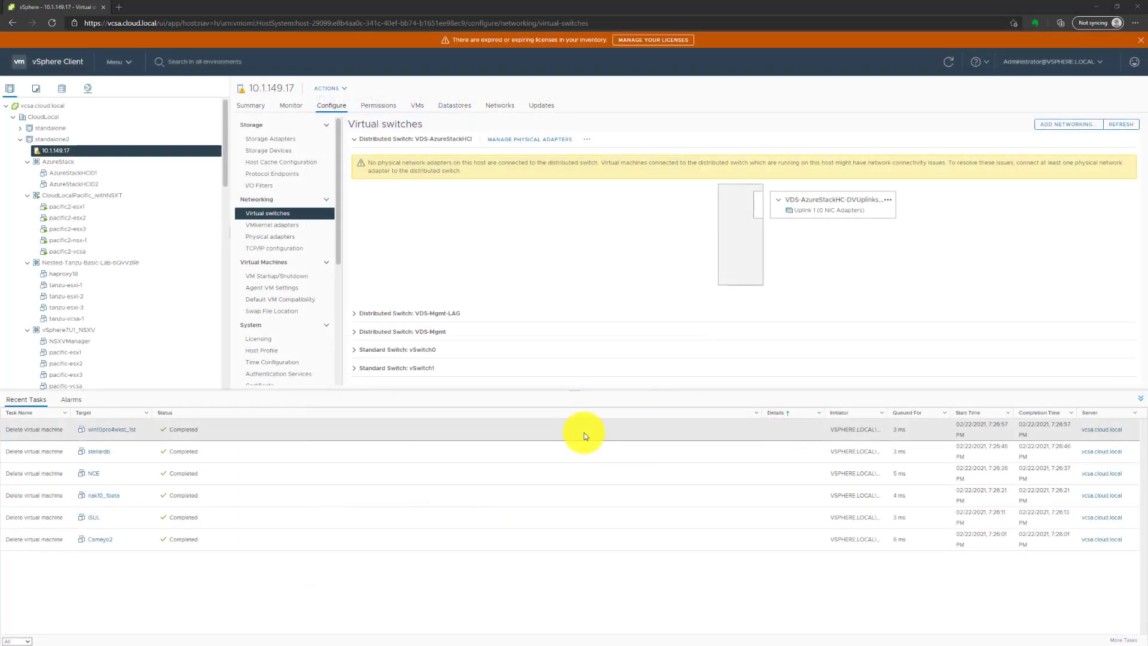
pyautogui.moveTo(583, 439)
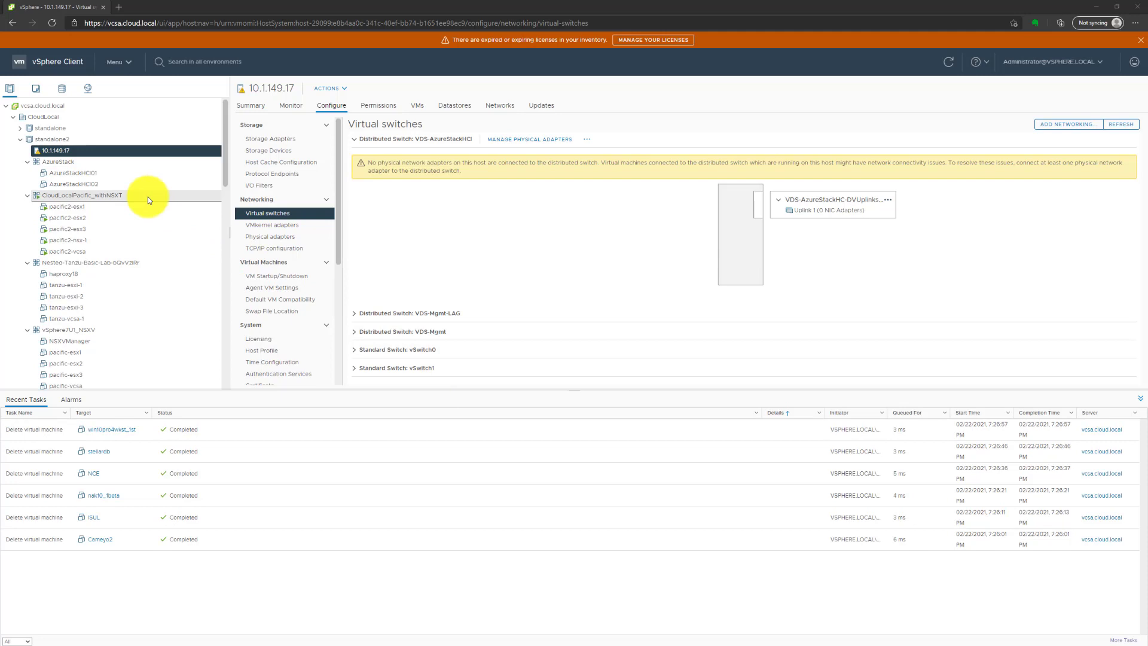
pyautogui.moveTo(142, 203)
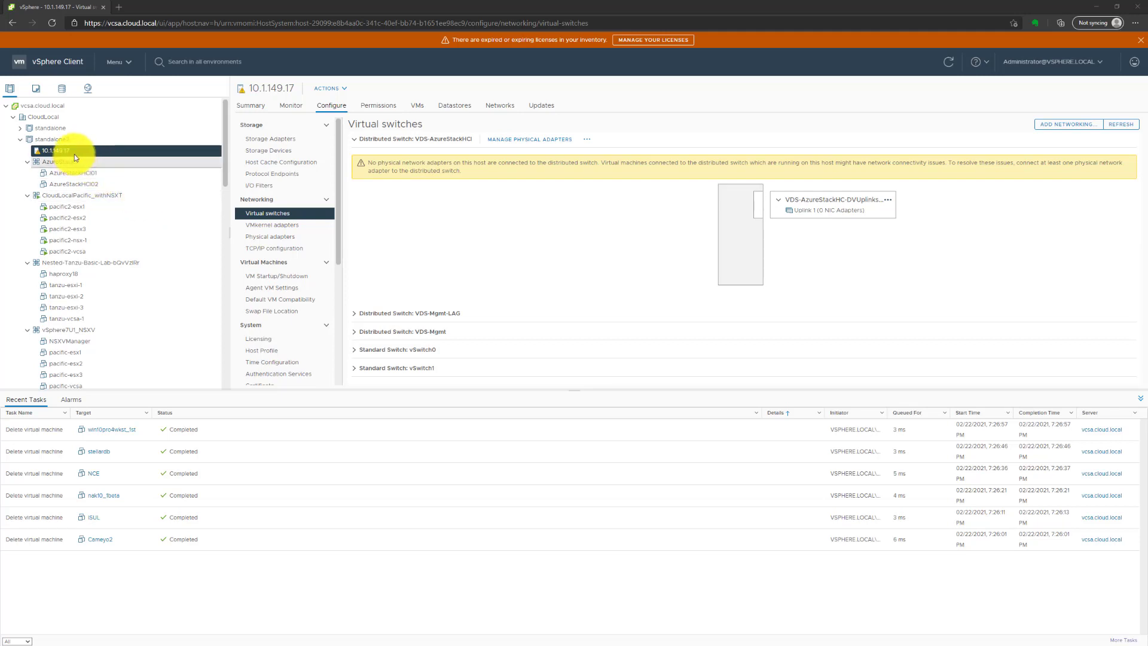
# Launch the New Virtual Machine wizard from host 10.1.149.17's right-click menu.
pyautogui.rightClick(70, 150)
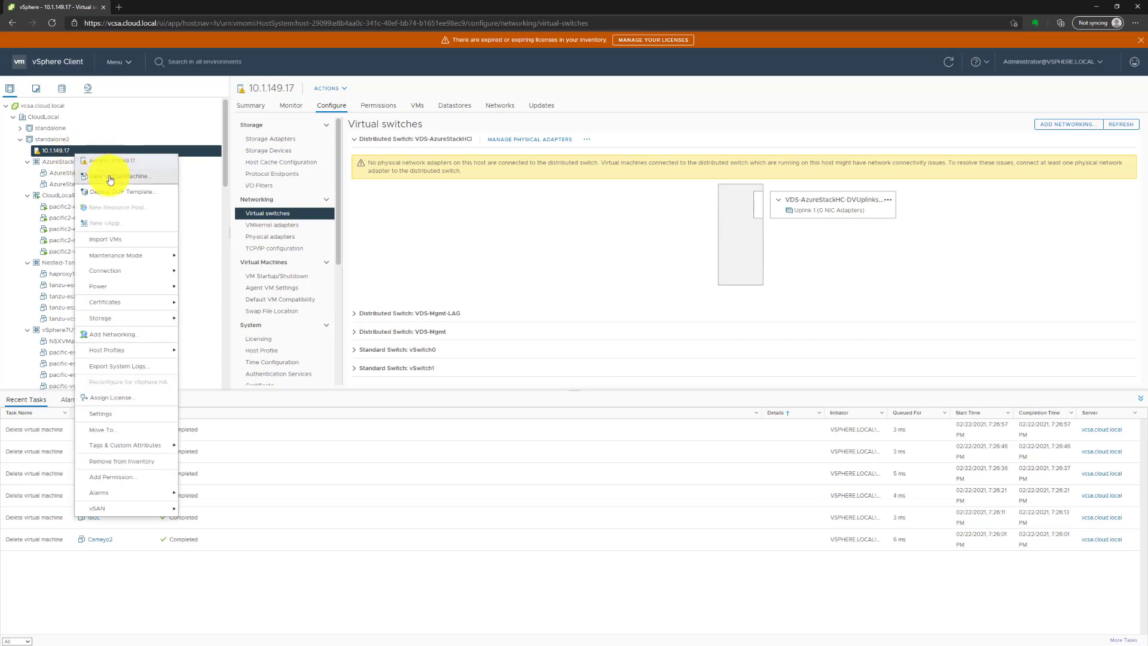
pyautogui.click(119, 175)
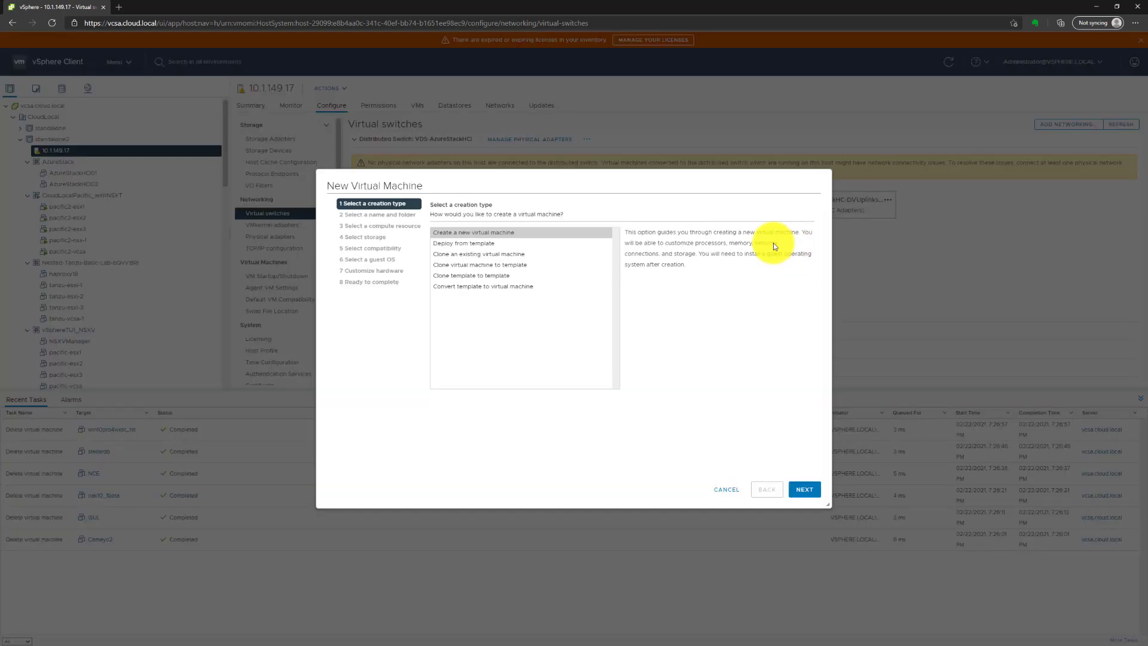
pyautogui.moveTo(717, 433)
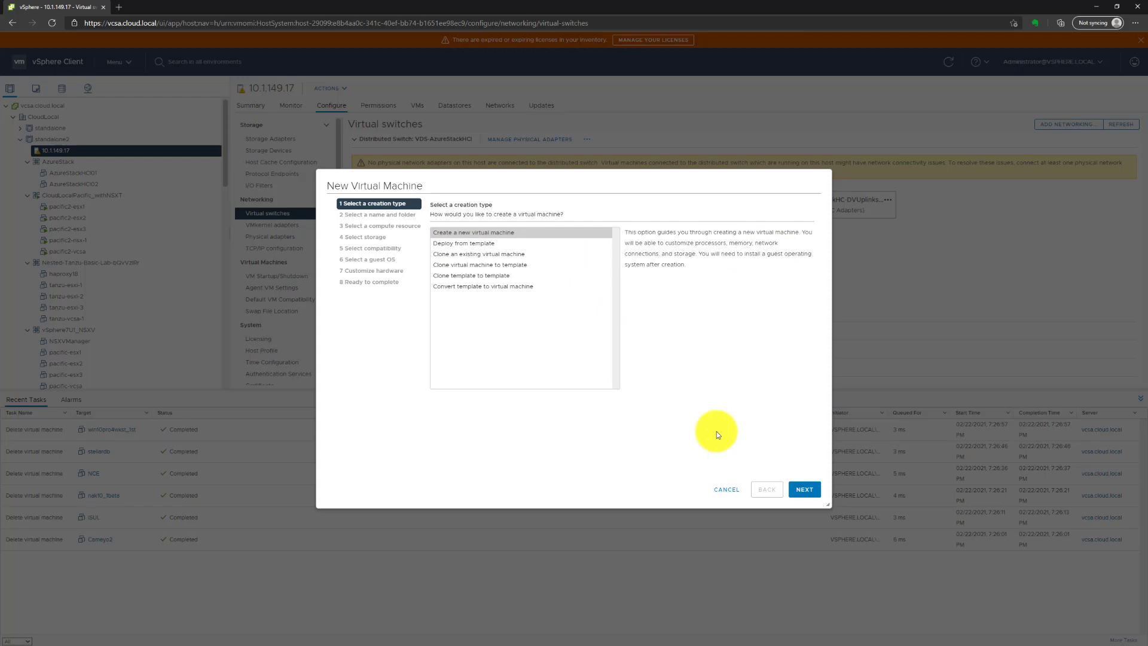
# Create a new VM named winserver2022 on host 10.1.149.17, stored on datastore ESXSOS01.
pyautogui.click(804, 489)
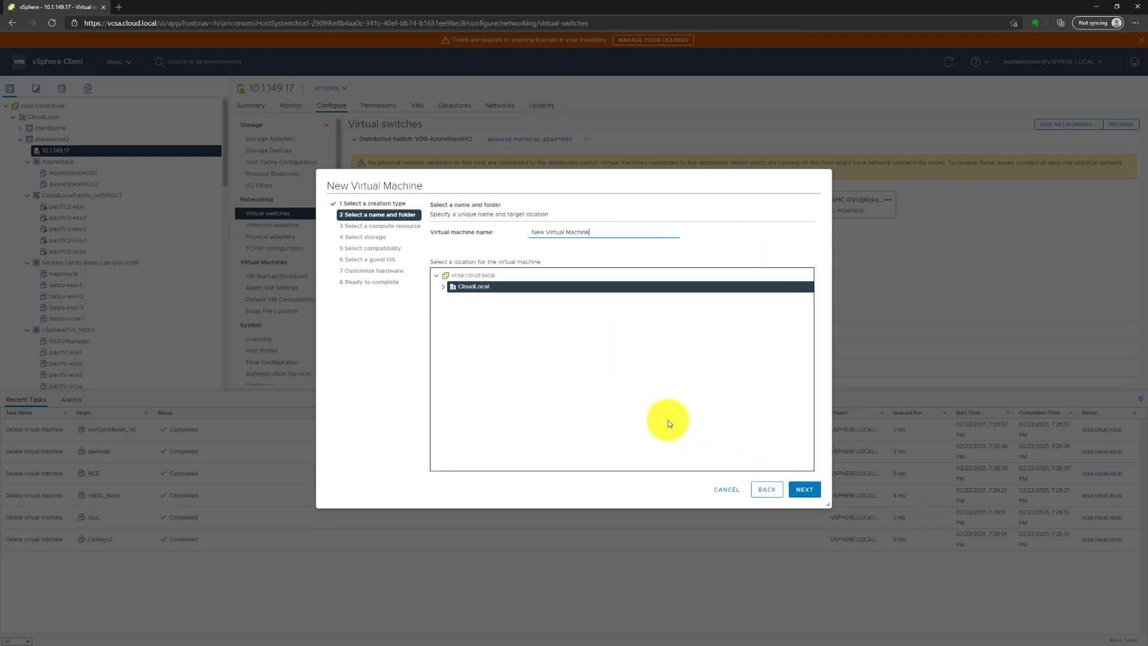
pyautogui.doubleClick(560, 232)
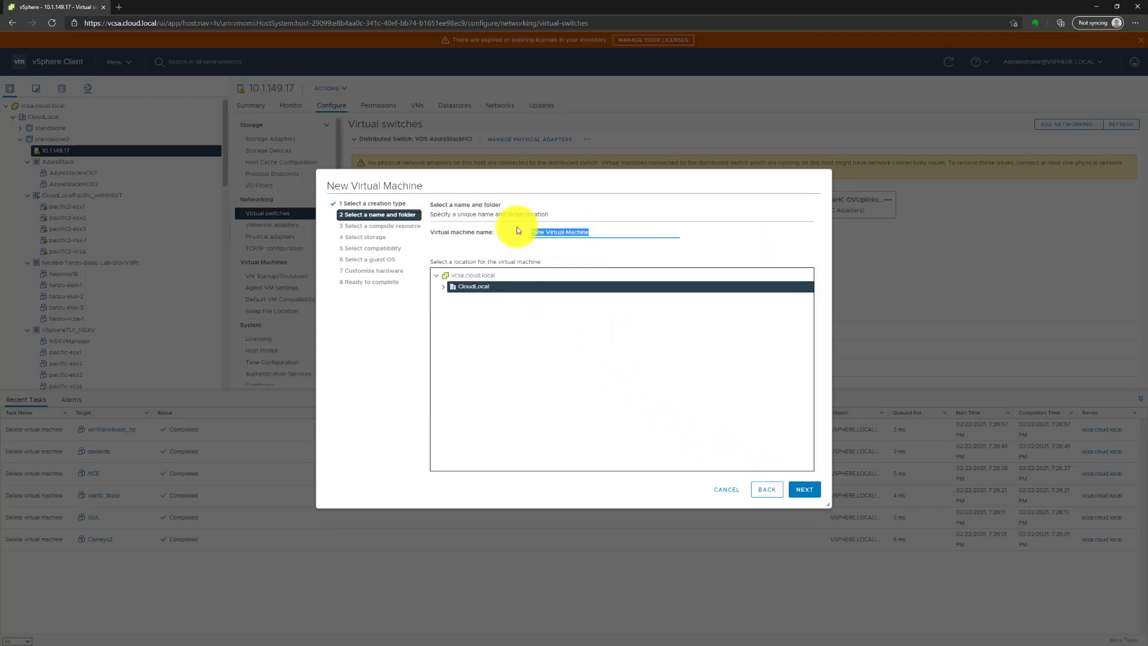
pyautogui.write('winserver2022')
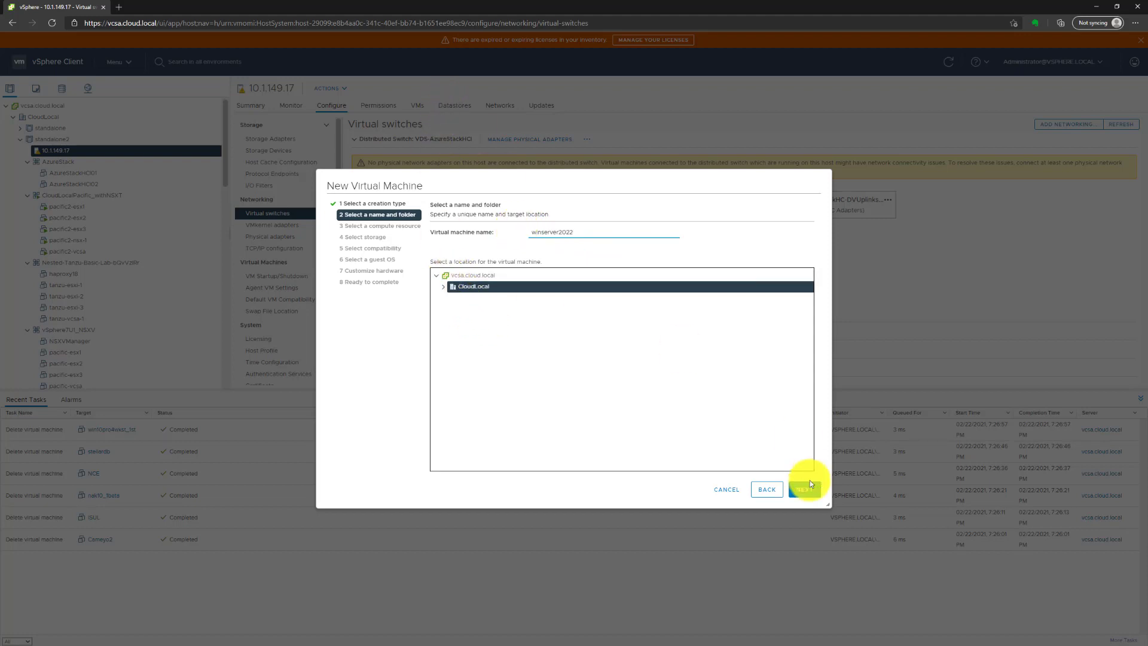
pyautogui.click(804, 490)
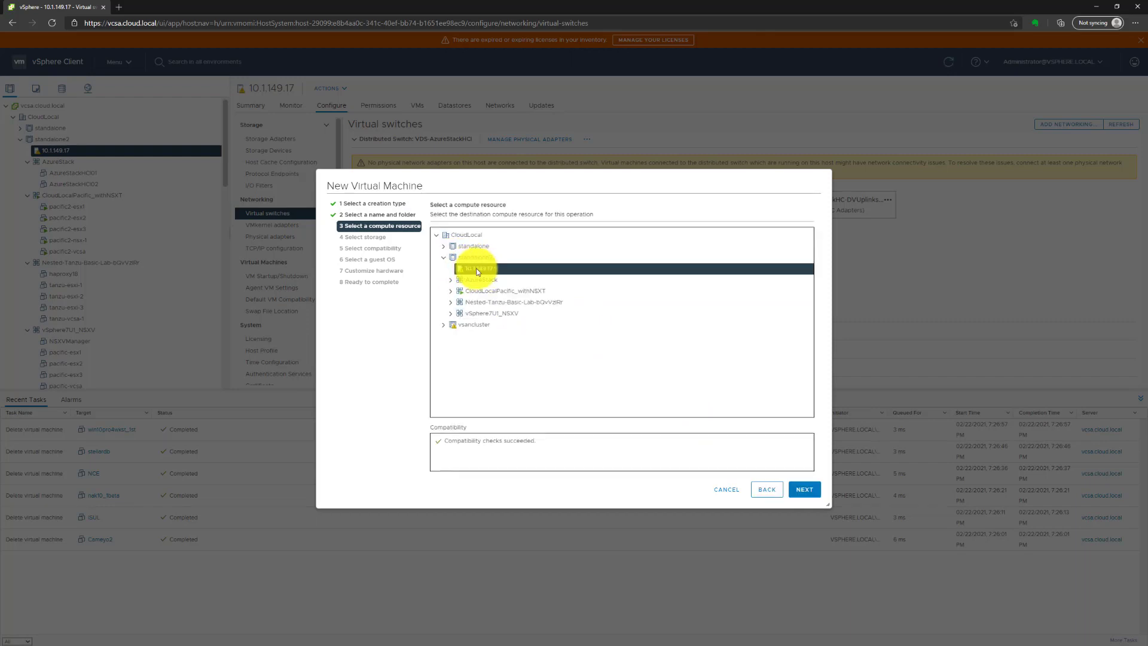
pyautogui.click(805, 489)
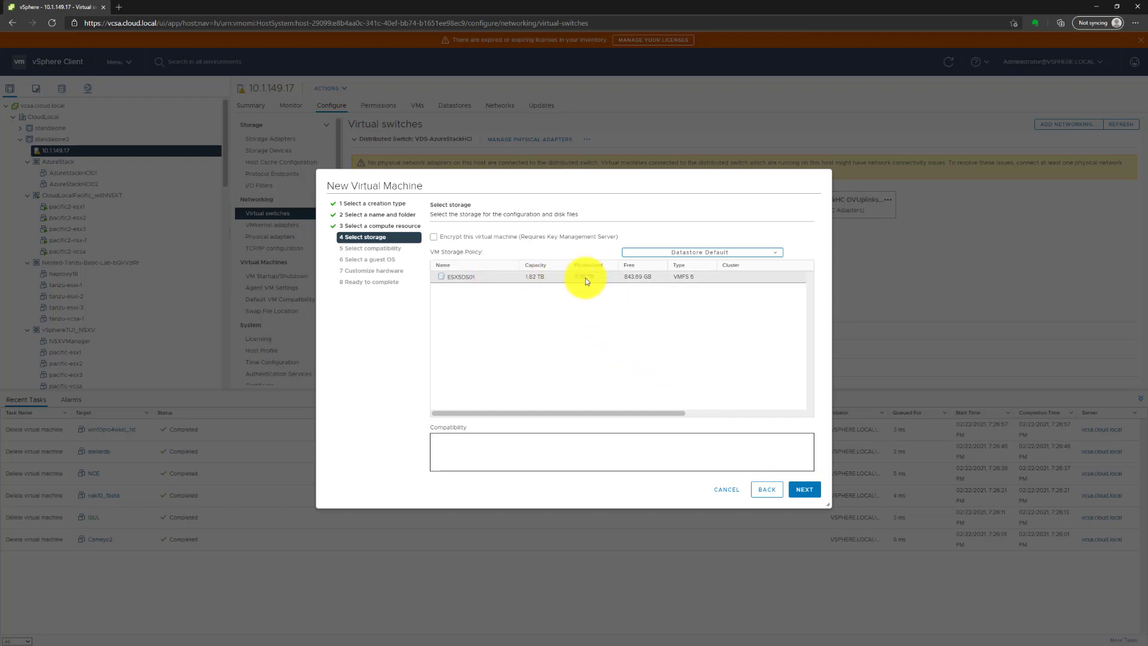
pyautogui.click(460, 277)
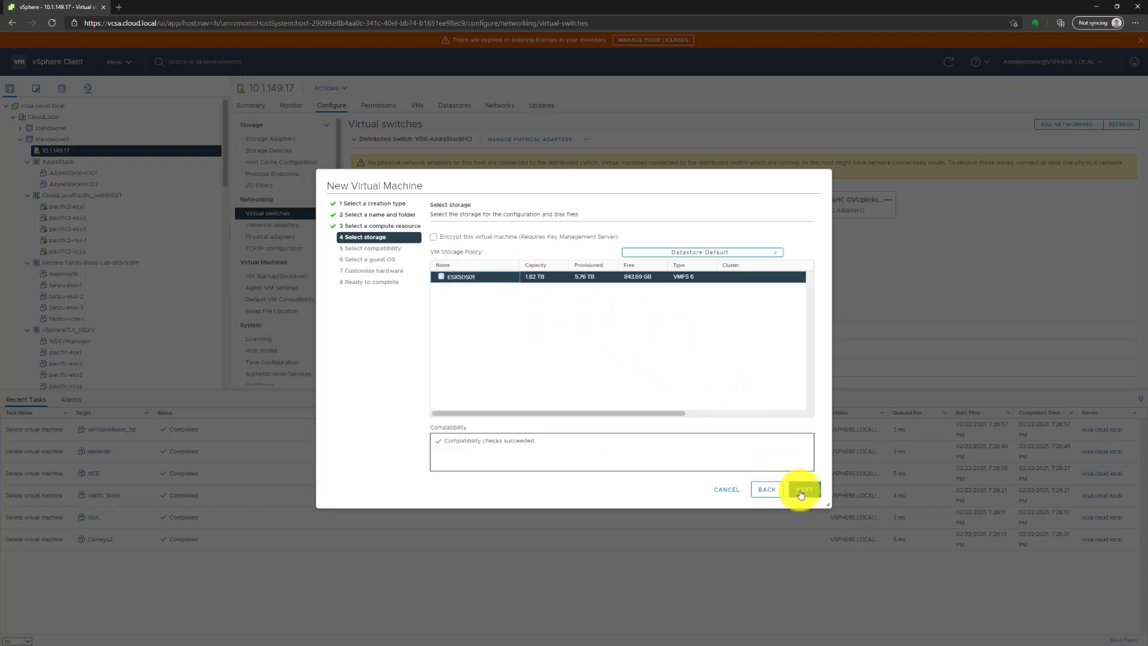
pyautogui.click(804, 490)
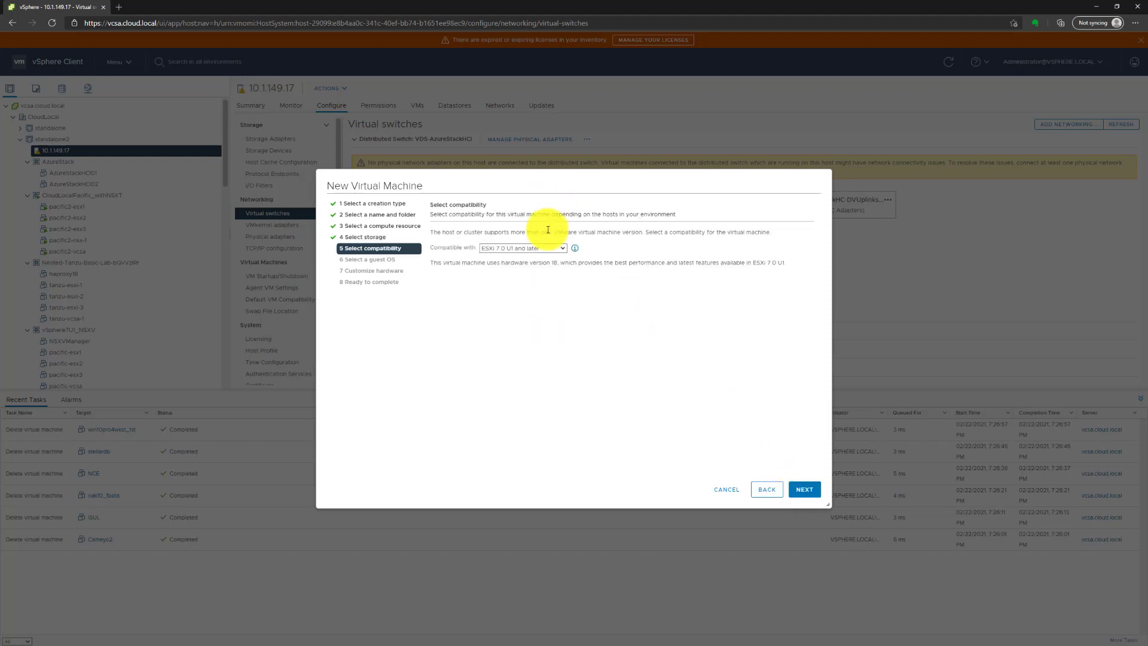
pyautogui.moveTo(521, 247)
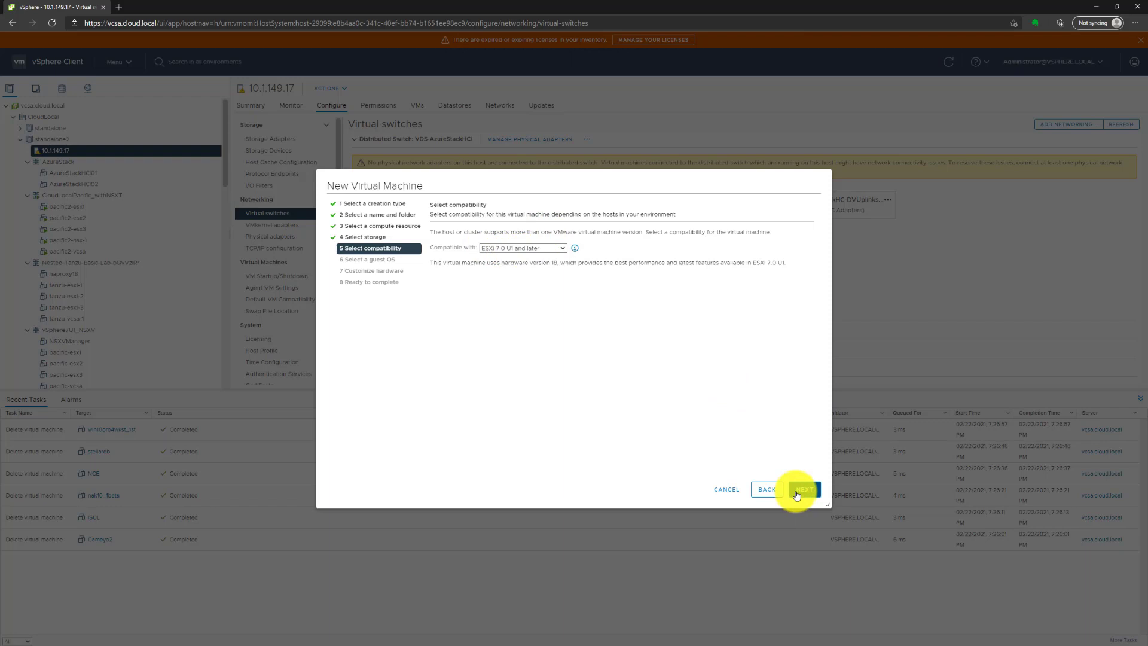
# Keep ESXi 7.0 U1 compatibility and set the guest OS to Microsoft Windows Server 2019 (64-bit).
pyautogui.click(804, 490)
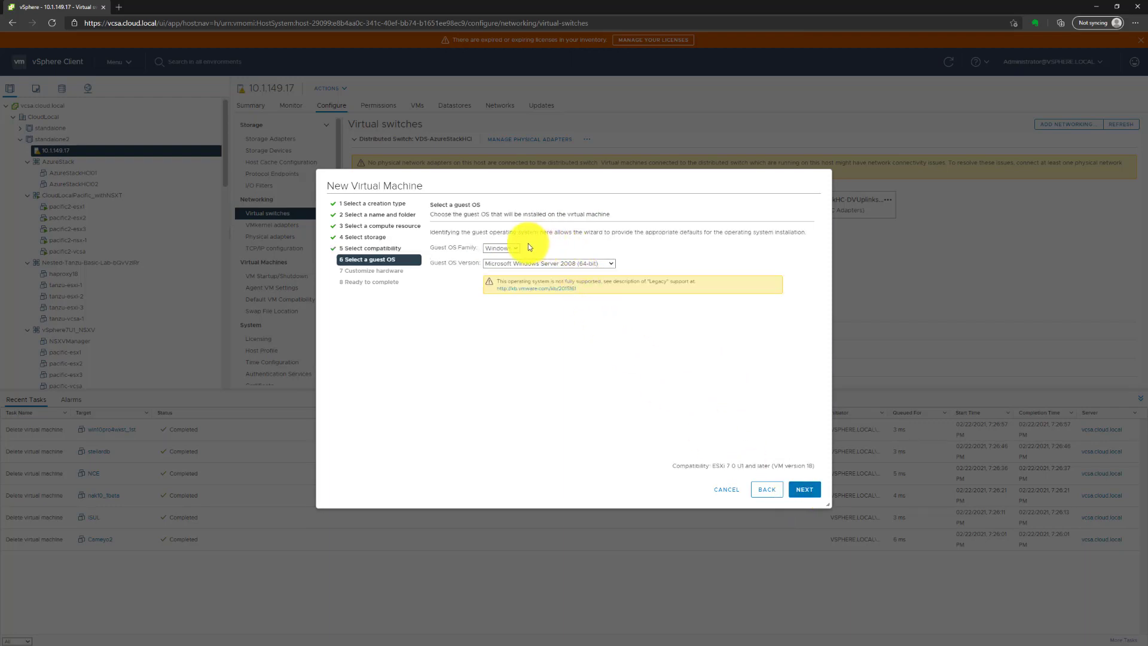
pyautogui.click(550, 263)
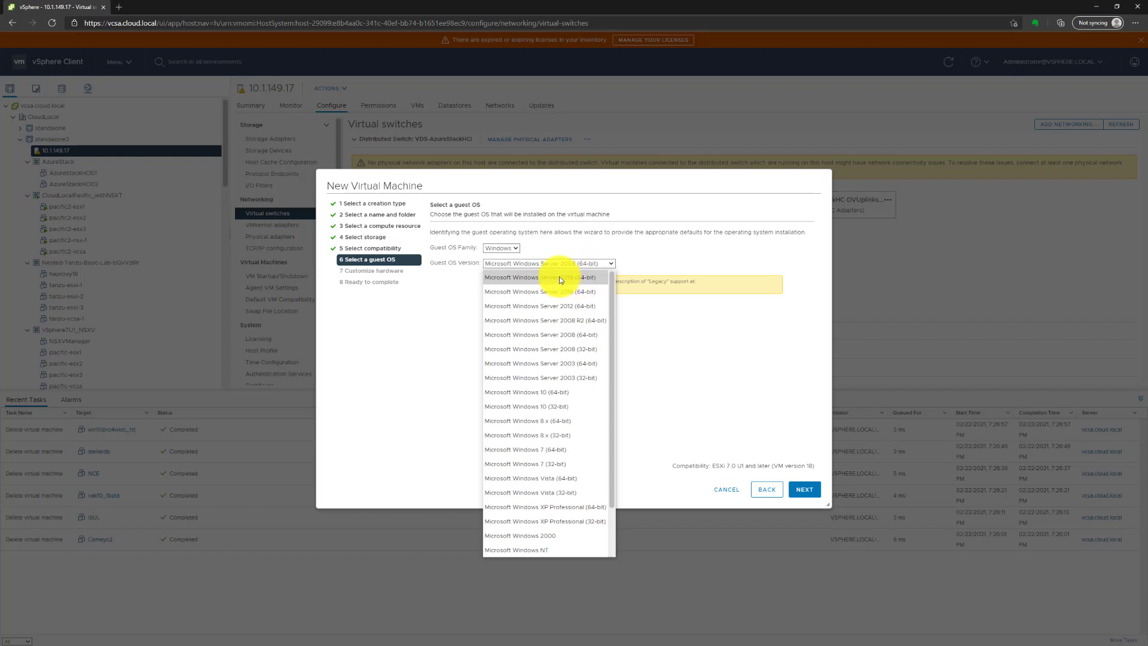
pyautogui.moveTo(563, 279)
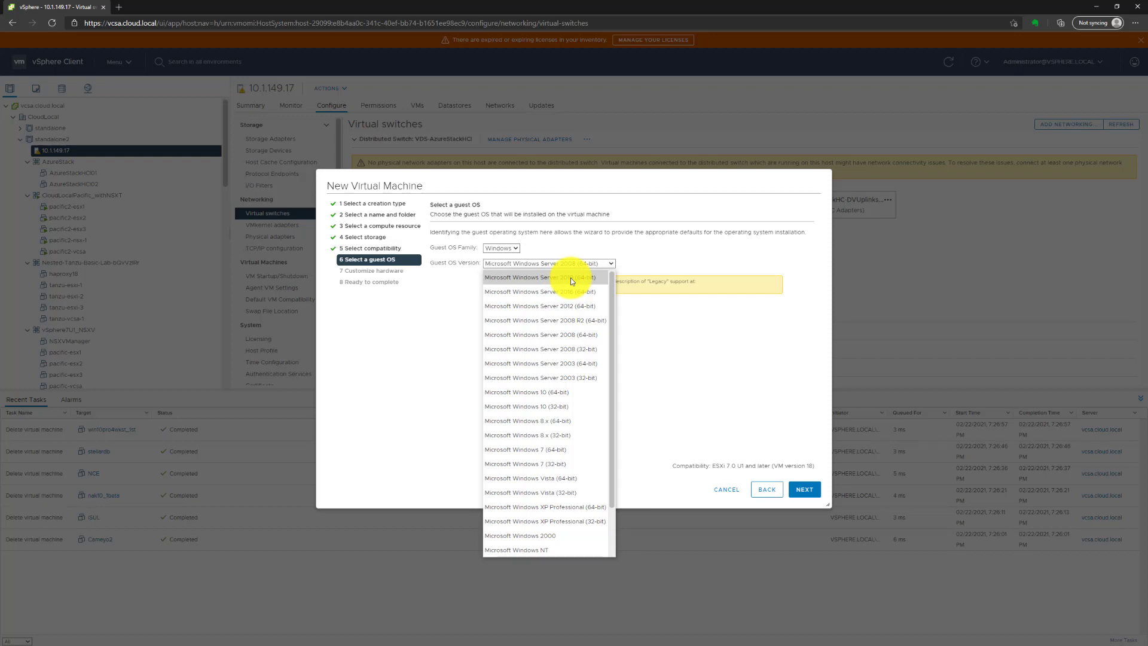
pyautogui.click(539, 278)
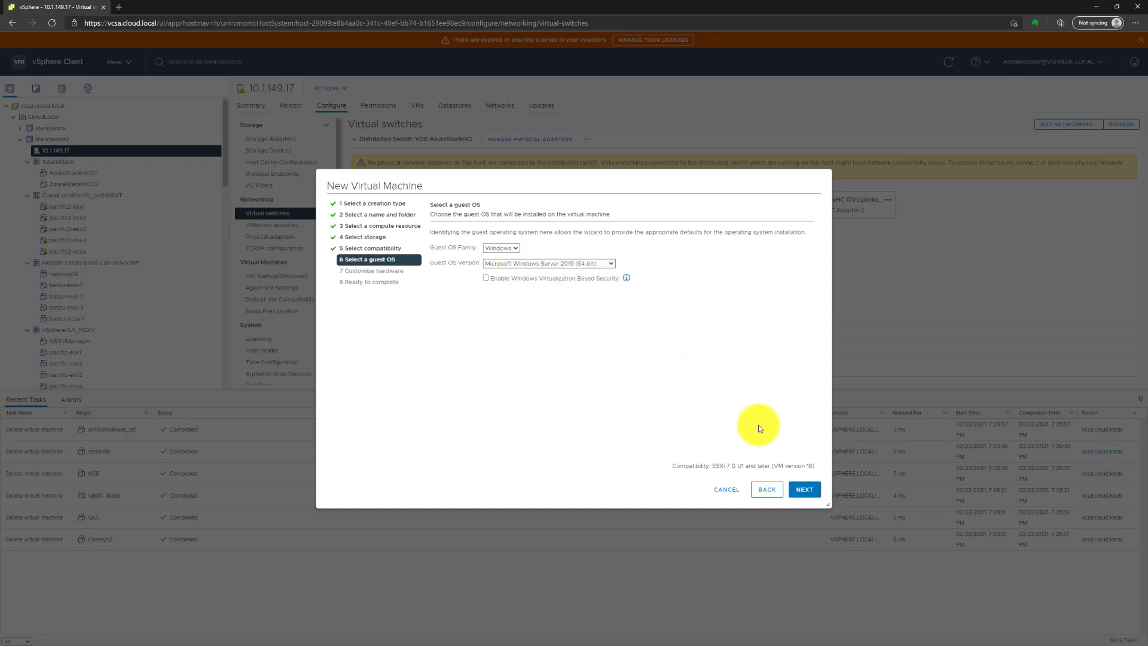
pyautogui.click(804, 489)
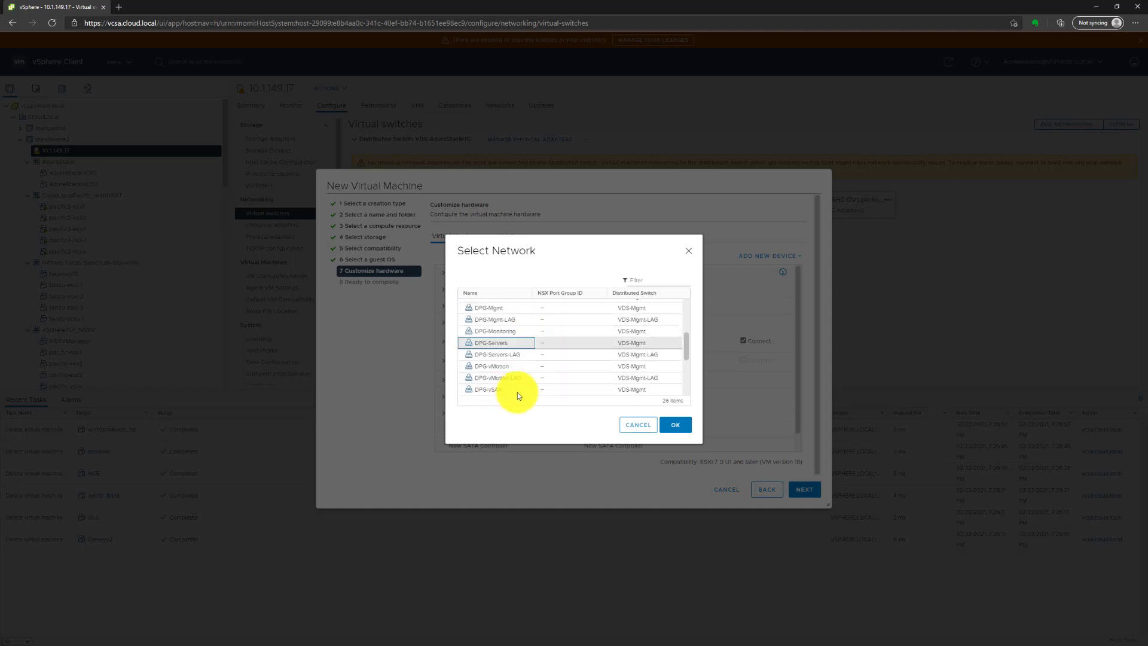
# Attach the network to DPG-Servers and set the CD/DVD drive to Datastore ISO File.
pyautogui.click(491, 342)
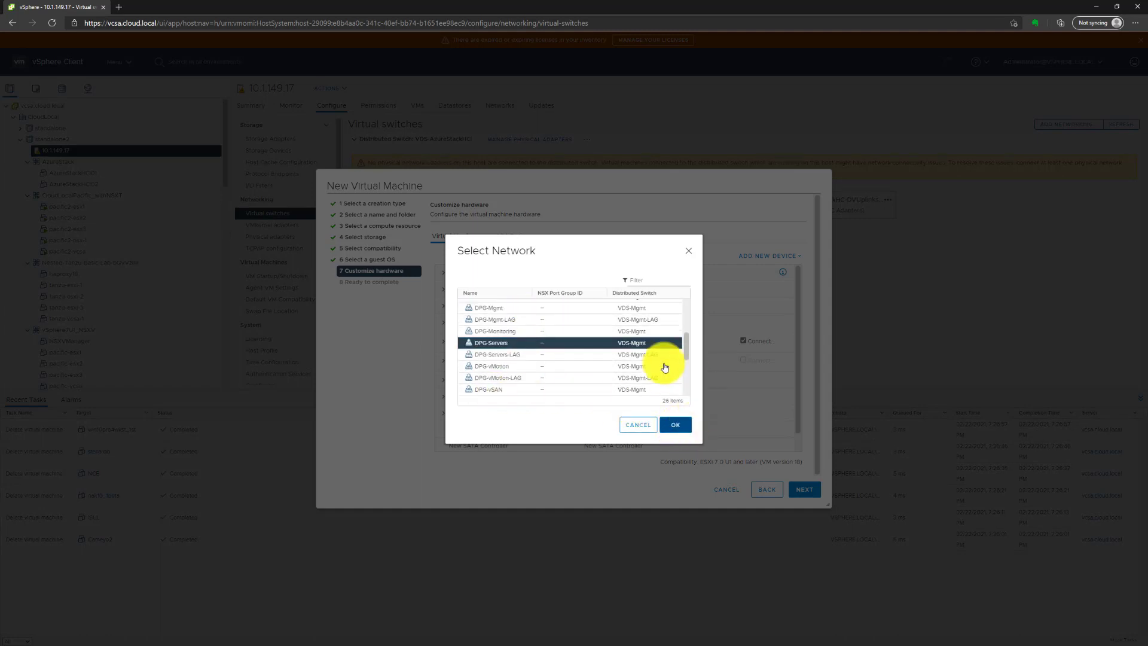
pyautogui.click(675, 425)
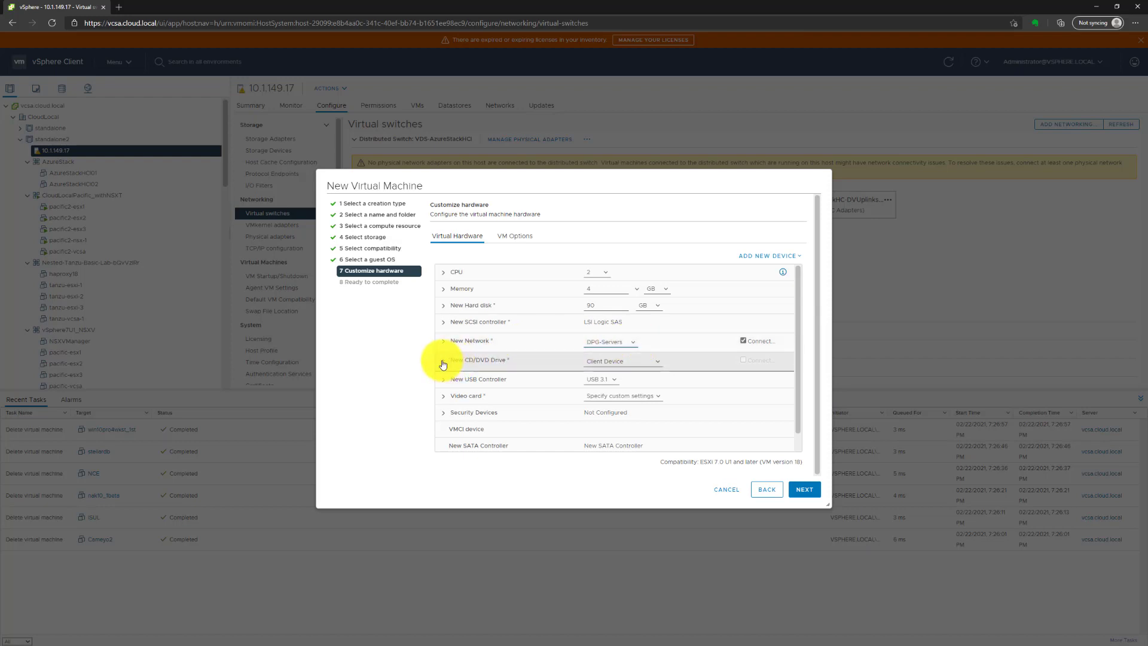
pyautogui.click(443, 360)
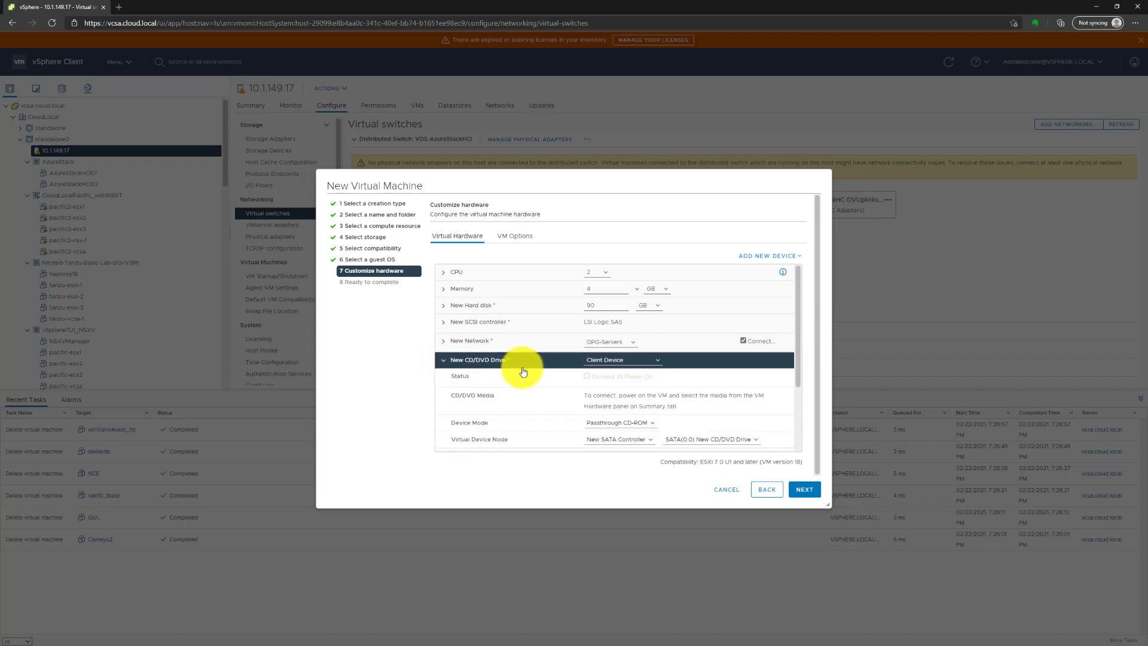
pyautogui.click(653, 360)
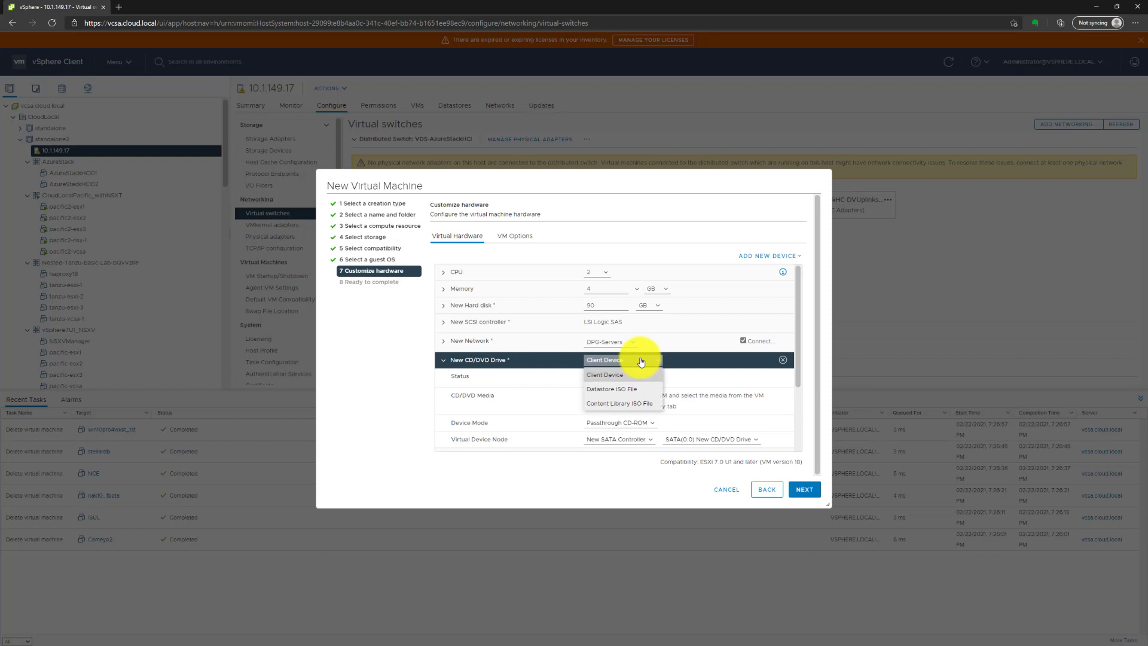
pyautogui.click(611, 389)
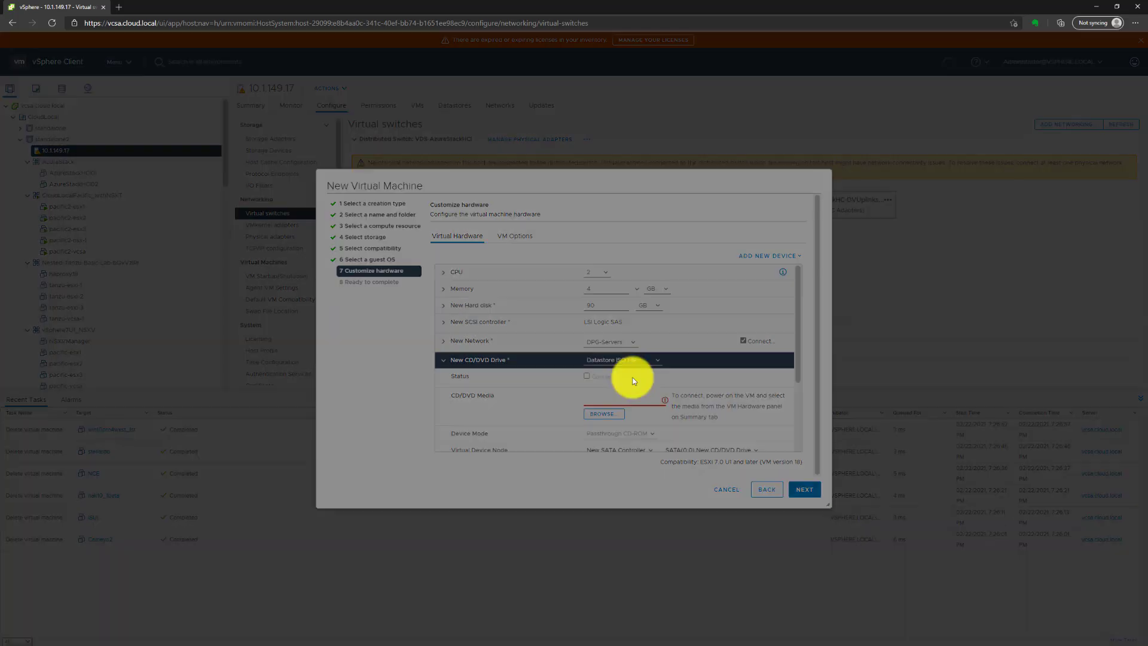
# Browse ESXSOS01's ISO folder for the Windows Insider Preview Server build 20295 image.
pyautogui.click(603, 414)
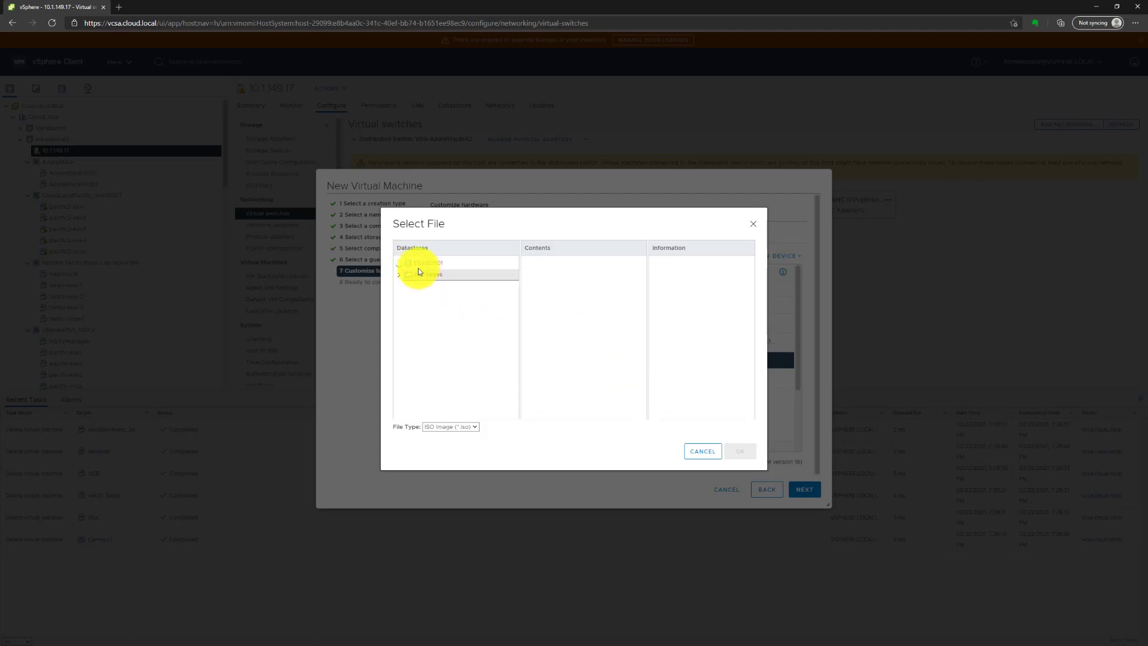
pyautogui.click(401, 262)
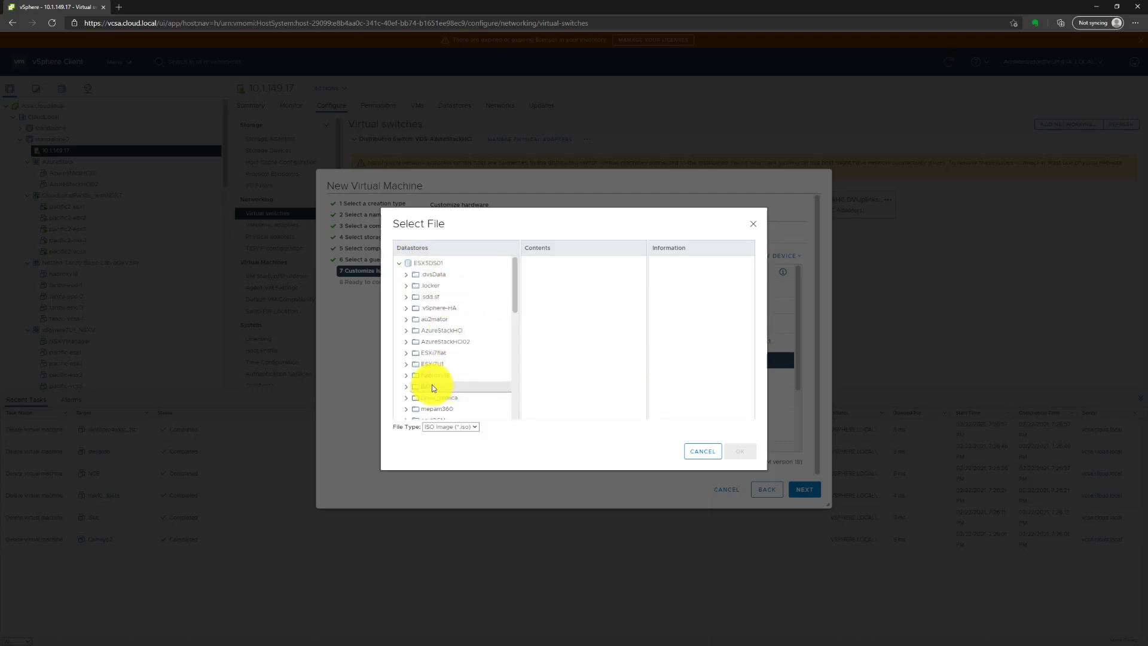
pyautogui.click(425, 386)
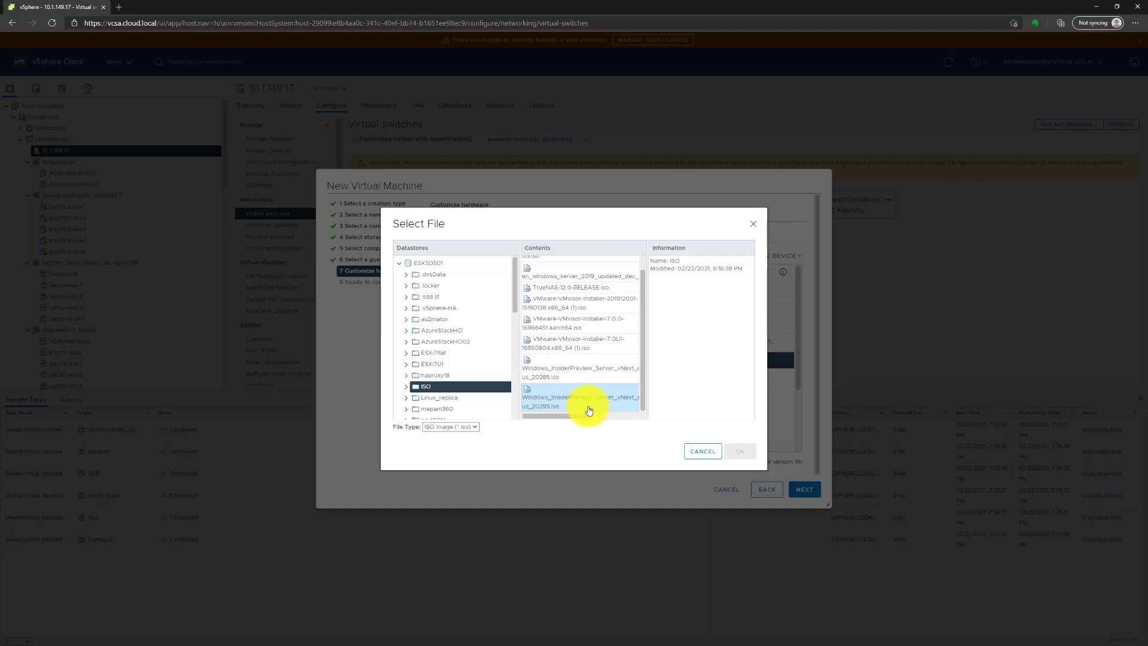
pyautogui.moveTo(552, 407)
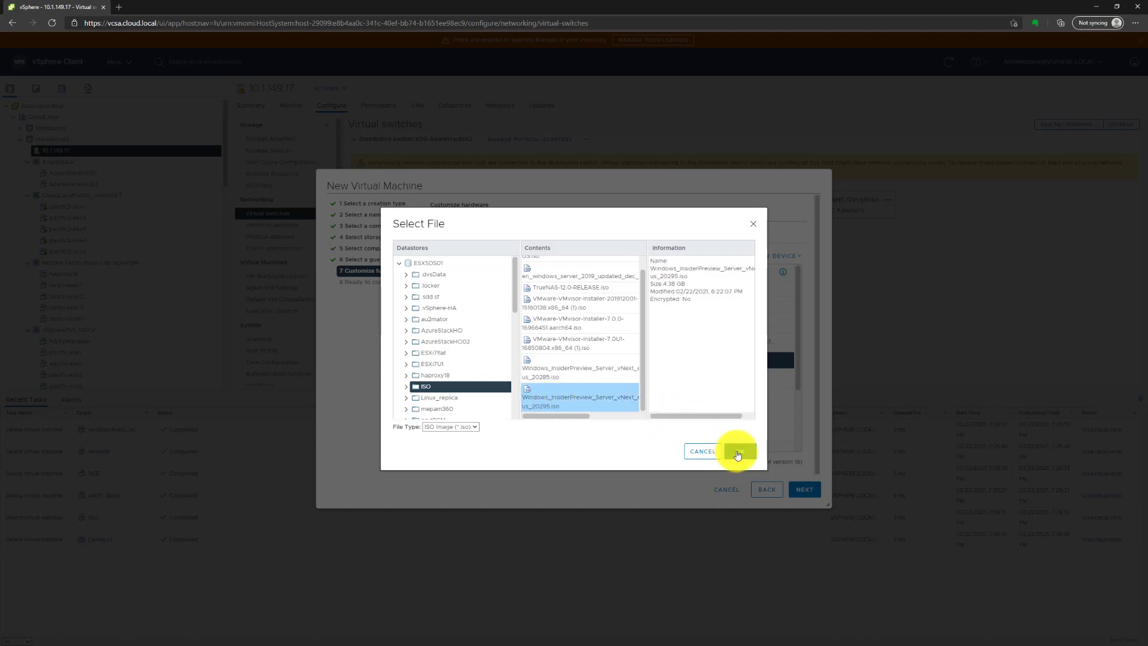
# Accept the ISO with Connect At Power On, review the summary and finish creating winserver2022.
pyautogui.click(737, 451)
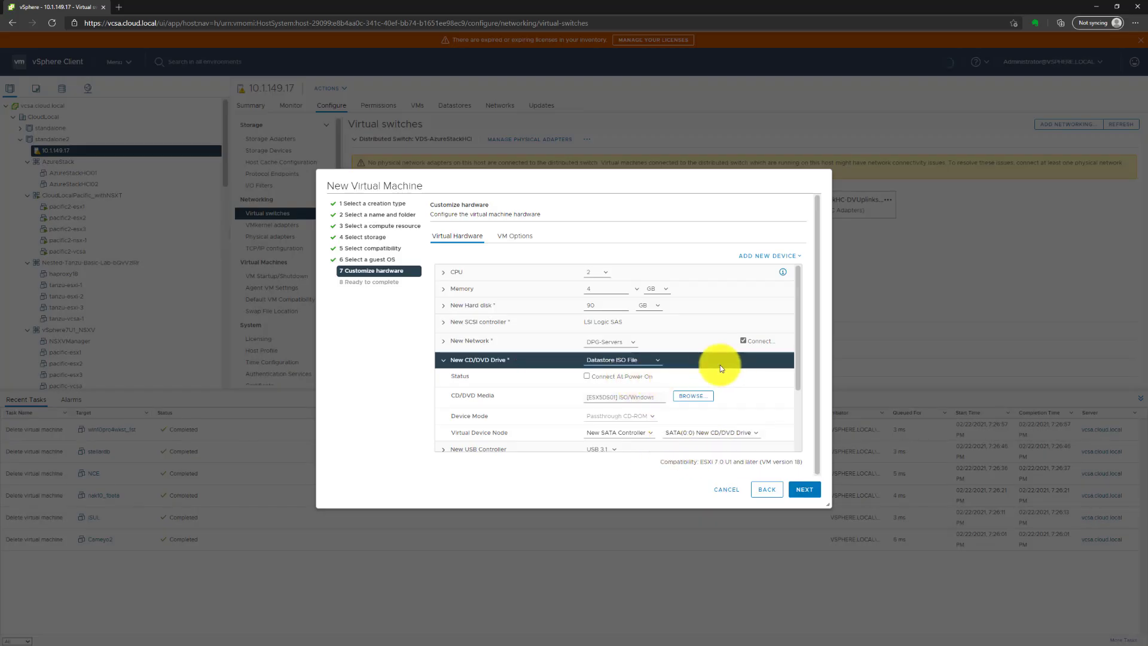
pyautogui.click(586, 376)
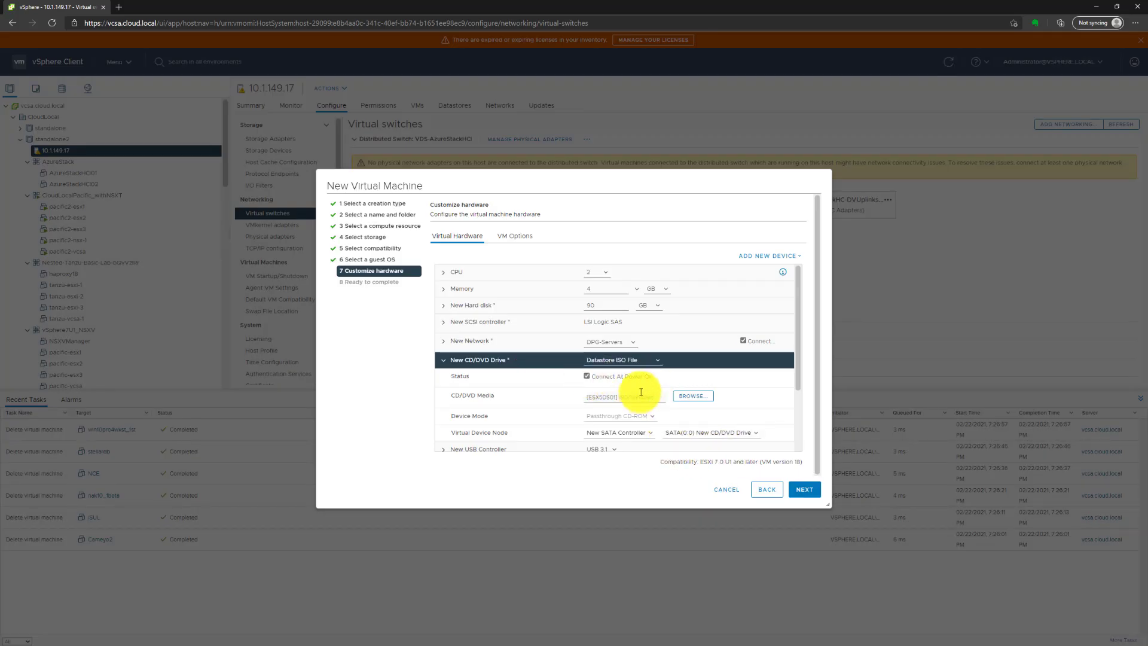
pyautogui.click(805, 489)
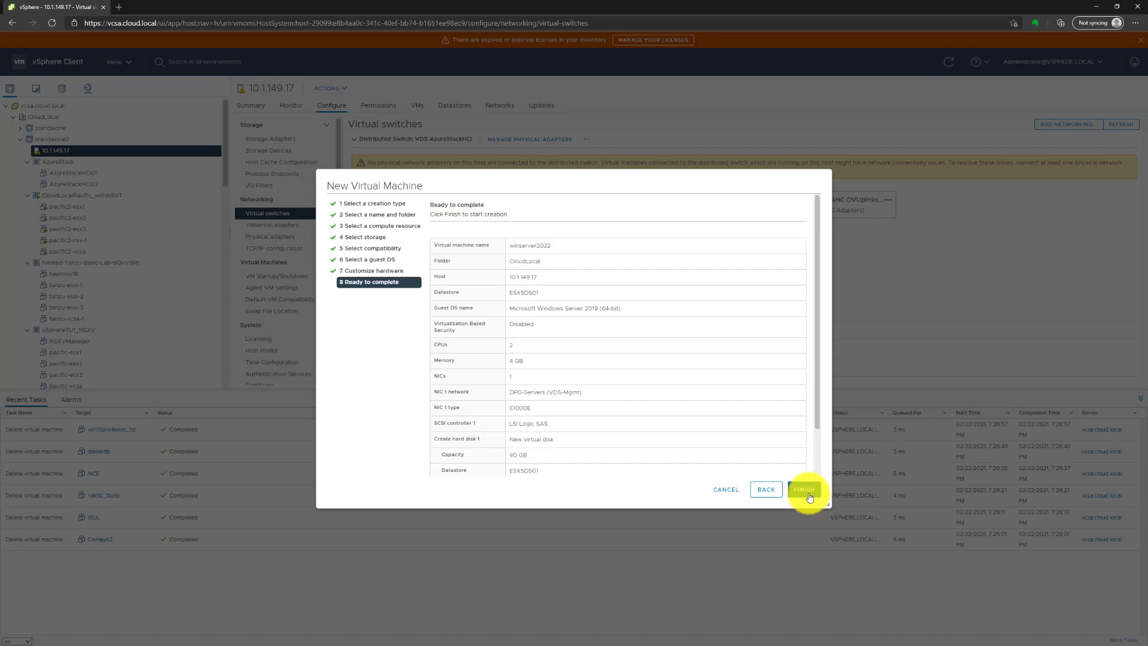
pyautogui.moveTo(580, 286)
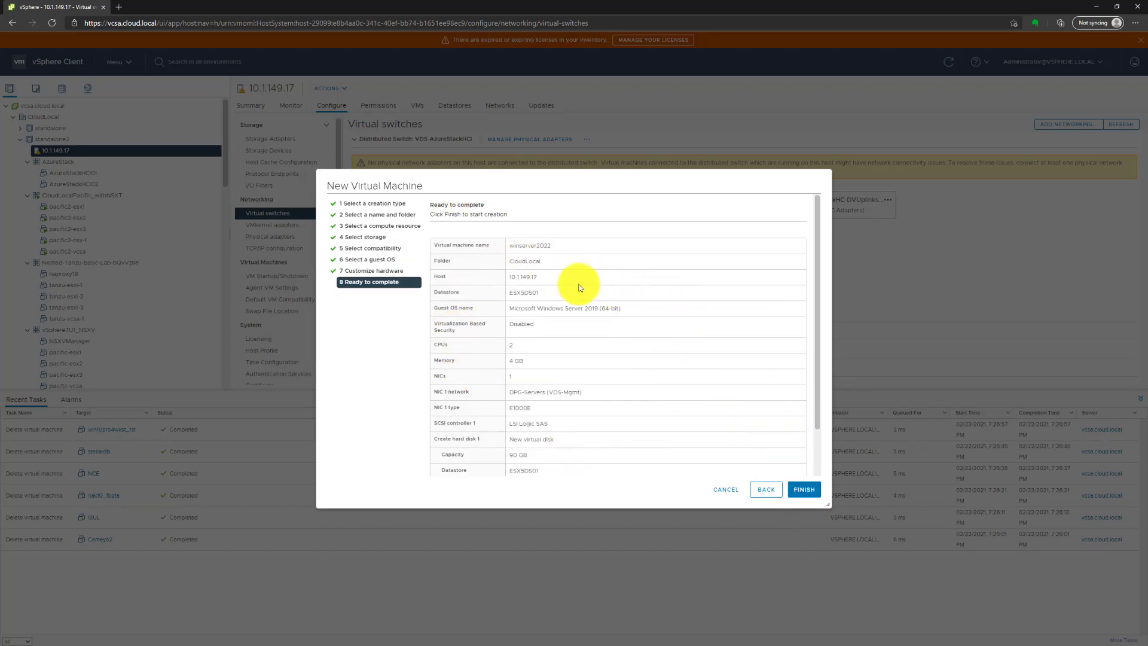
pyautogui.scroll(-3)
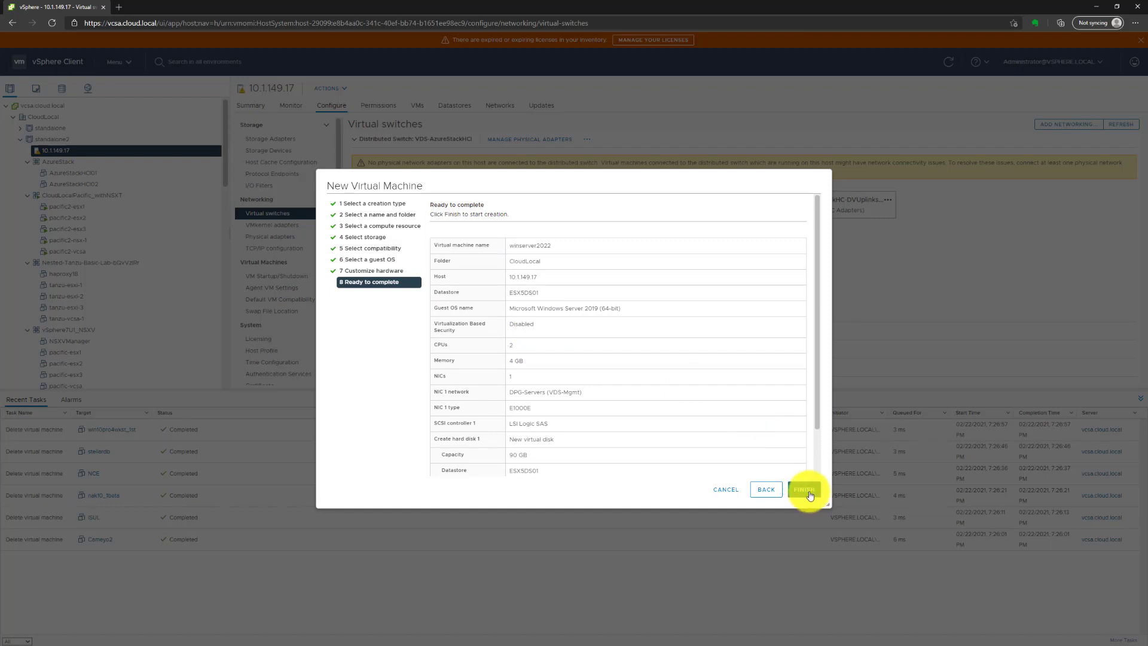
pyautogui.click(806, 489)
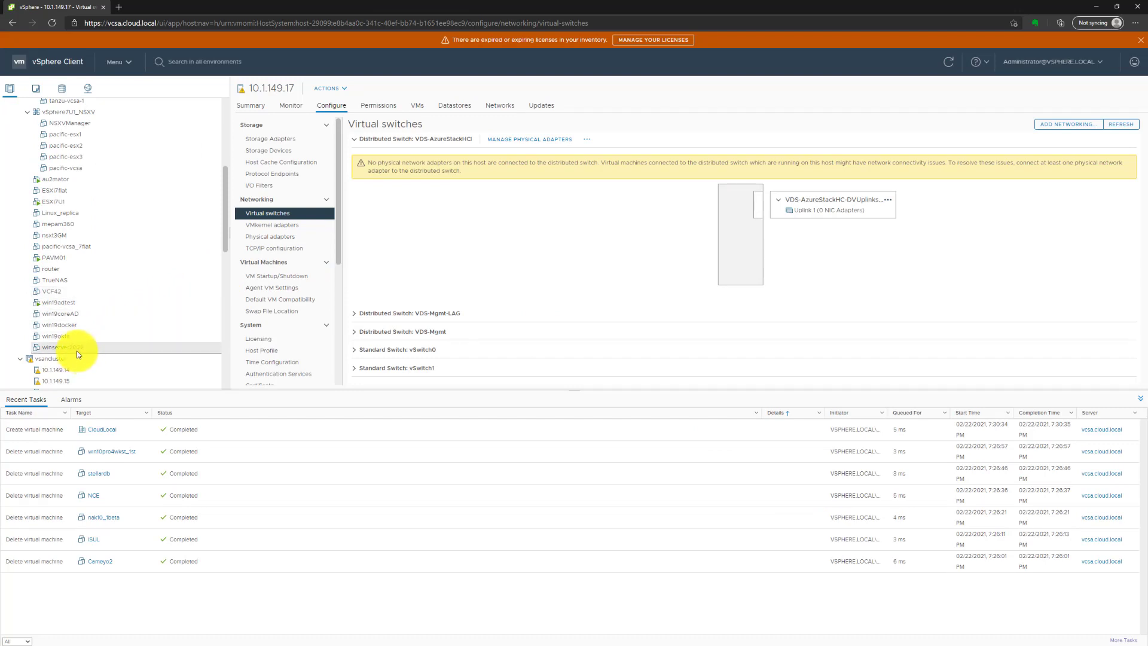
# Open VMware Remote Console for winserver2022 and power it on into Windows Setup.
pyautogui.rightClick(54, 346)
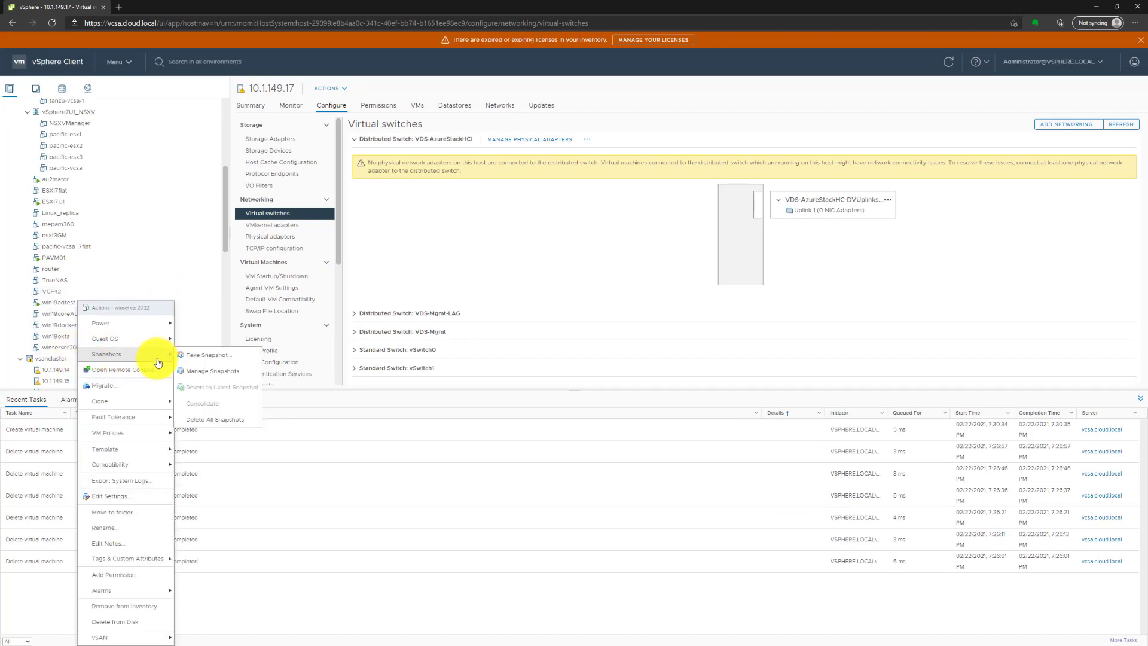
pyautogui.click(118, 369)
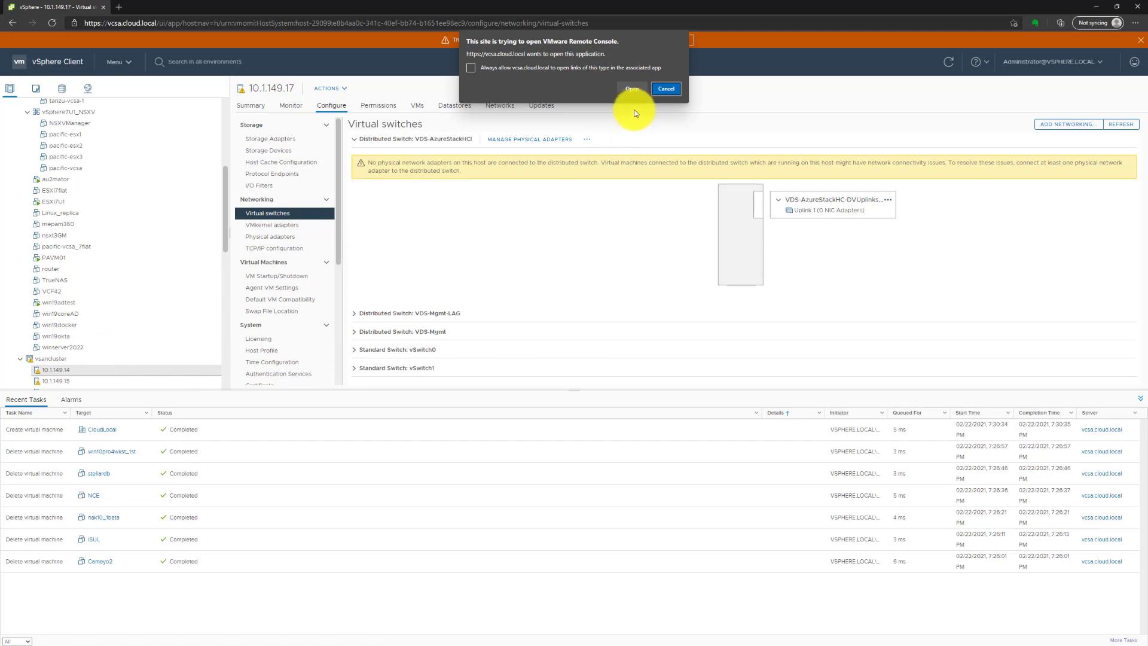
pyautogui.click(666, 89)
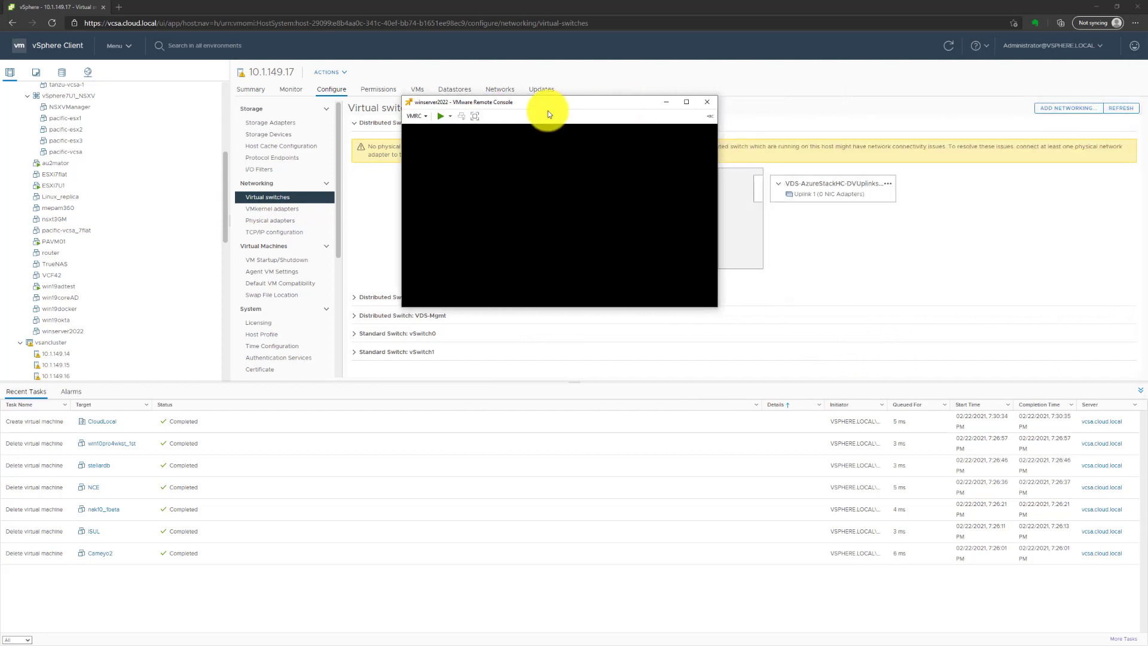
pyautogui.click(442, 115)
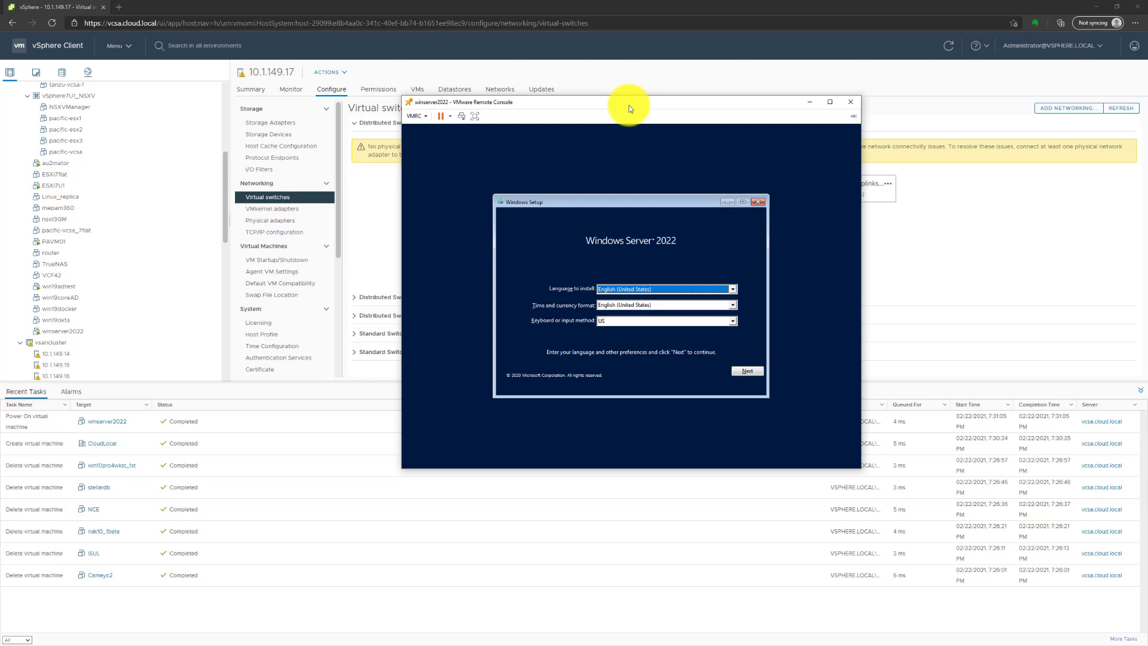
pyautogui.moveTo(764, 339)
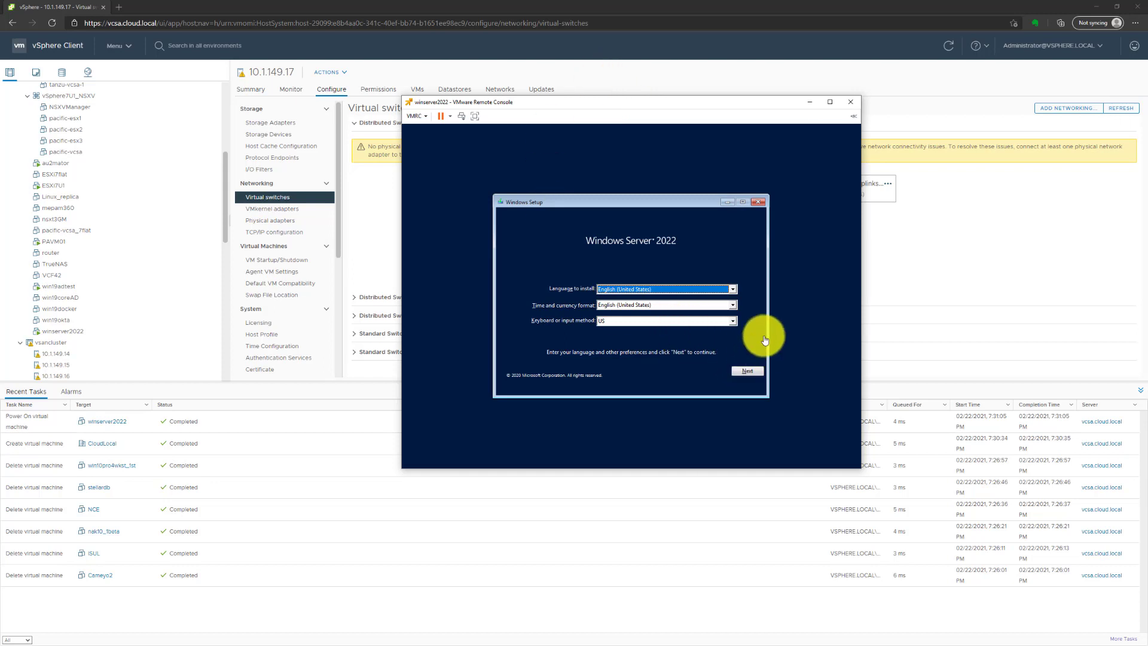
# Accept the English language defaults and start Windows Server 2022 installation with Install now.
pyautogui.click(747, 370)
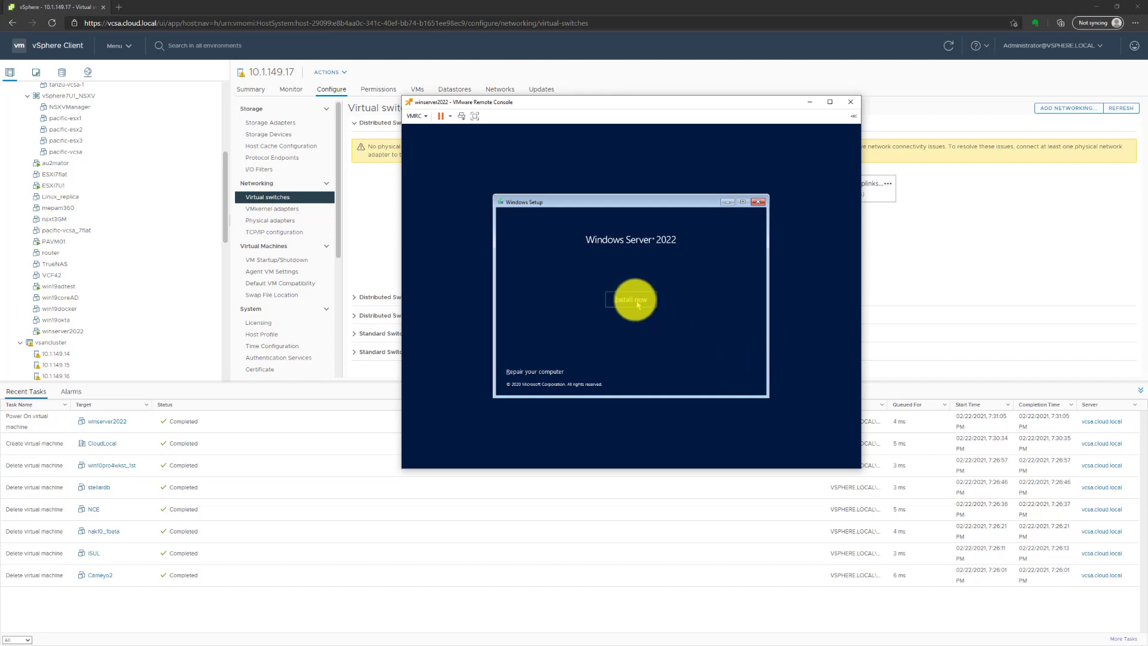
pyautogui.click(631, 299)
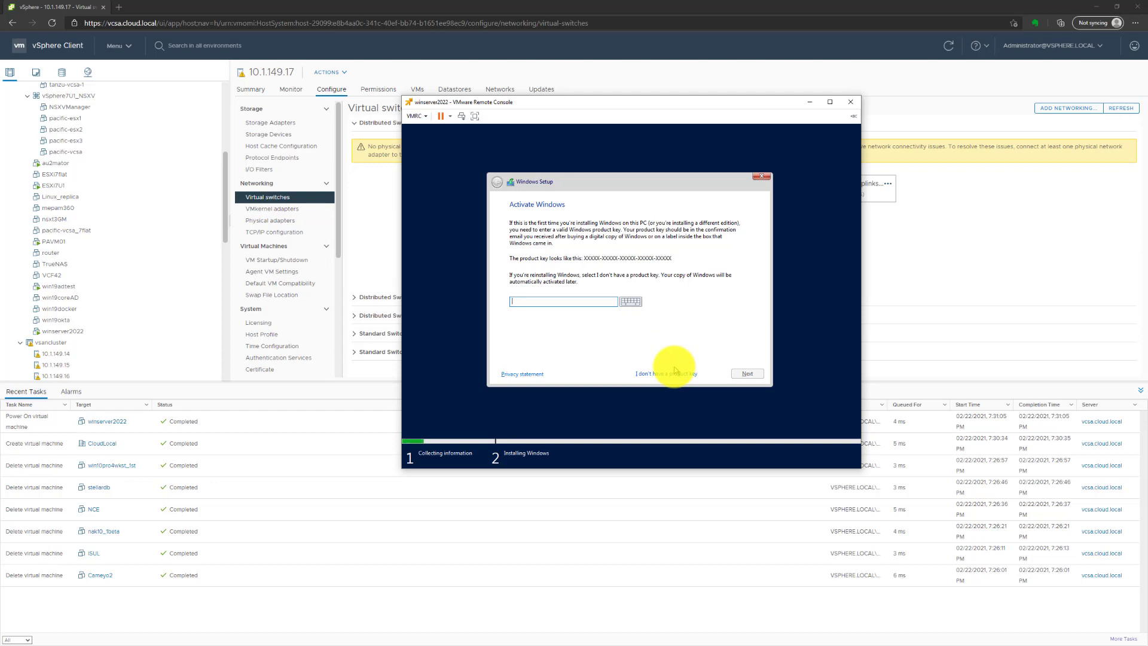
pyautogui.moveTo(787, 241)
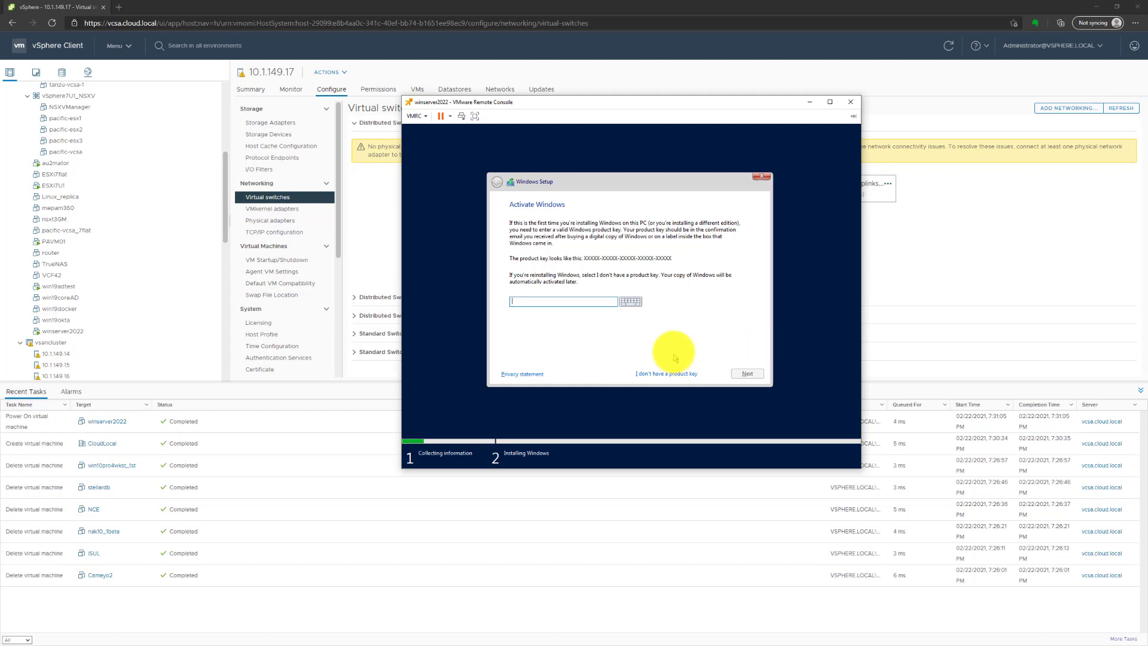
pyautogui.moveTo(679, 377)
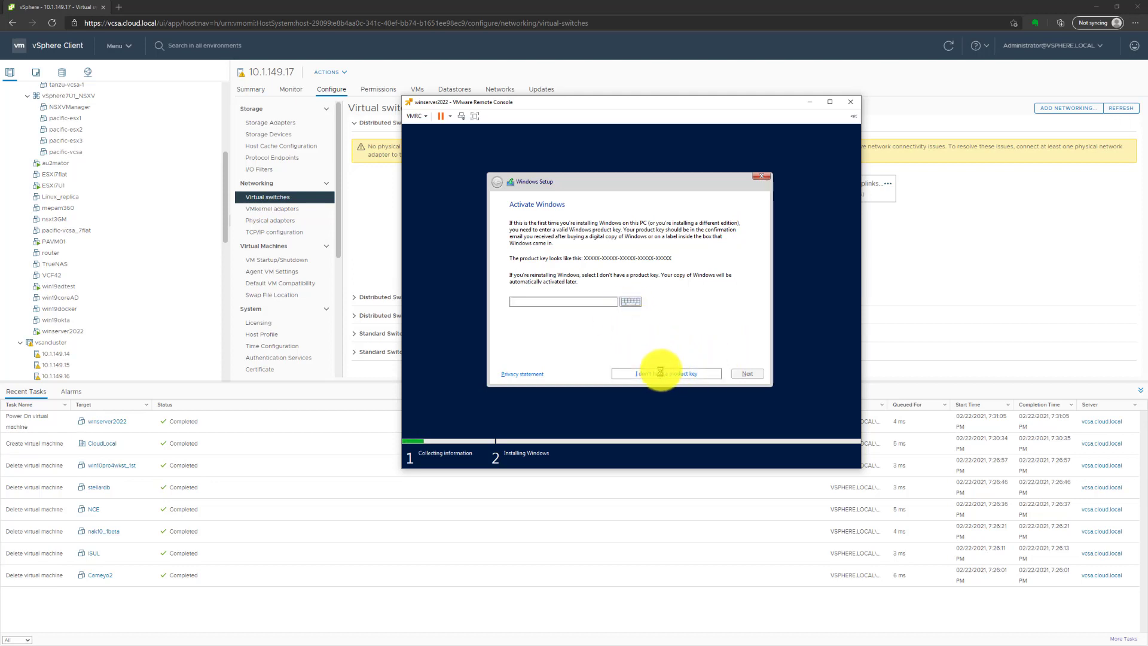
# Skip the product key and select Windows Server 2022 Datacenter (Desktop Experience).
pyautogui.click(666, 373)
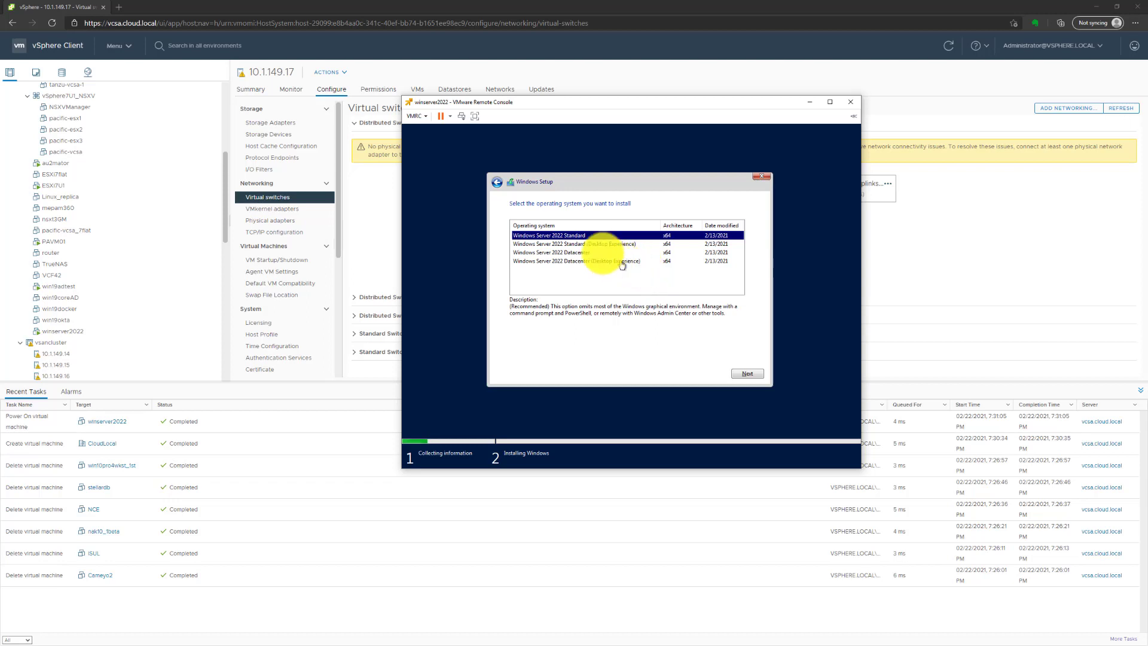
pyautogui.click(584, 243)
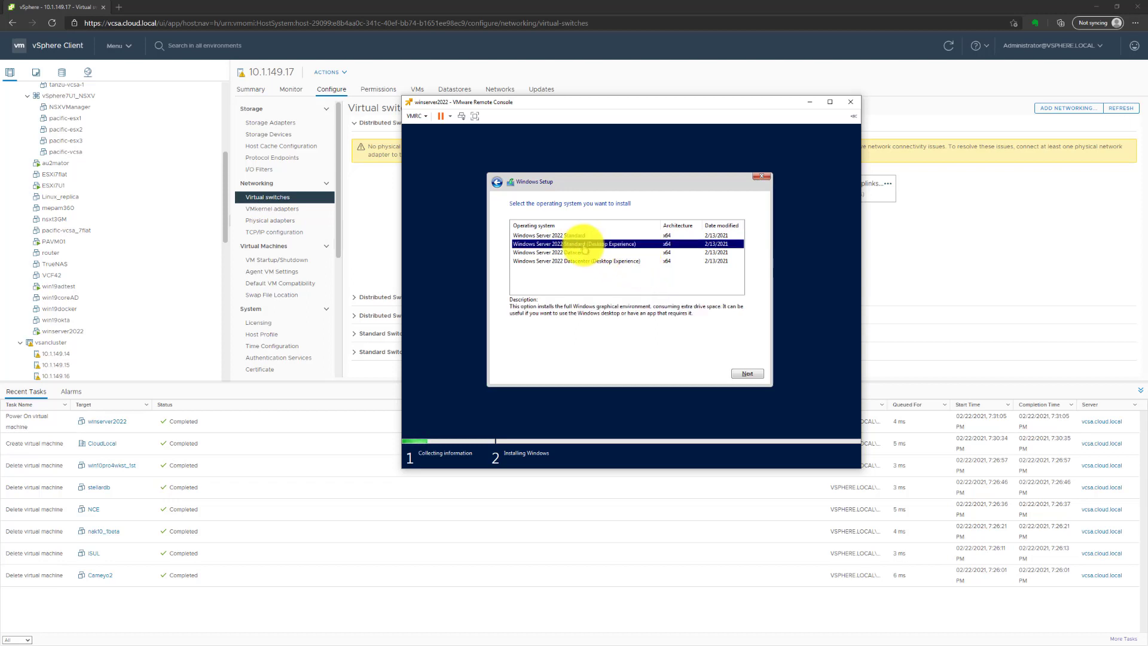
pyautogui.click(576, 261)
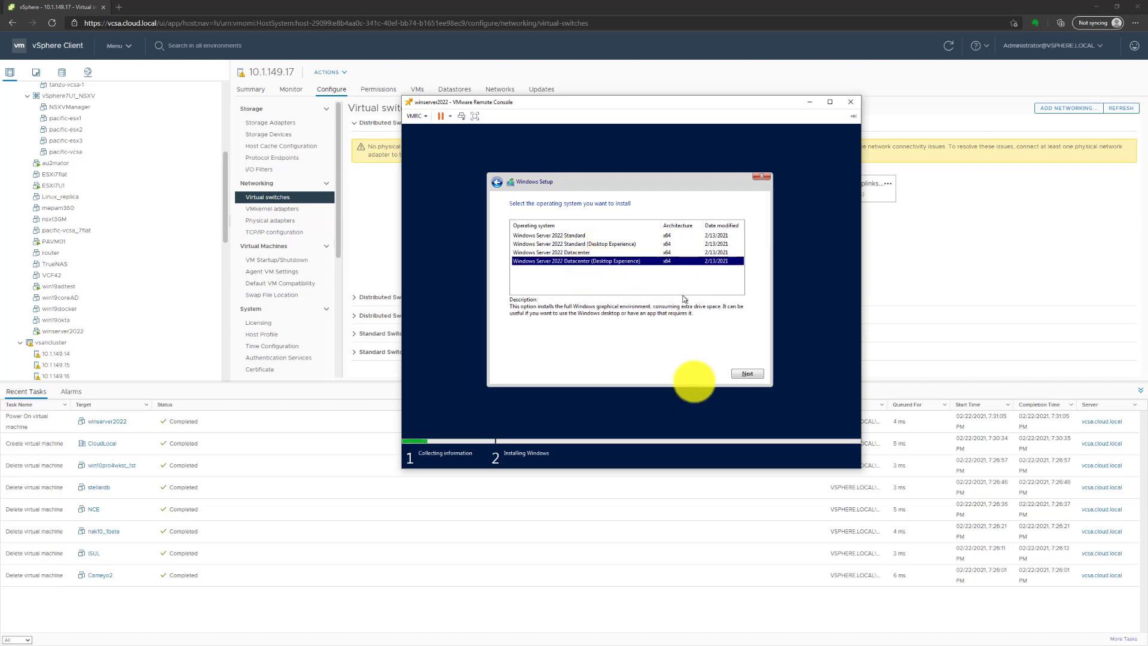
pyautogui.click(747, 374)
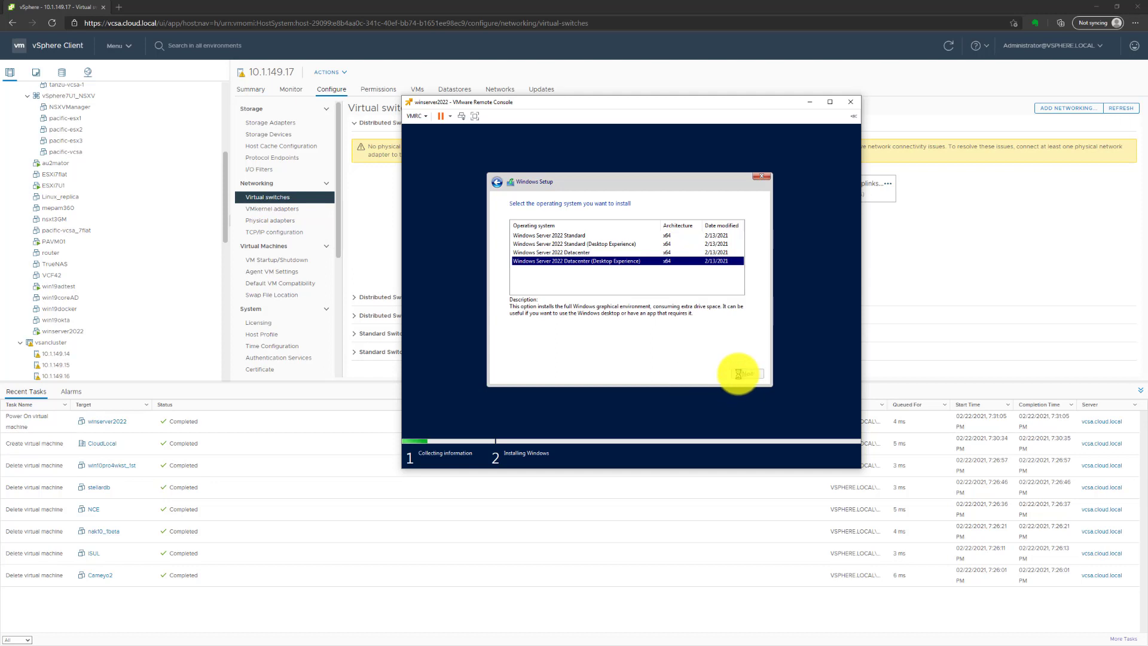
pyautogui.click(747, 373)
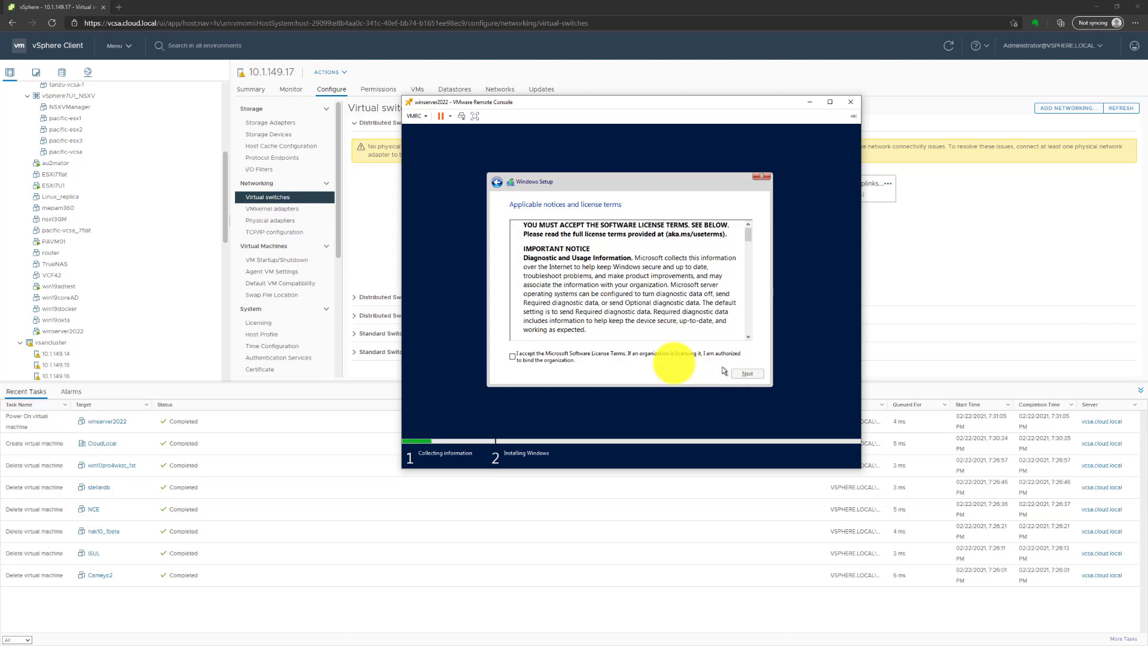
# Accept the software license terms and continue.
pyautogui.click(512, 356)
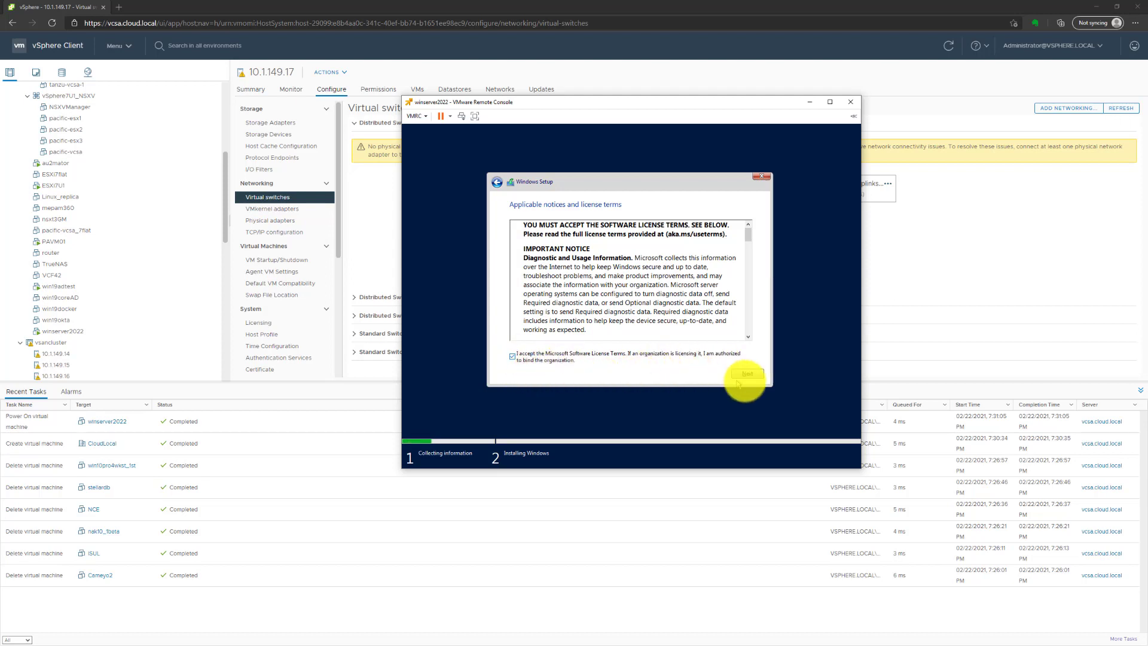
pyautogui.click(747, 373)
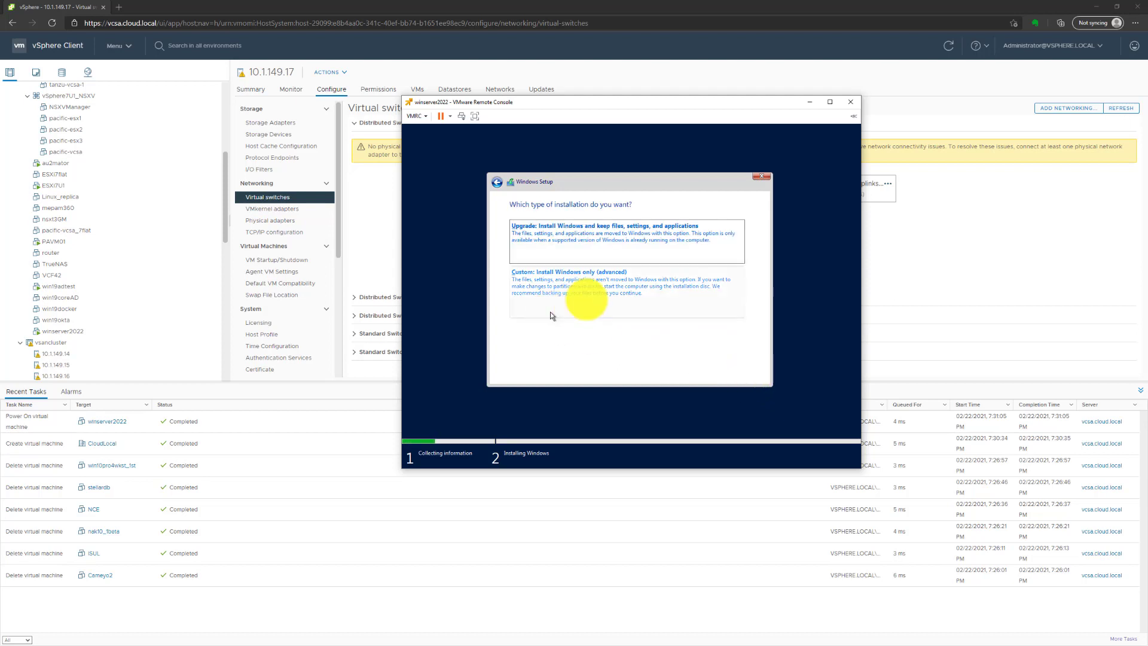
# Choose Custom install onto Drive 0's 90 GB unallocated space and begin copying files.
pyautogui.click(551, 272)
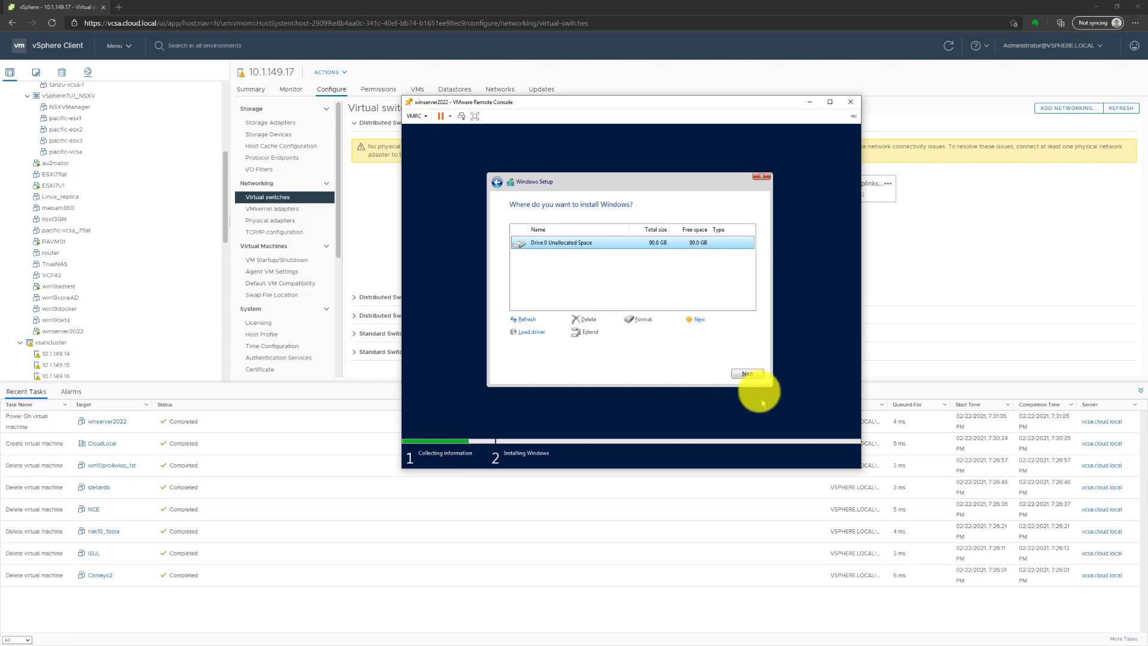
pyautogui.click(747, 373)
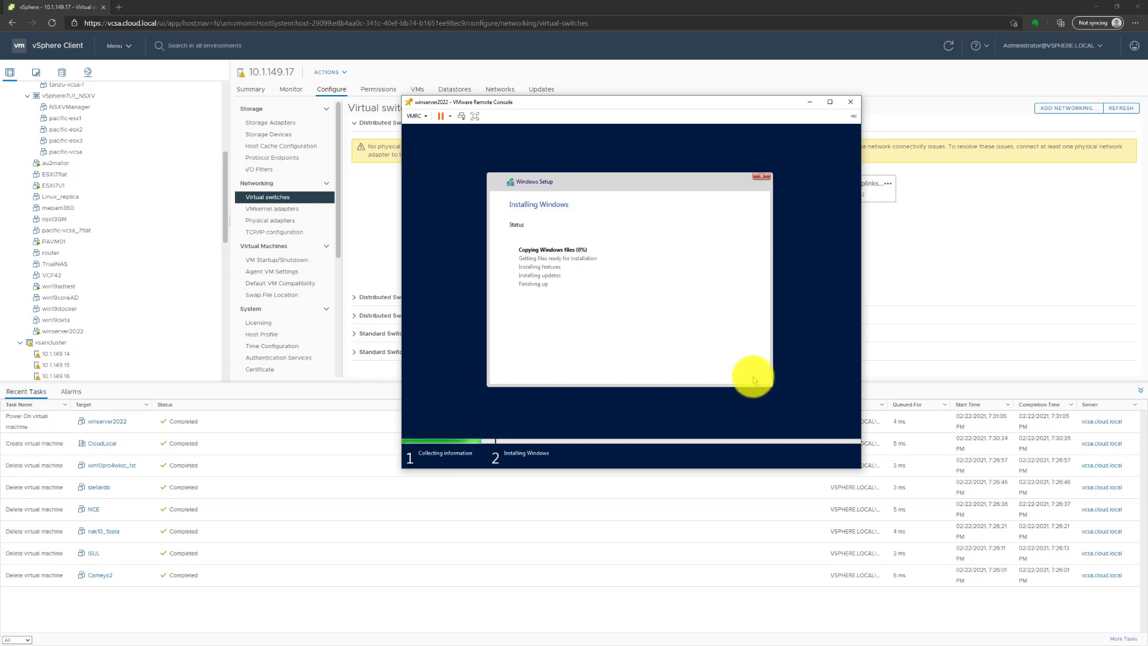
pyautogui.moveTo(719, 336)
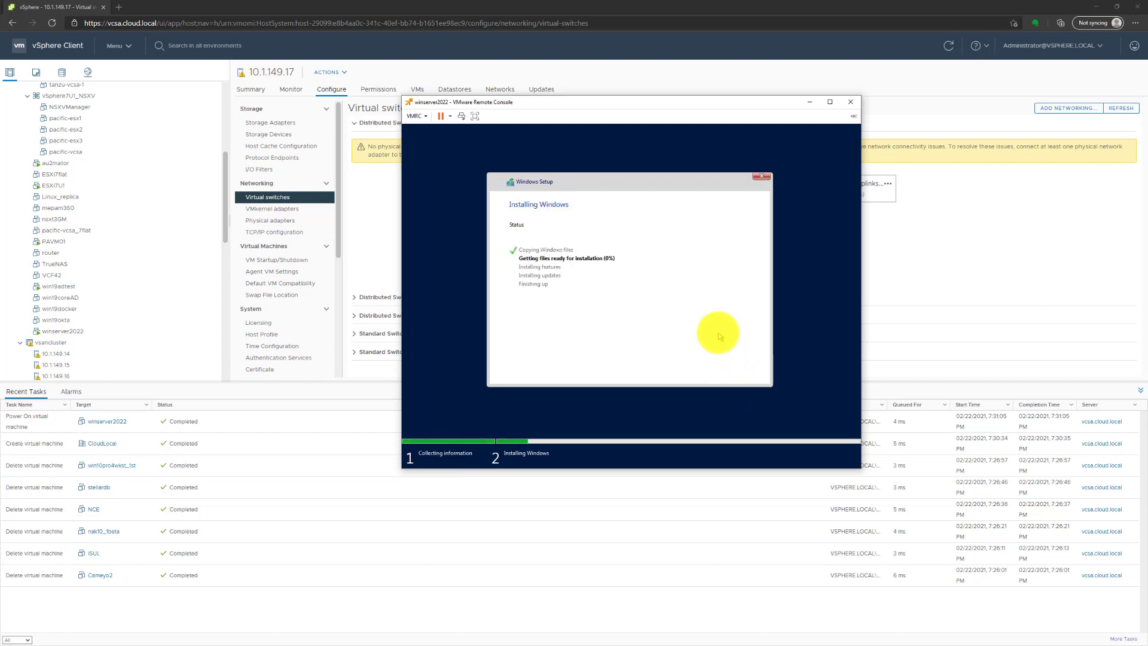
pyautogui.moveTo(534, 240)
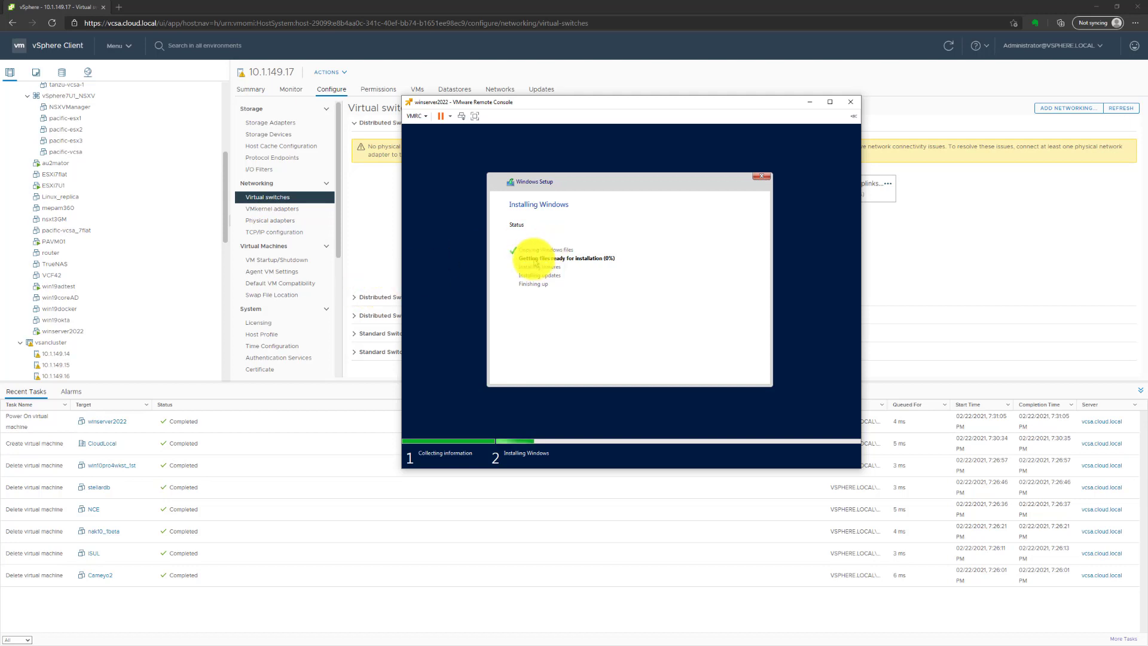
pyautogui.moveTo(403, 251)
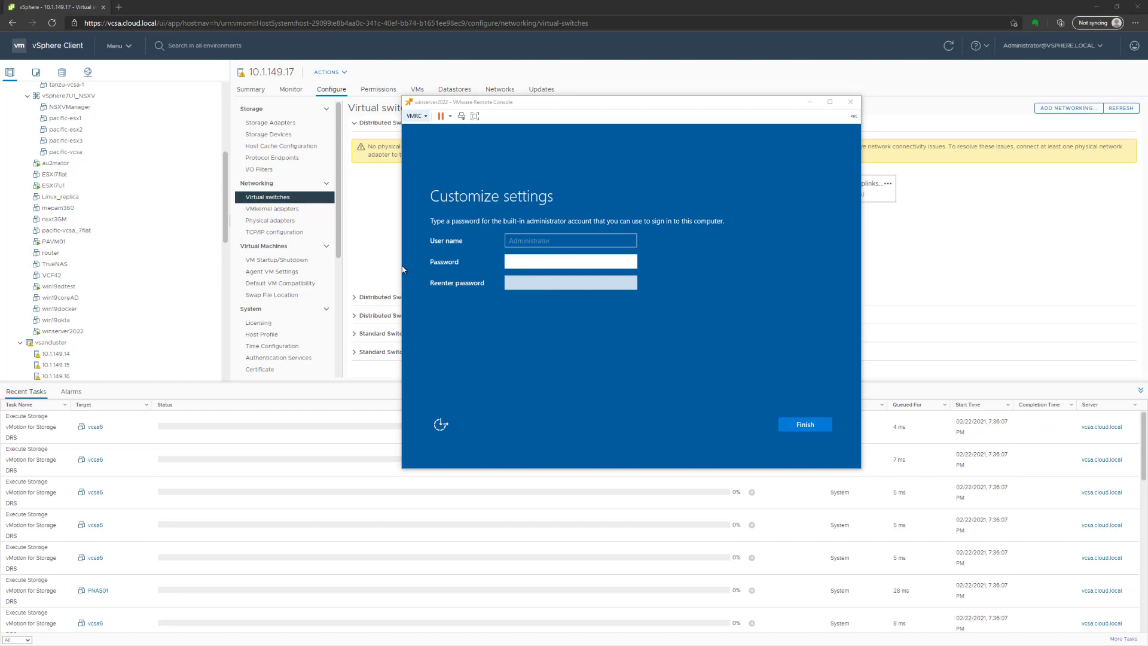
# Enter the Administrator password twice and finish setup to reach the lock screen.
pyautogui.click(571, 261)
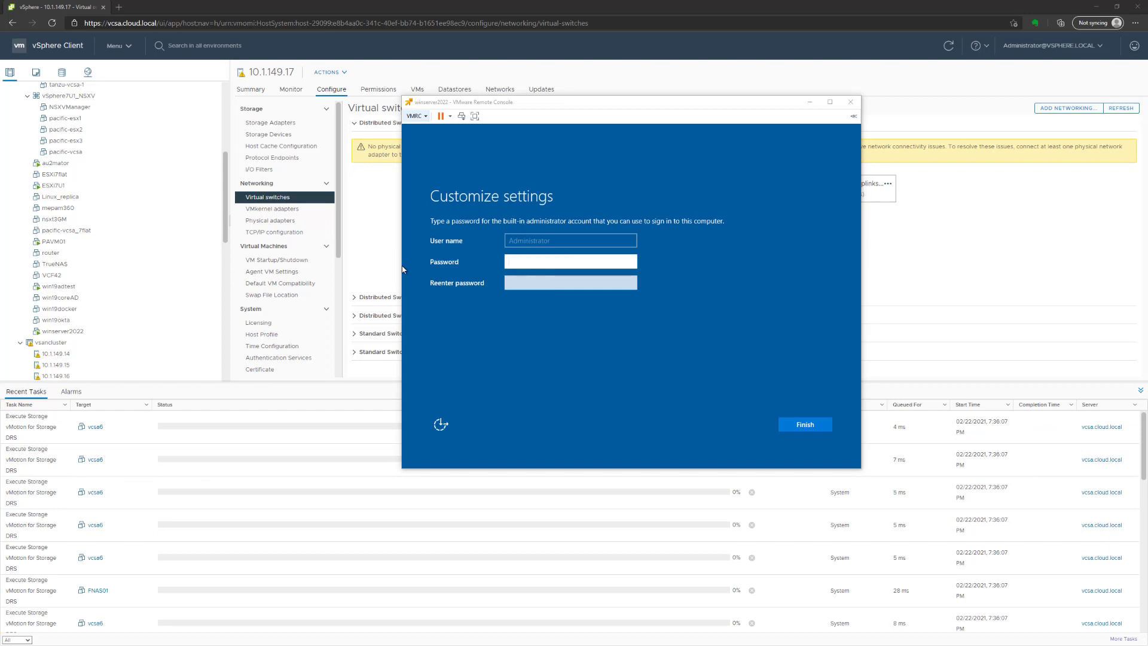
pyautogui.click(570, 262)
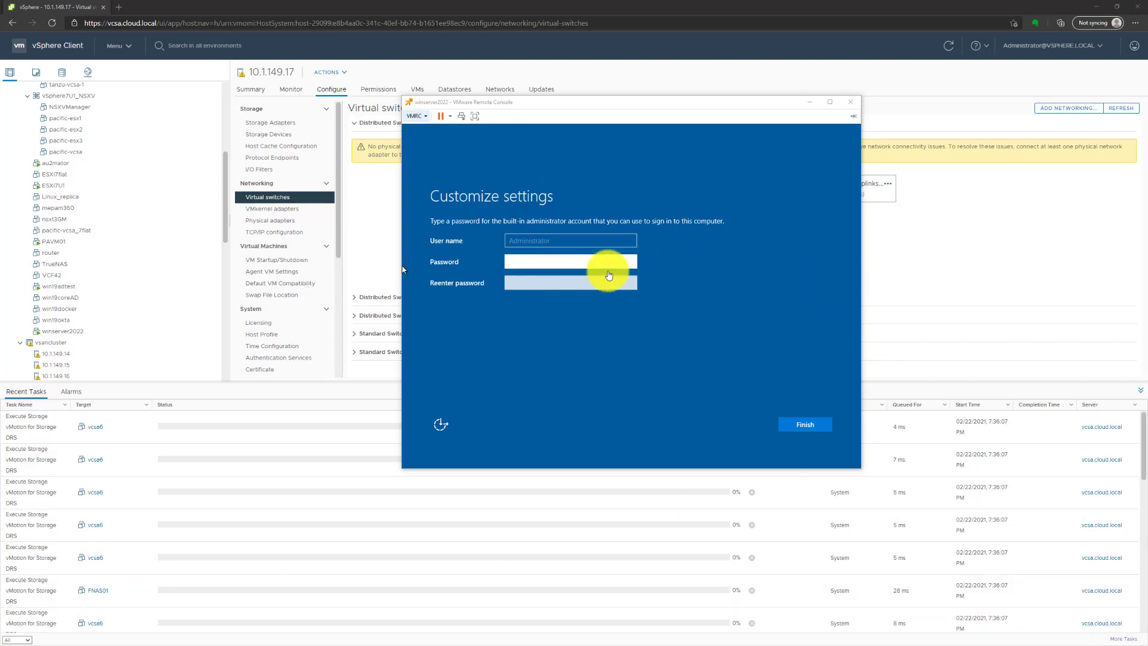
pyautogui.click(570, 261)
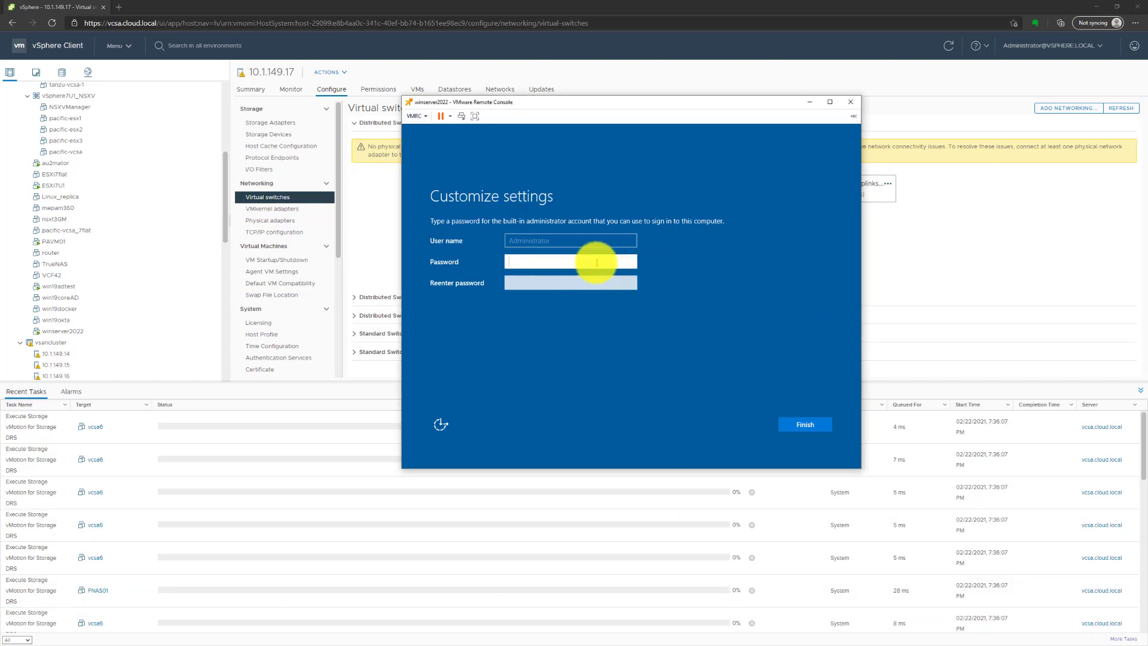
pyautogui.write('password')
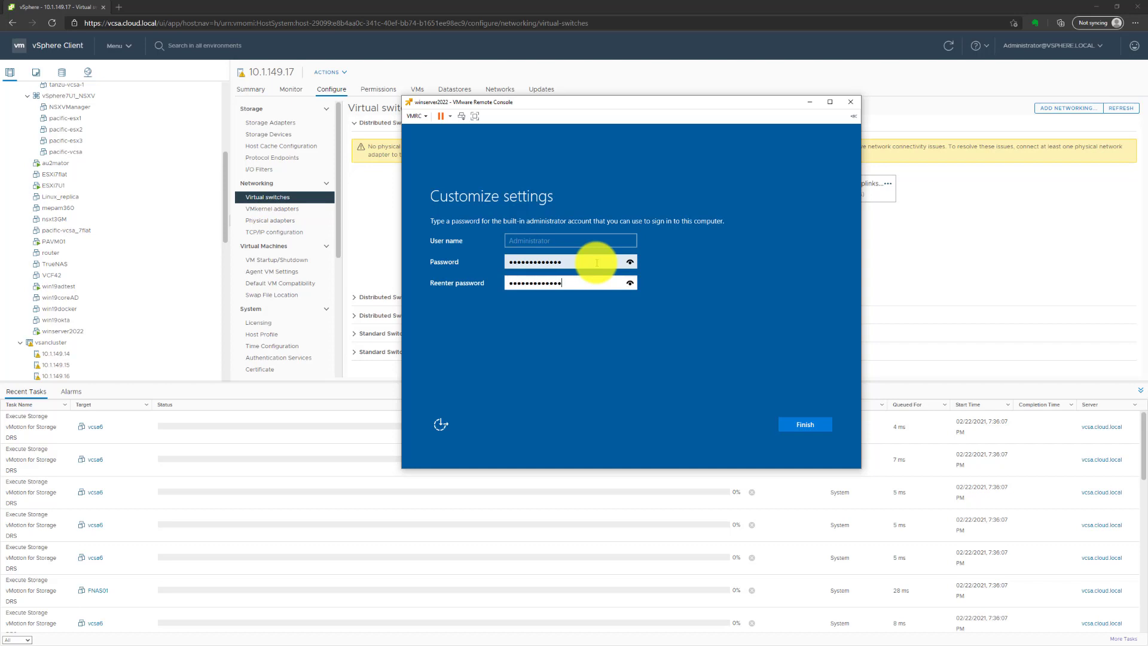
pyautogui.click(804, 424)
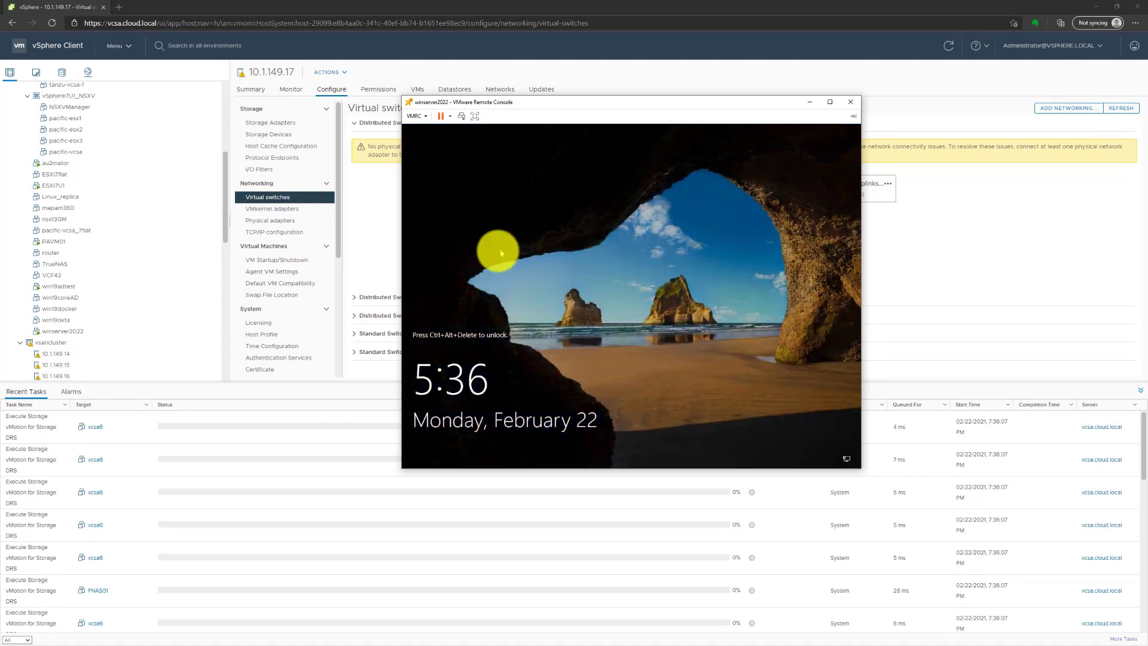
pyautogui.moveTo(592, 272)
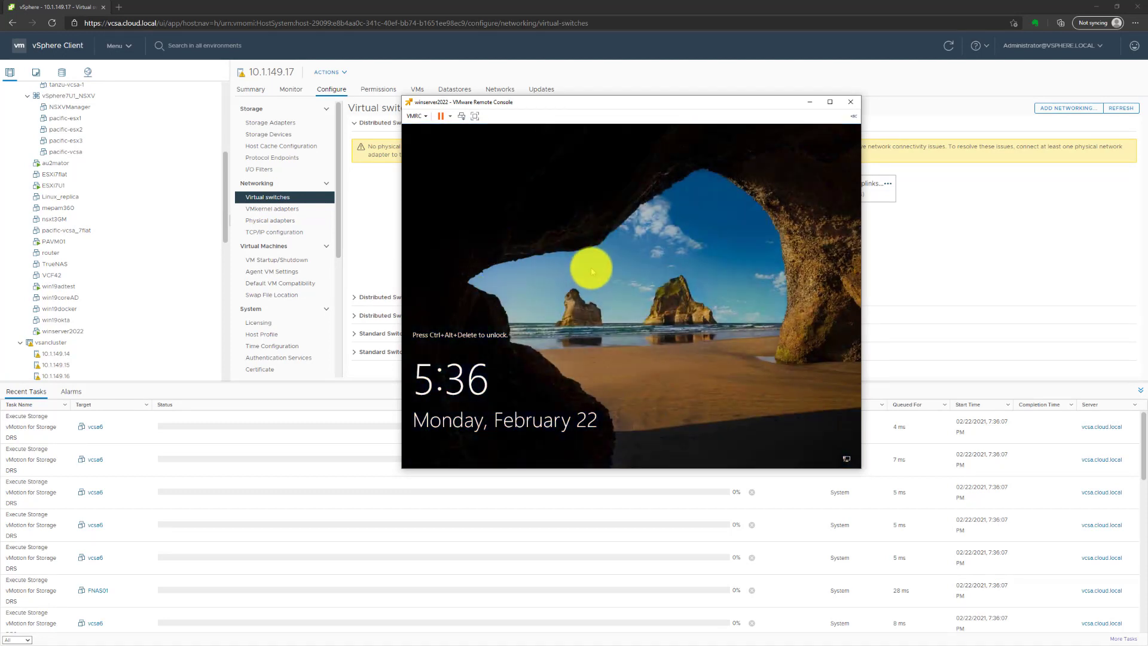
pyautogui.moveTo(688, 264)
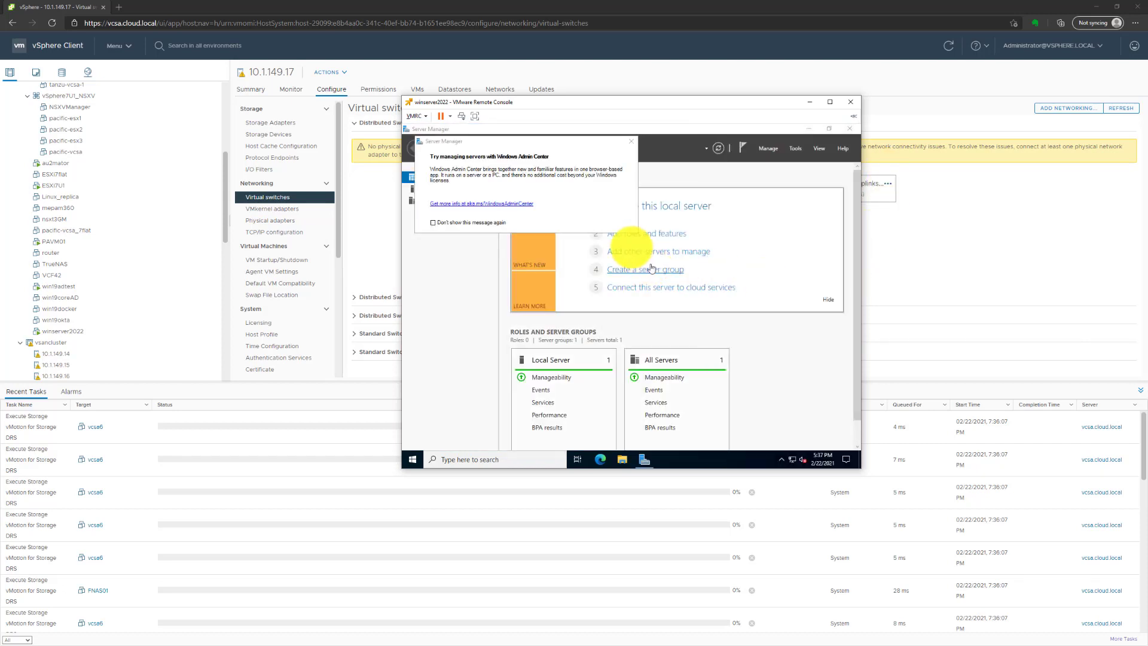
# Close the Windows Admin Center popup and reposition the About Windows dialog showing Build 20295.
pyautogui.click(631, 141)
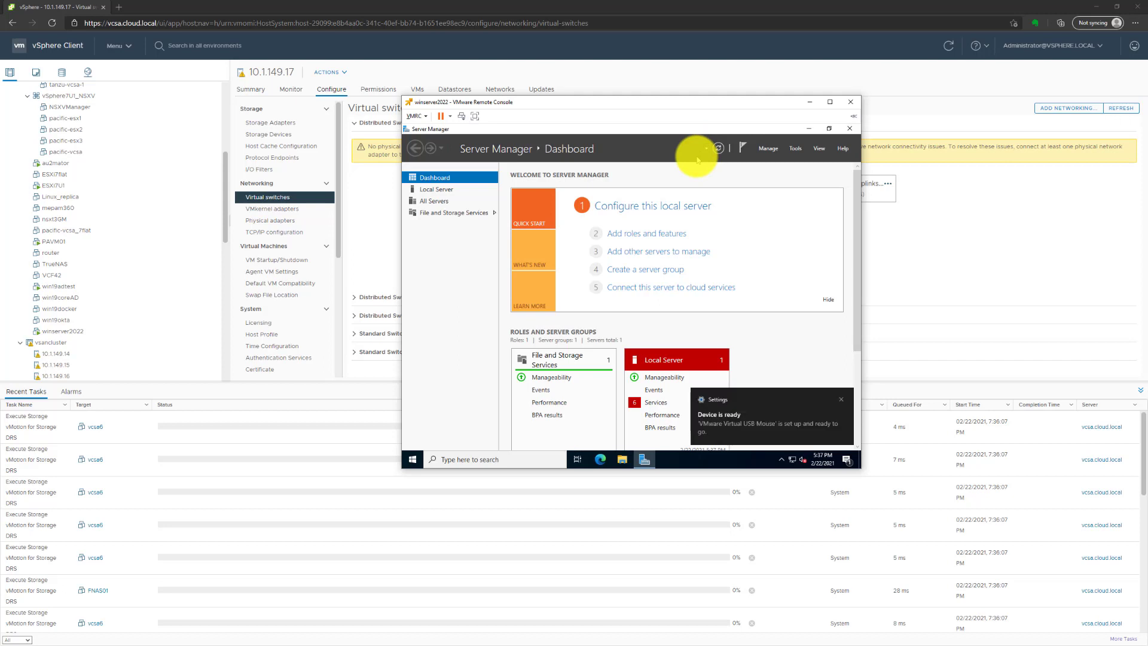
pyautogui.moveTo(805, 274)
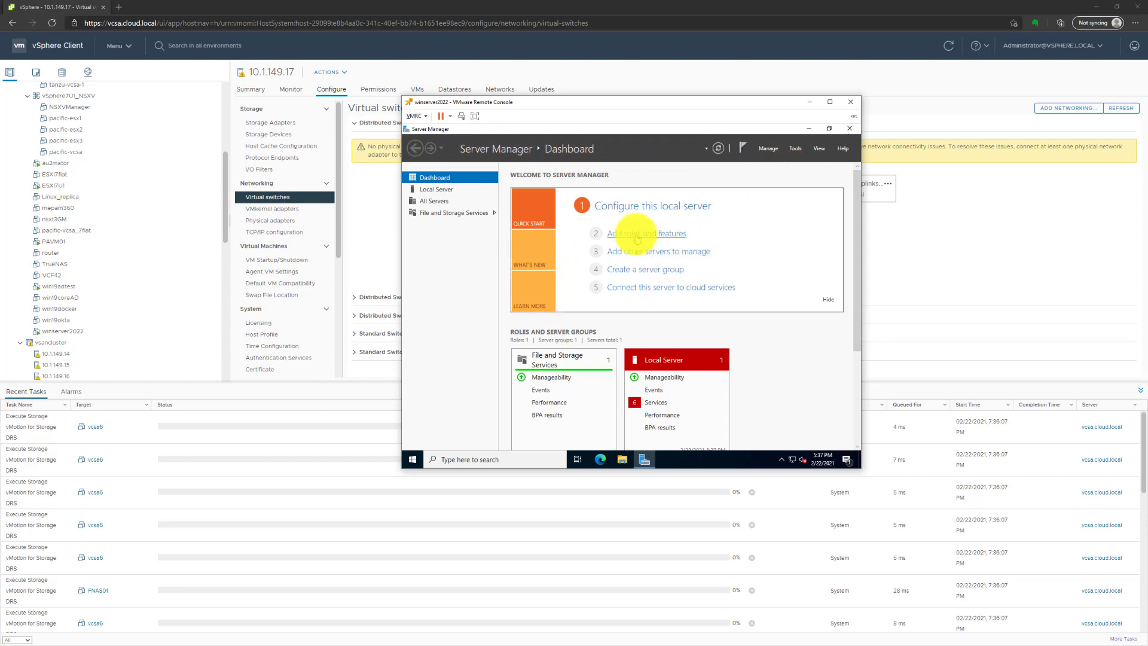
pyautogui.moveTo(433, 412)
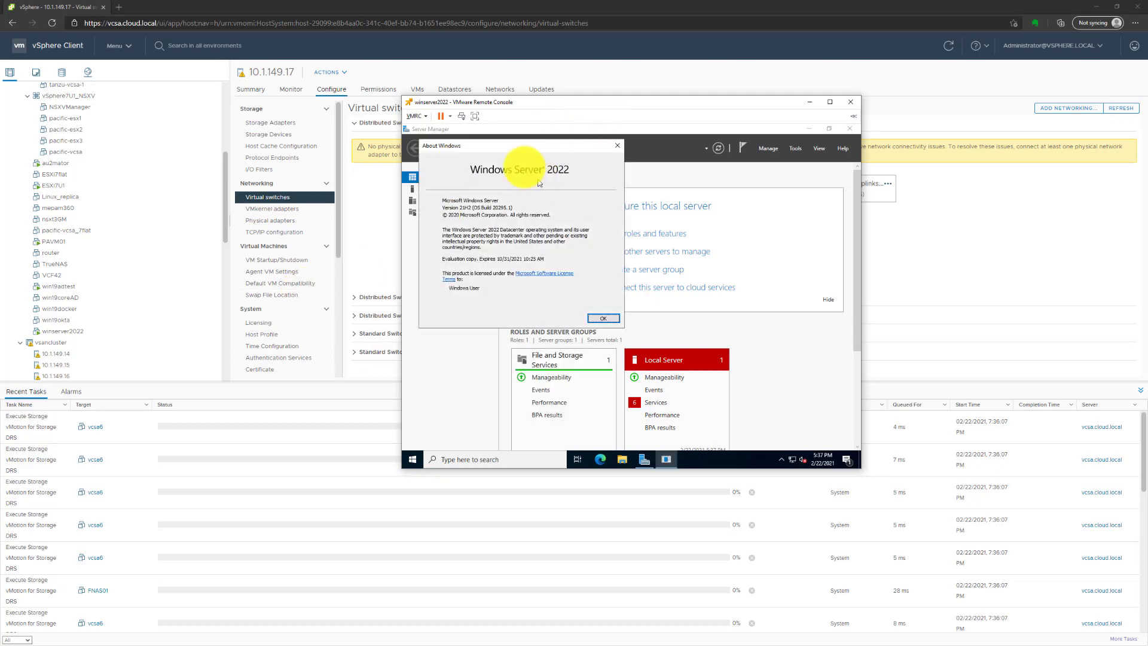
pyautogui.moveTo(518, 145); pyautogui.dragTo(540, 165)
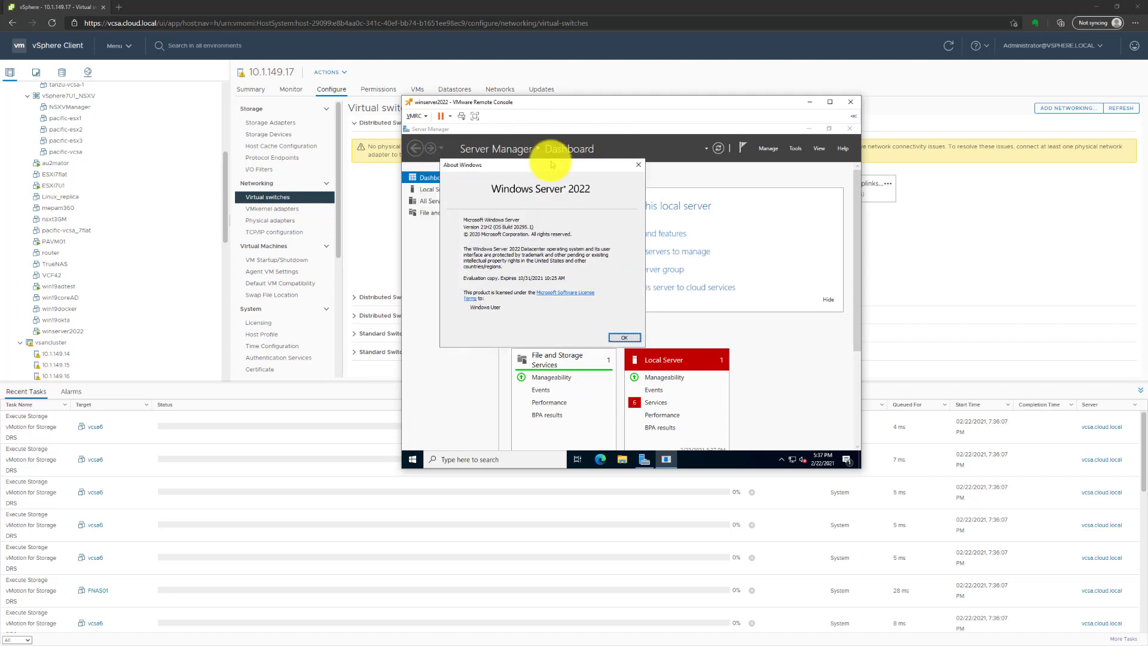